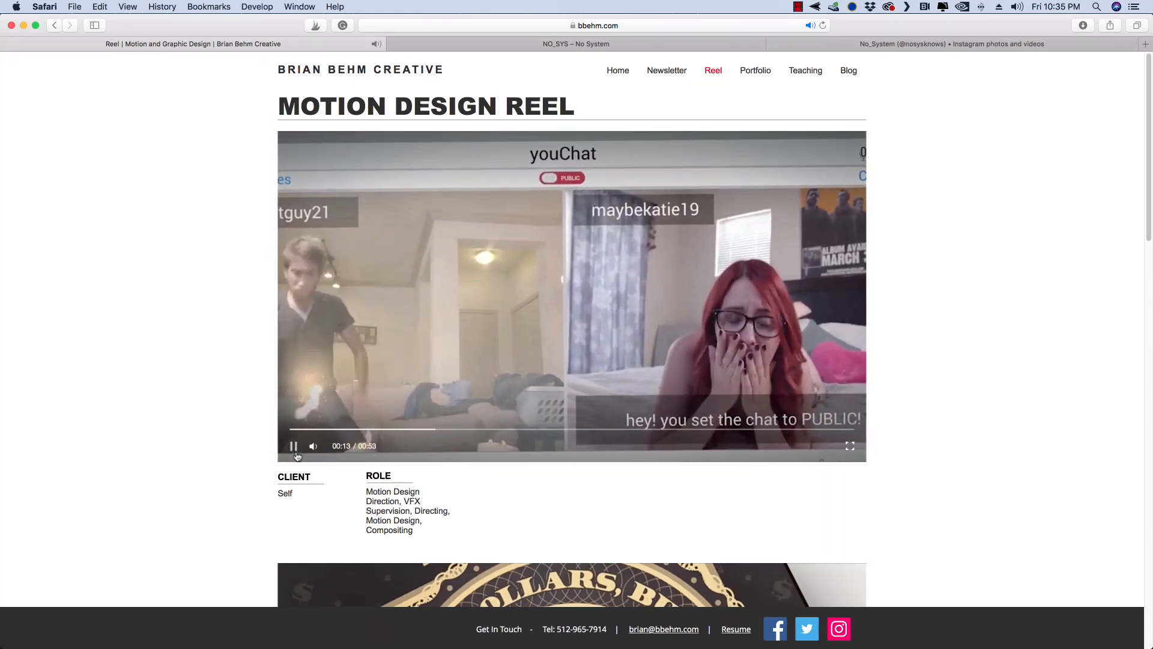
- Browse the Aircraft Panels metal textures on textures.com before returning to the Photoshop document
left_click(576, 43)
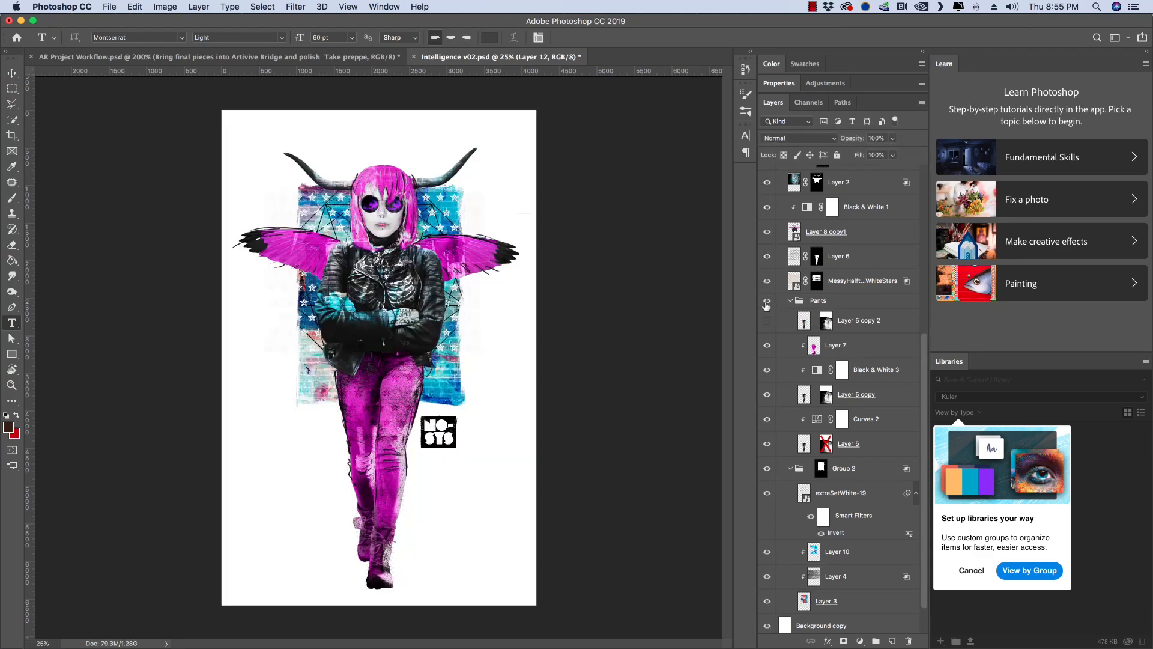
left_click(768, 301)
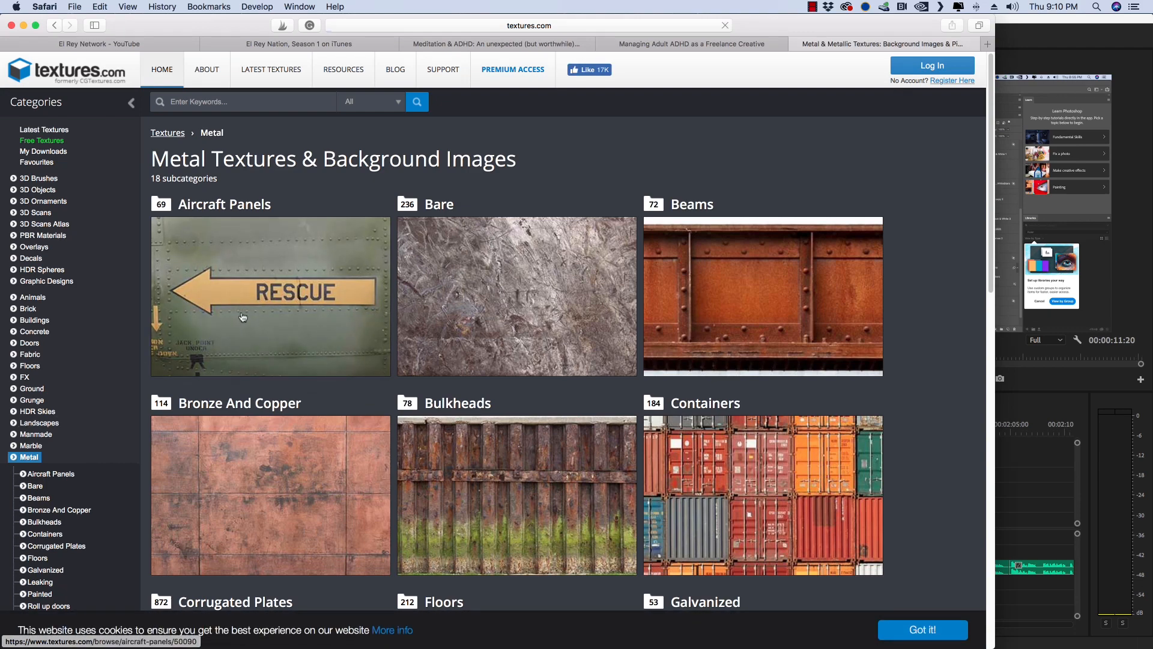
left_click(224, 205)
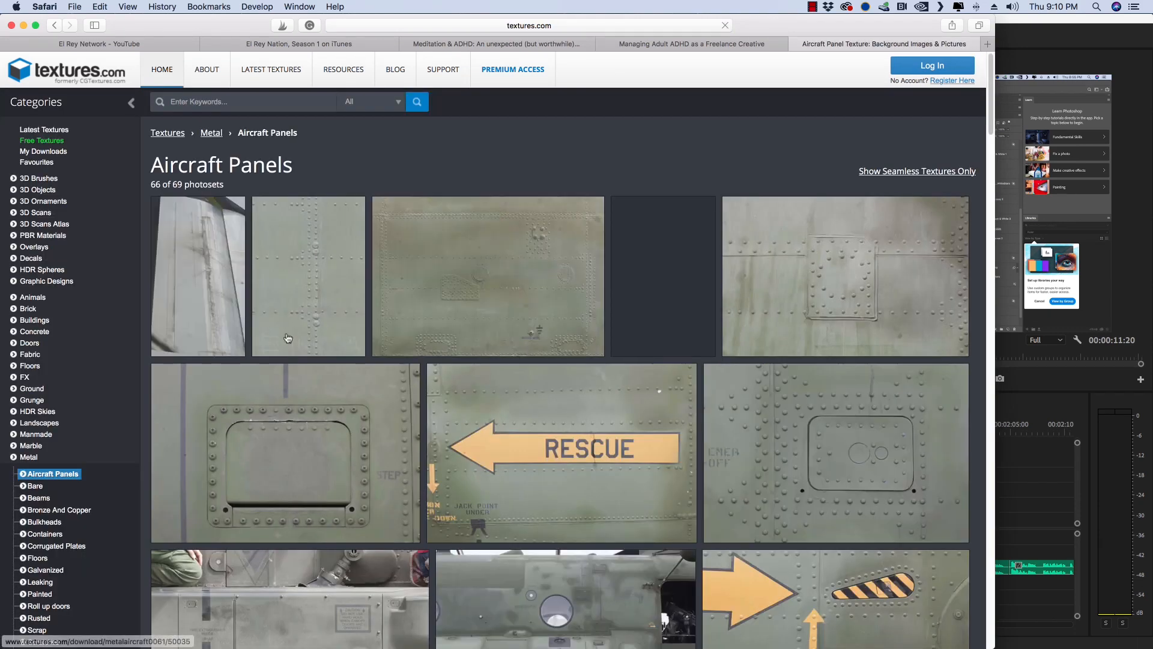
scroll("down", 3)
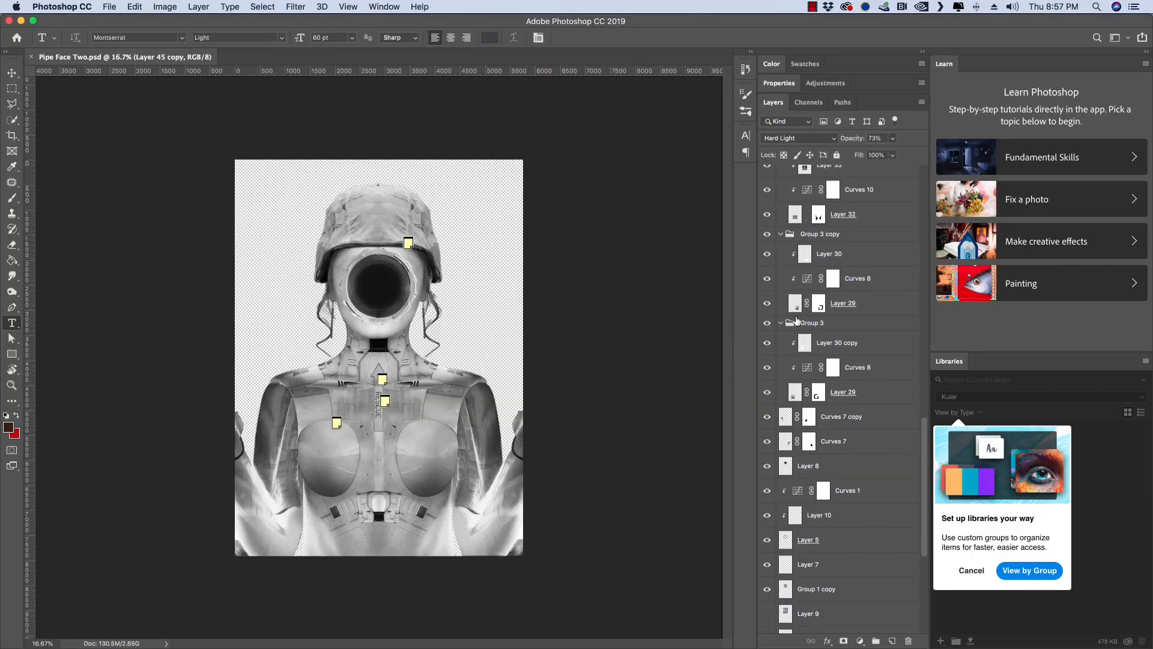
scroll("up", 3)
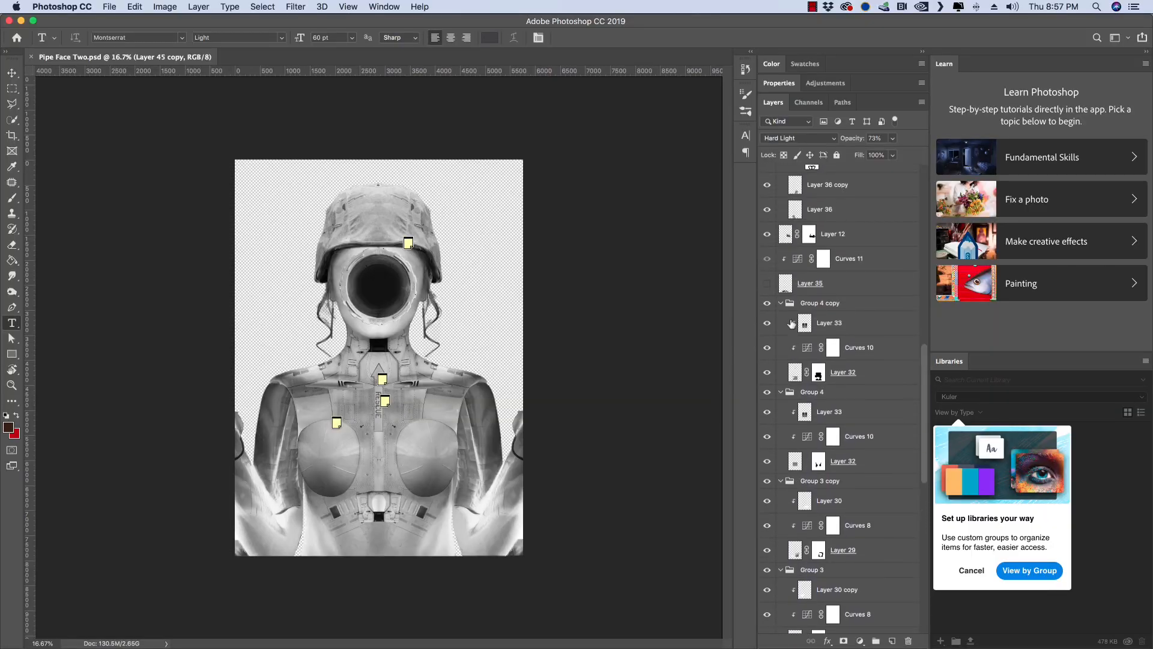
scroll("up", 3)
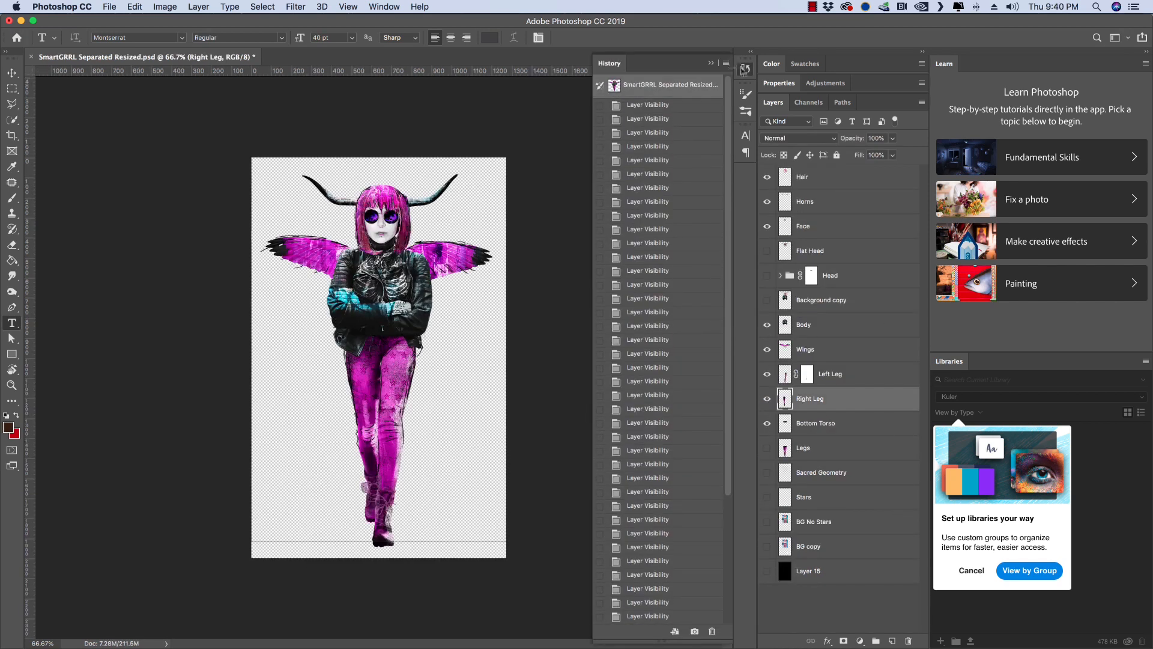
left_click(743, 69)
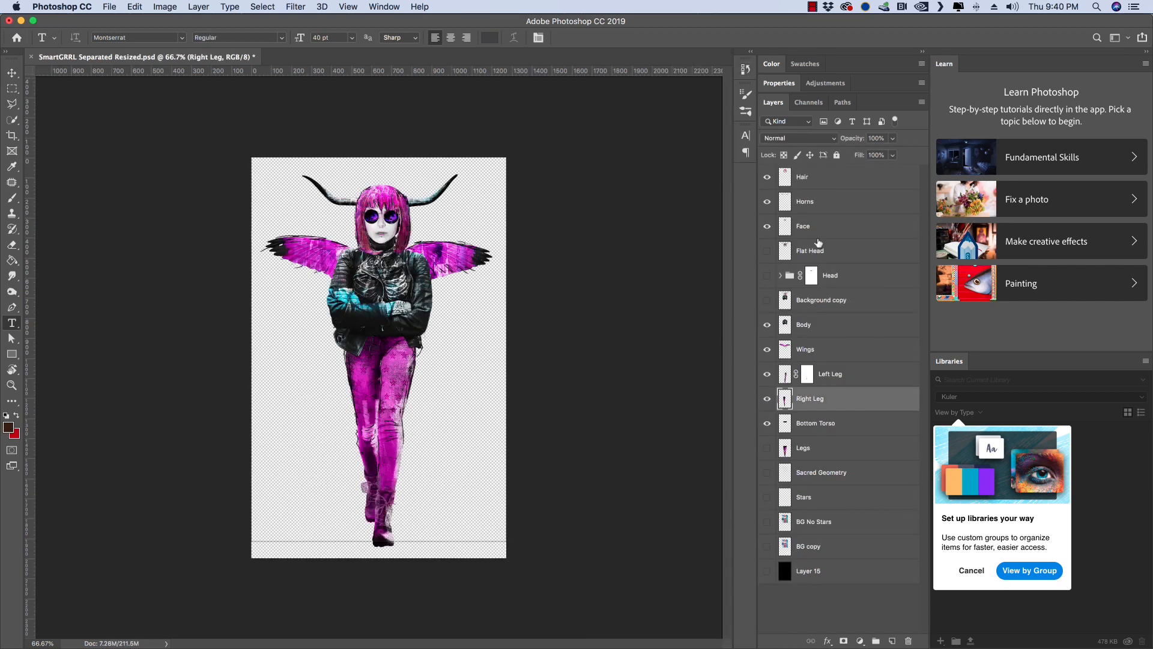
mouse_move(837, 232)
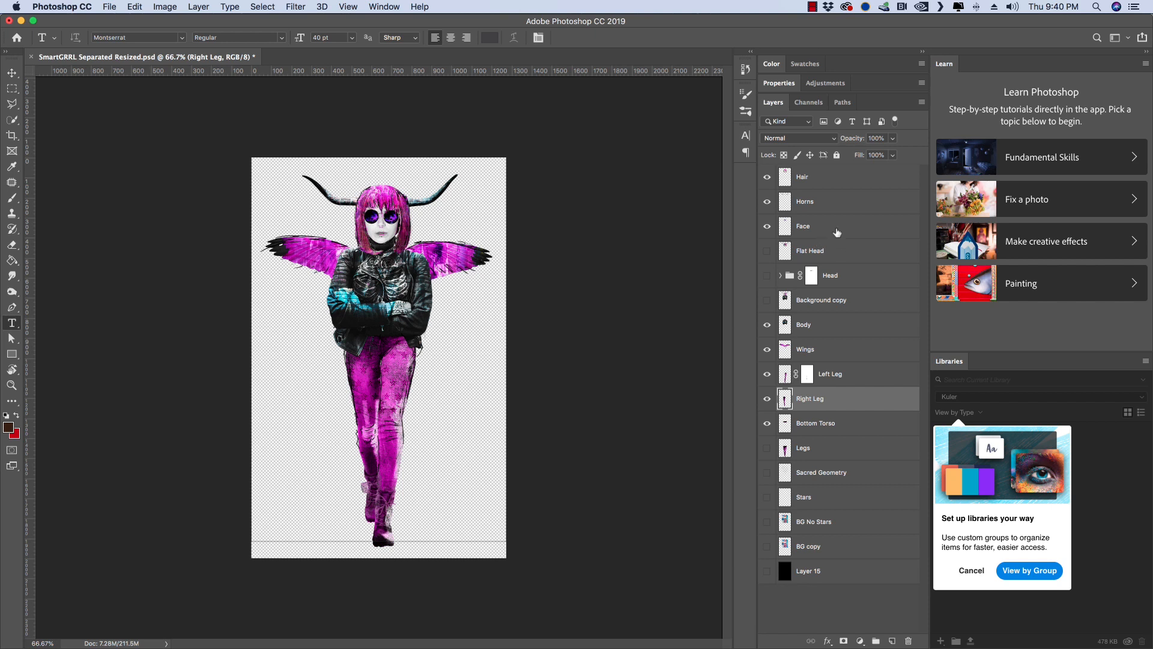
mouse_move(836, 212)
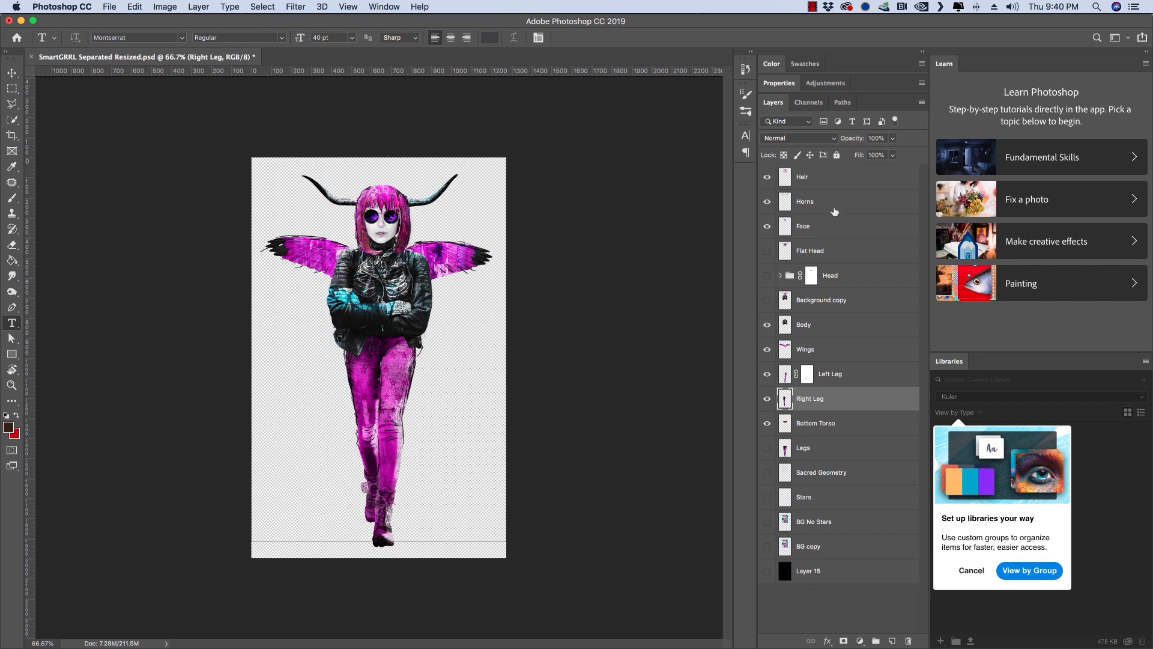
mouse_move(834, 176)
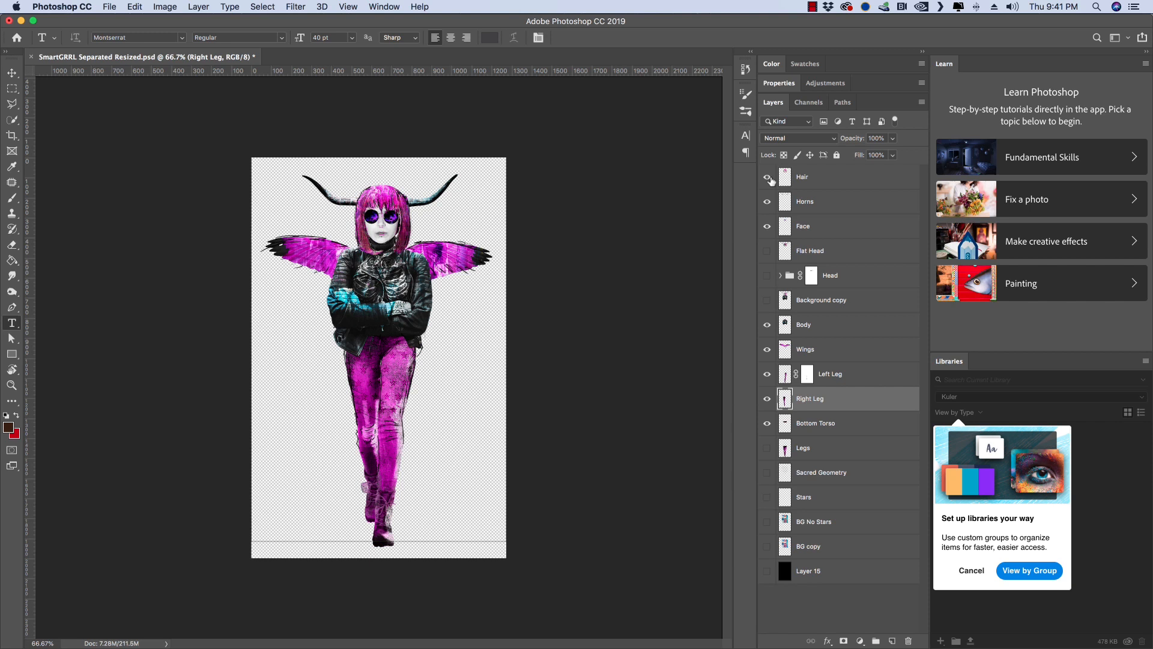
left_click(768, 177)
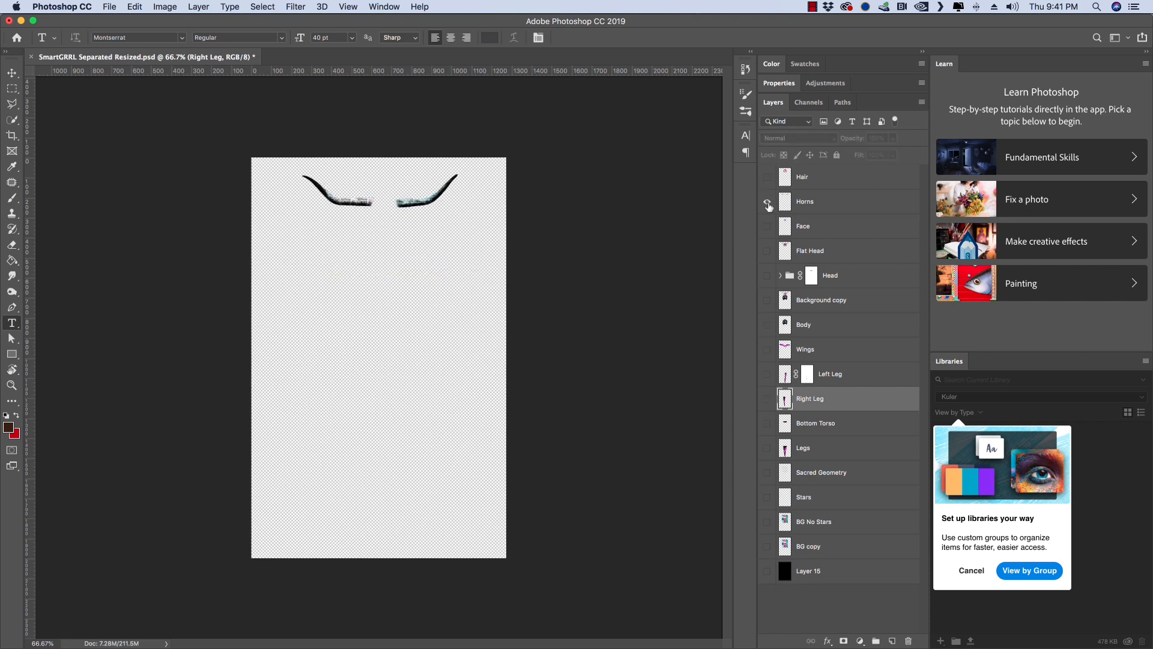
left_click(767, 226)
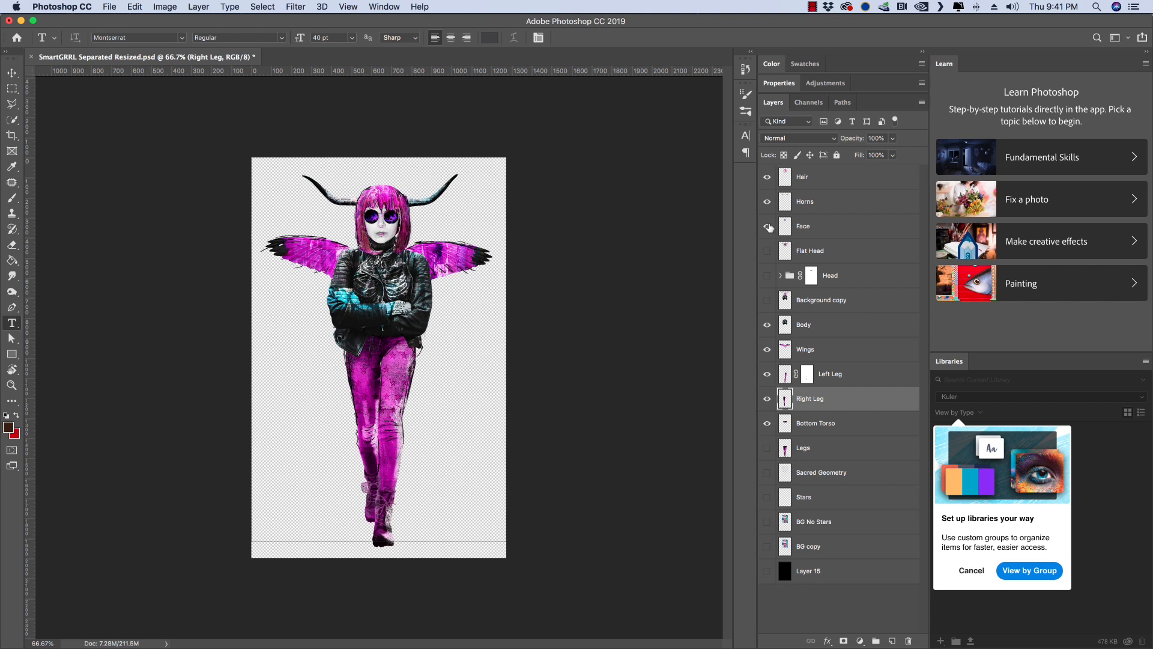
mouse_move(766, 226)
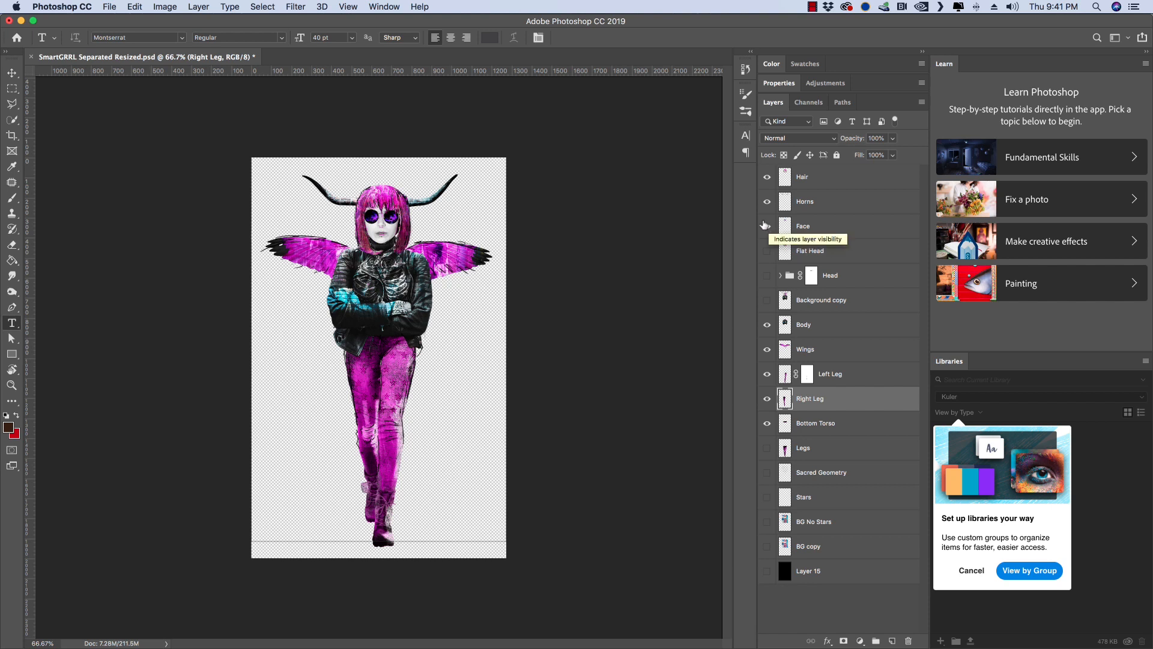
mouse_move(785, 226)
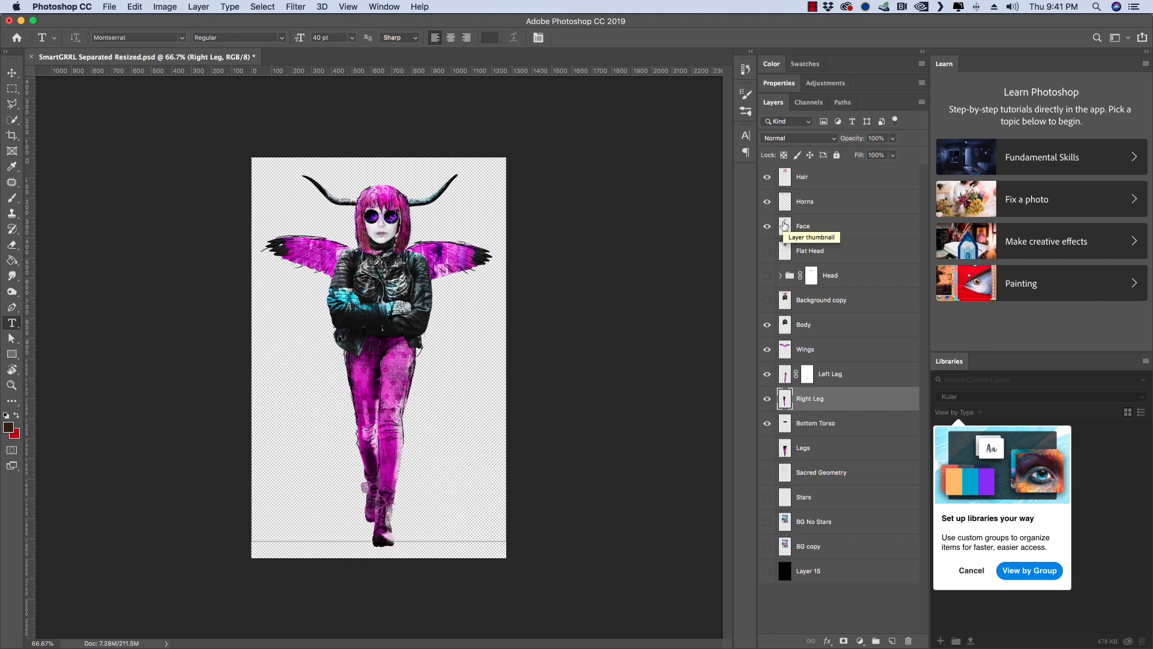
mouse_move(854, 257)
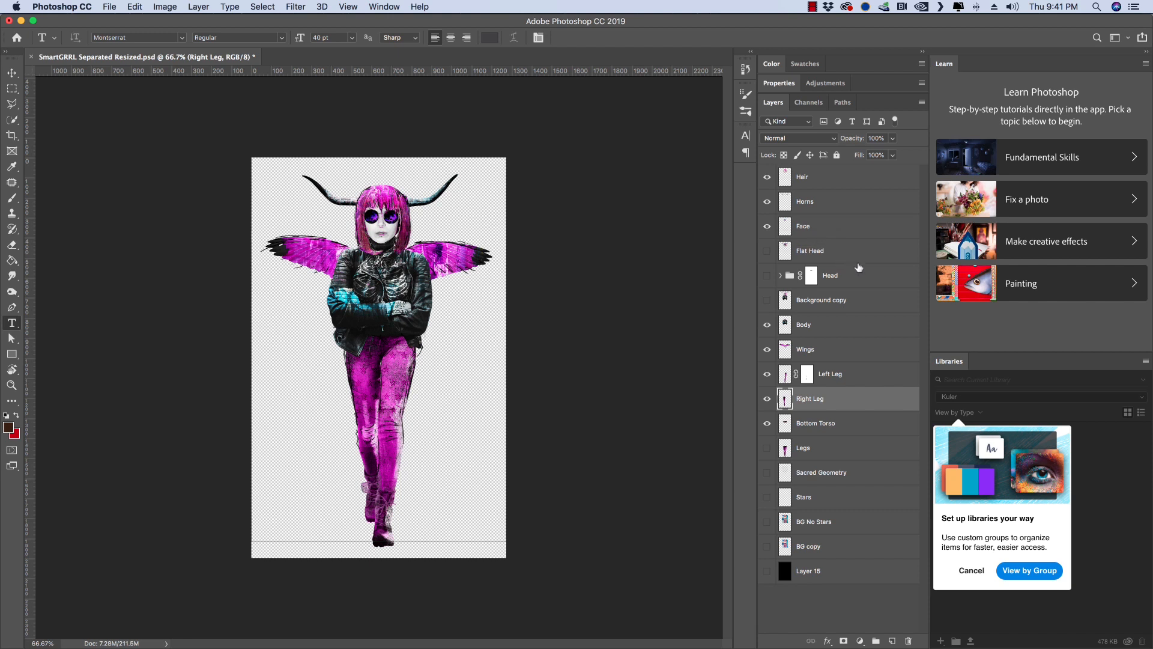
left_click(768, 333)
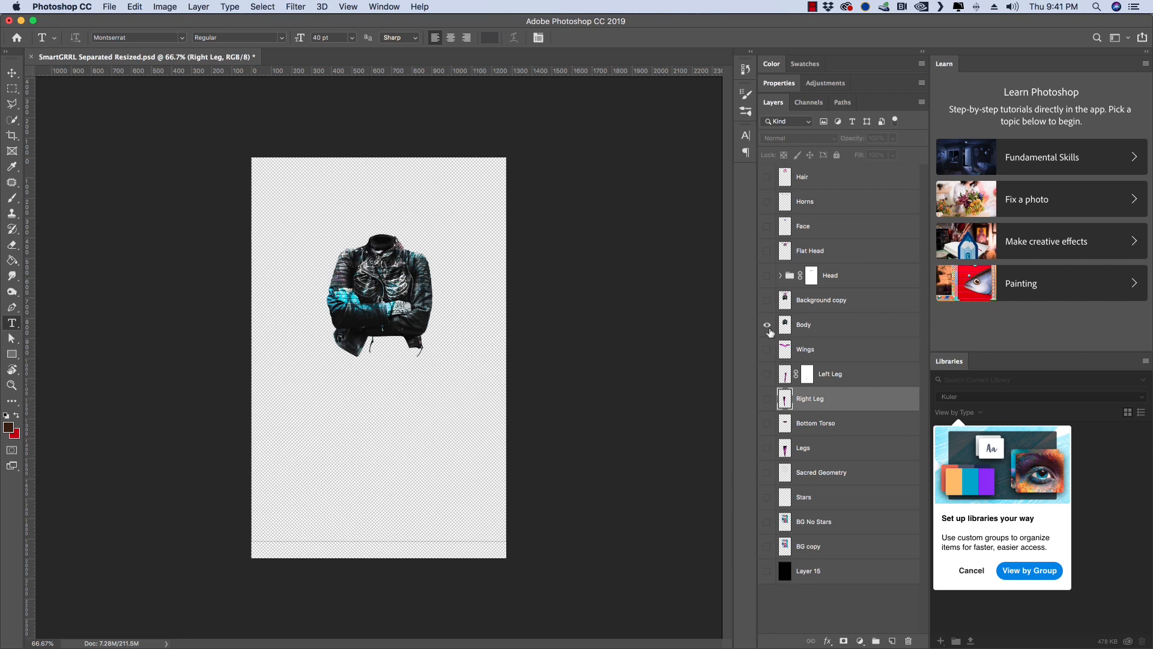
left_click(767, 350)
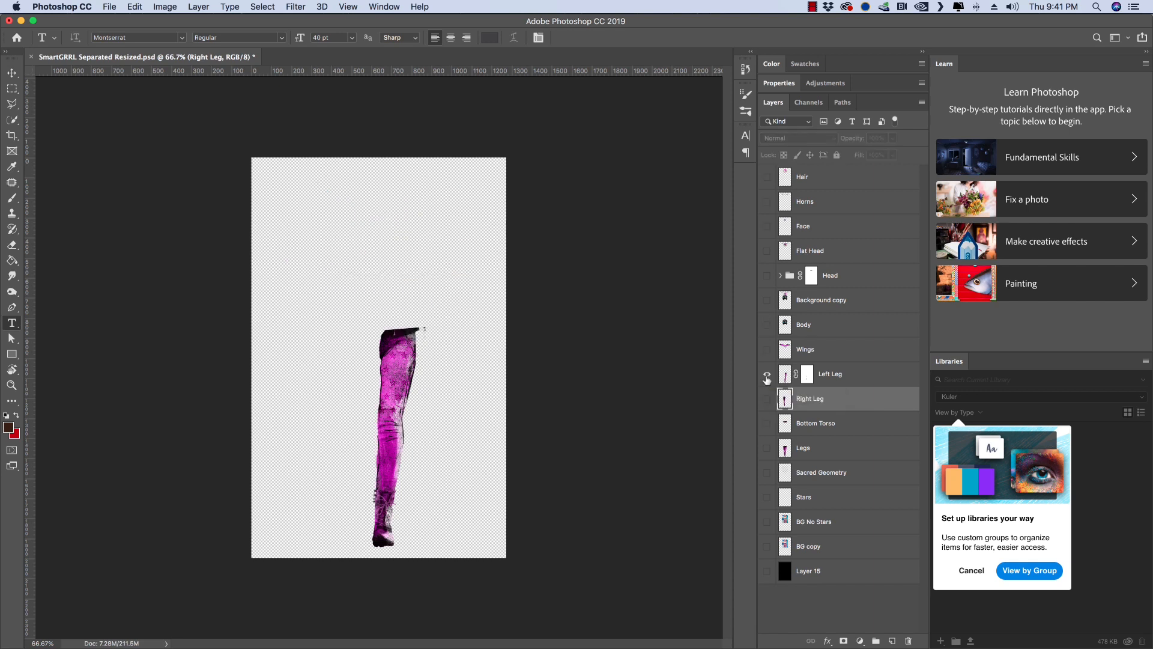
left_click(768, 374)
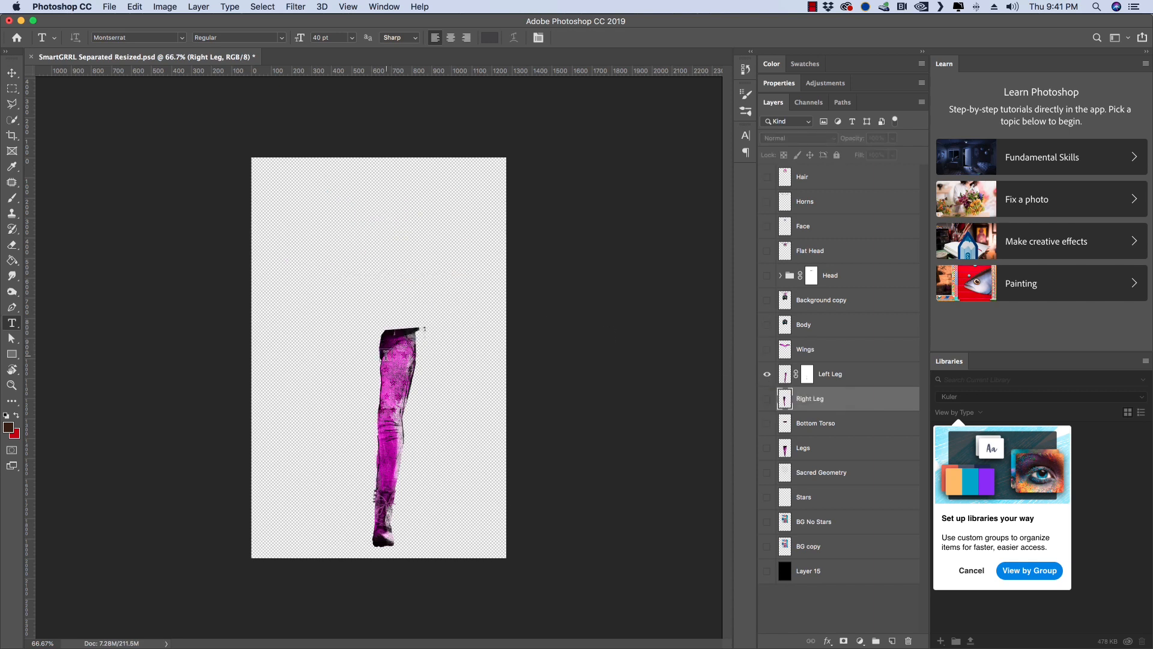
left_click(768, 374)
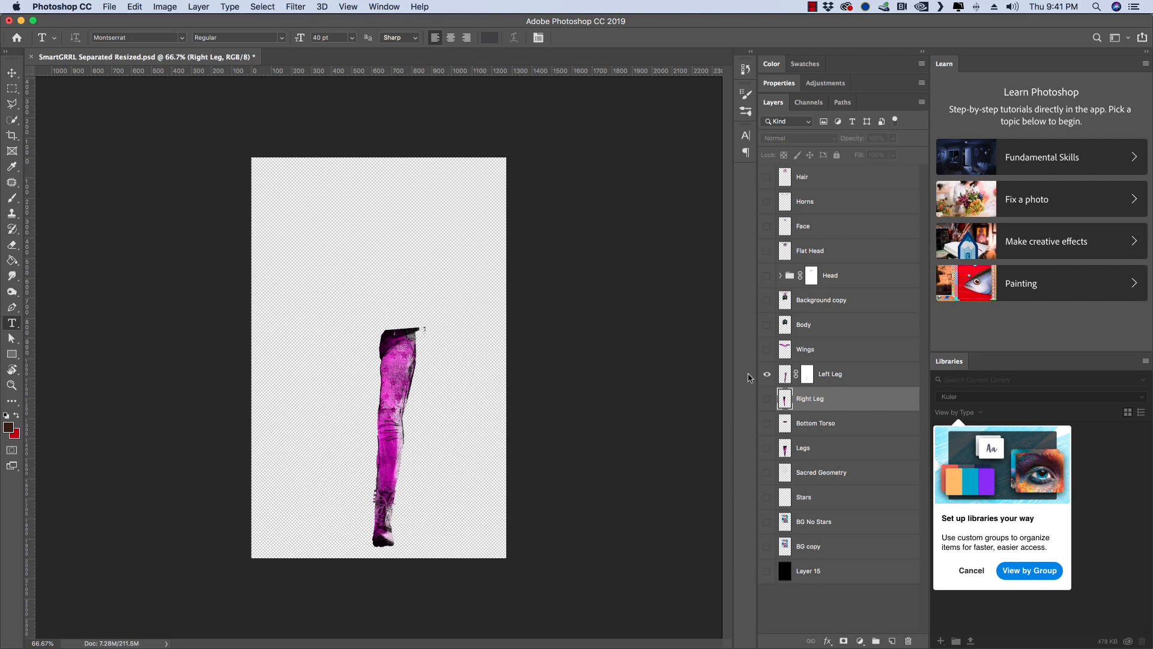
left_click(767, 374)
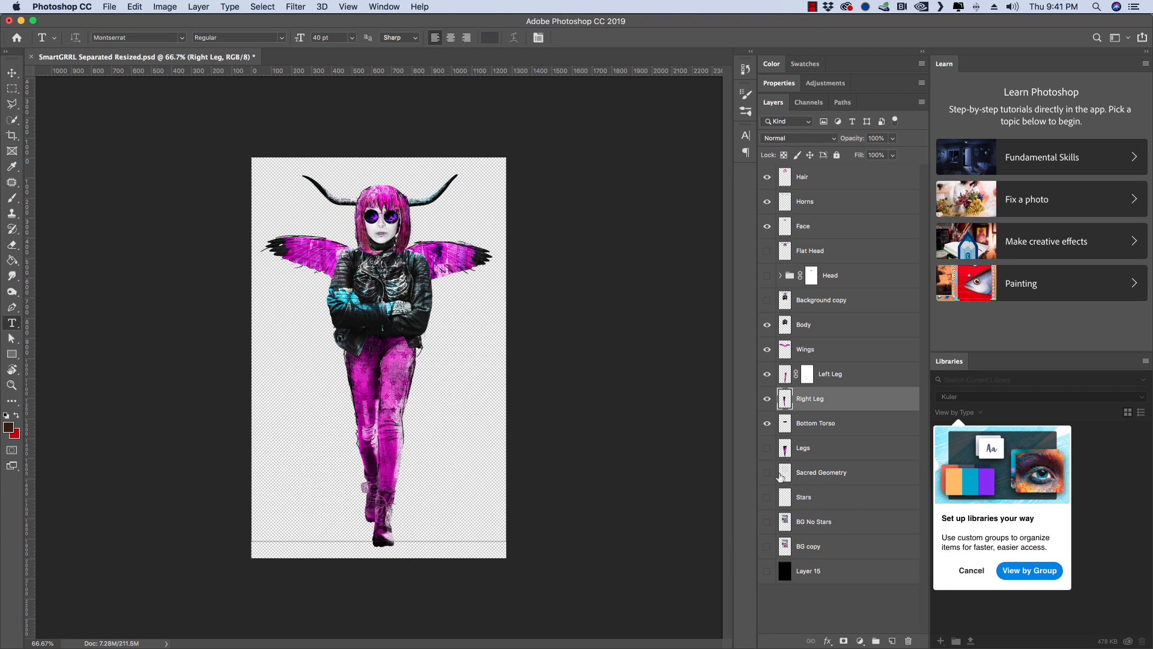
left_click(768, 472)
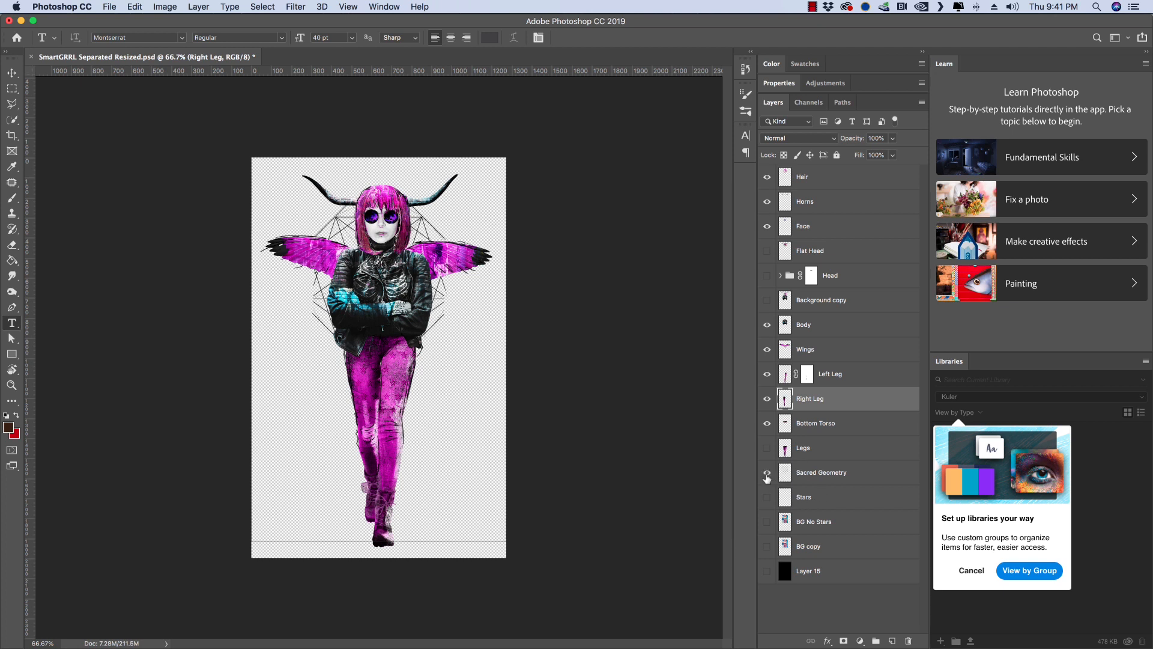
left_click(768, 477)
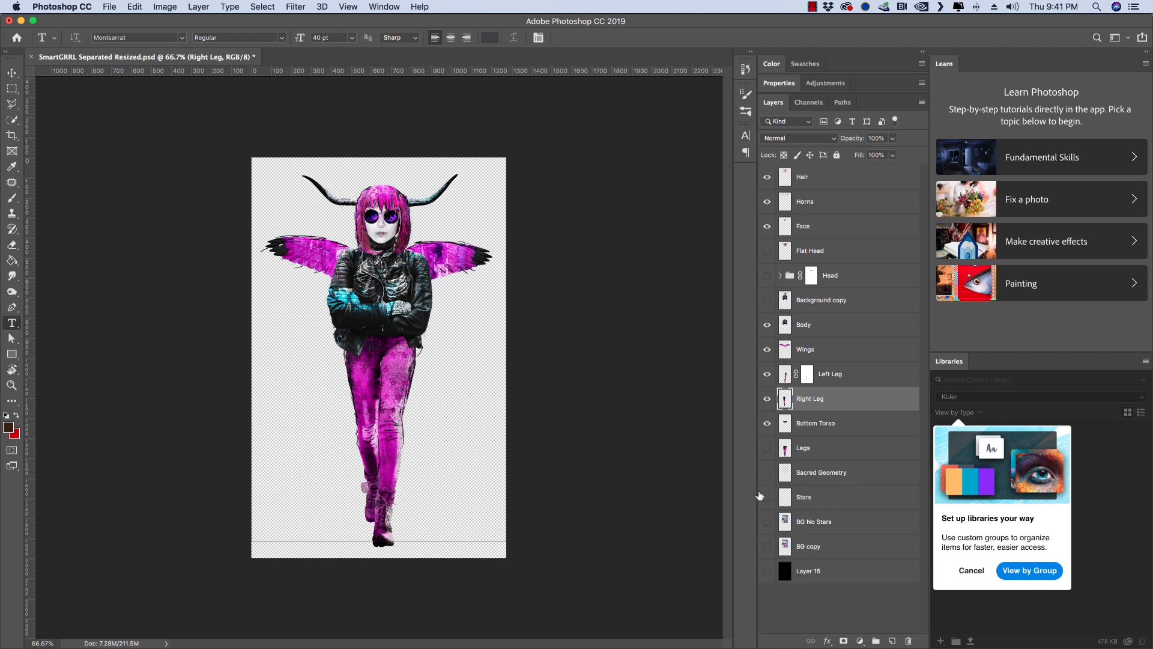
left_click(767, 496)
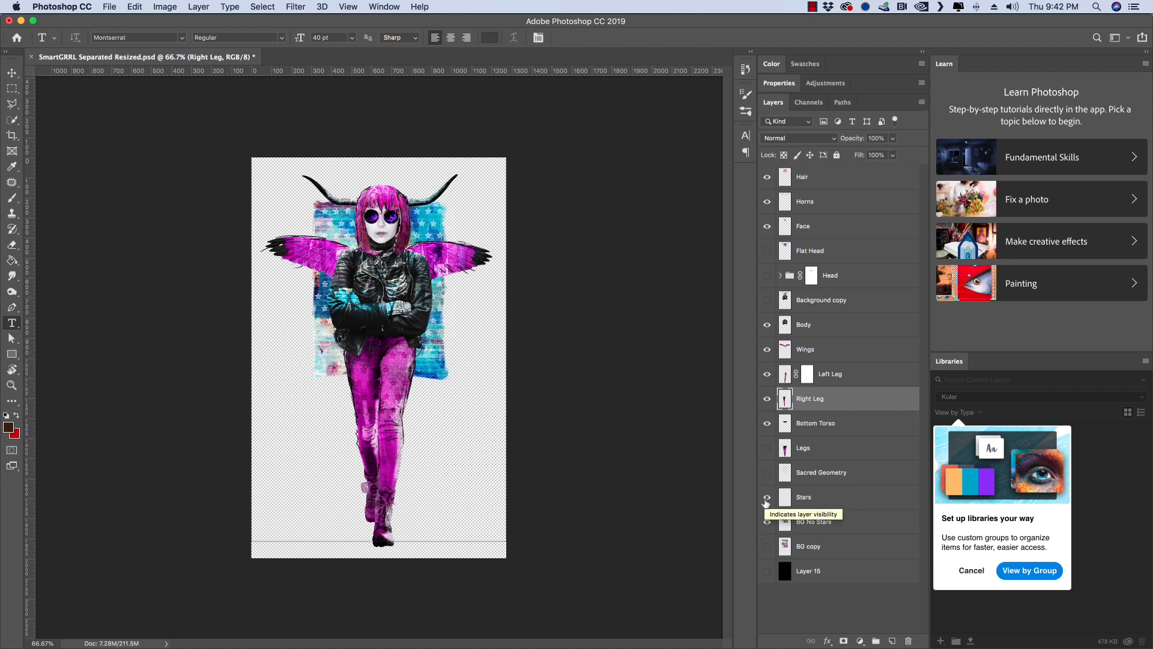
left_click(768, 496)
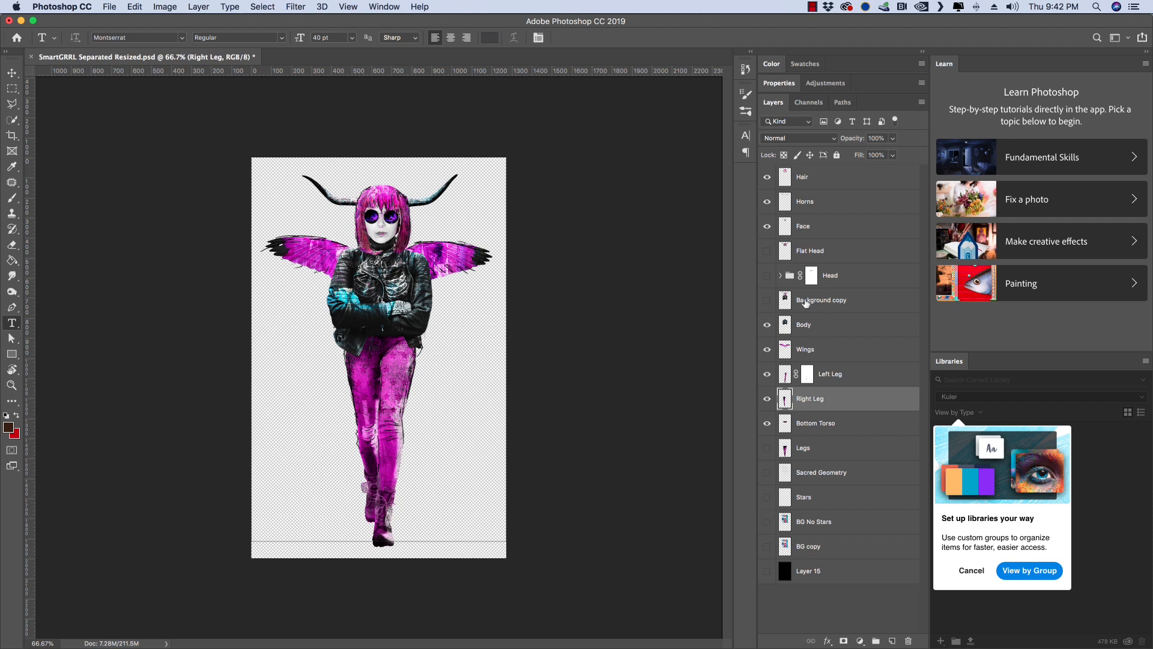
mouse_move(821, 299)
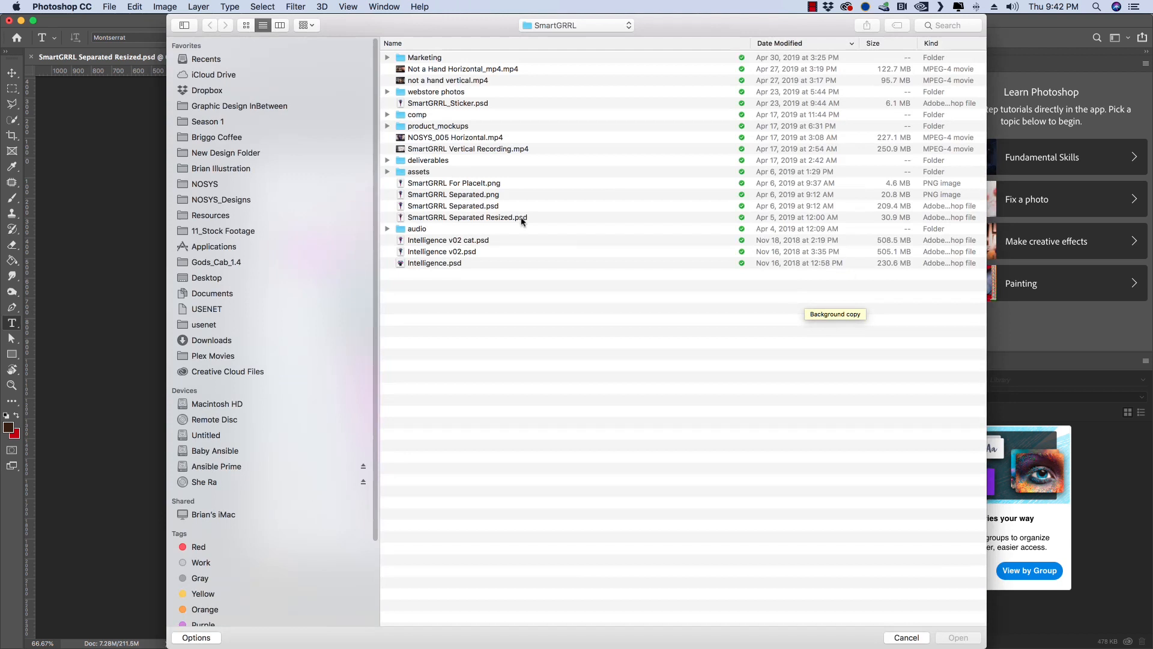
- Open SmartGRRL Separated Resized.psd from the SmartGRRL project folder
left_click(468, 218)
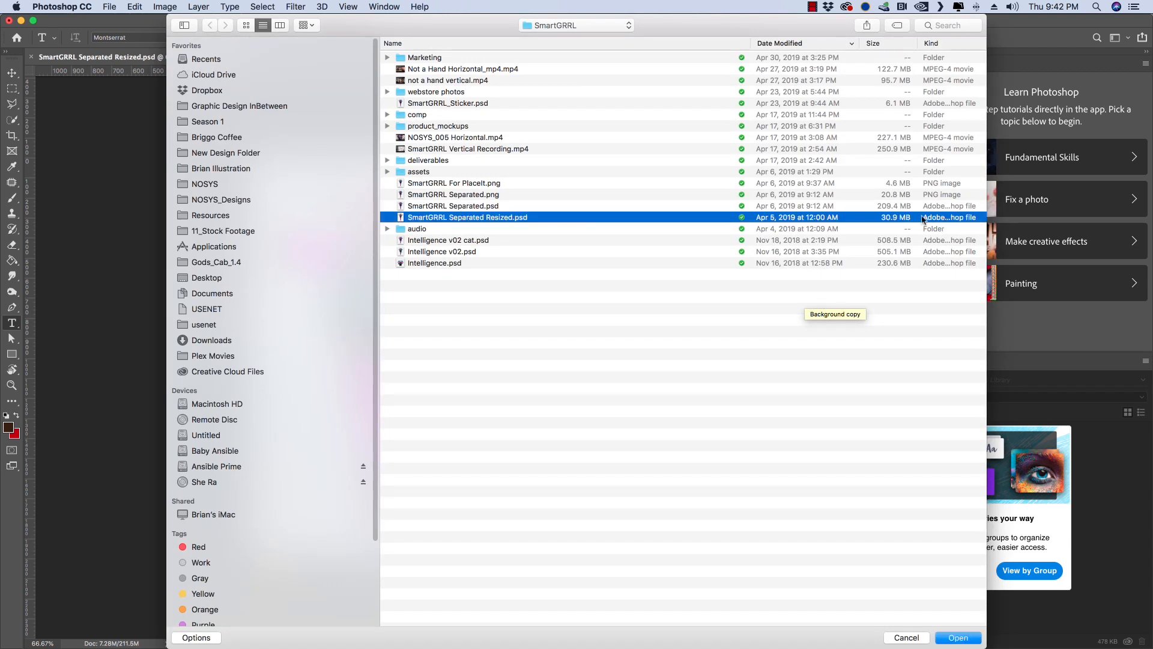
mouse_move(897, 224)
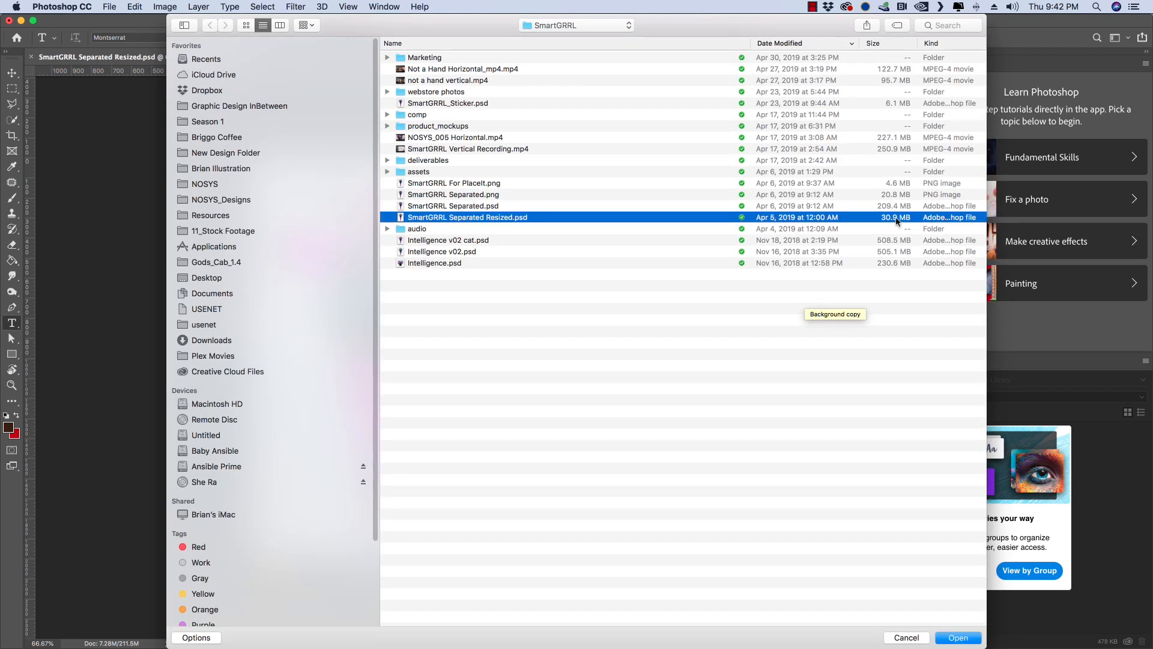
mouse_move(661, 225)
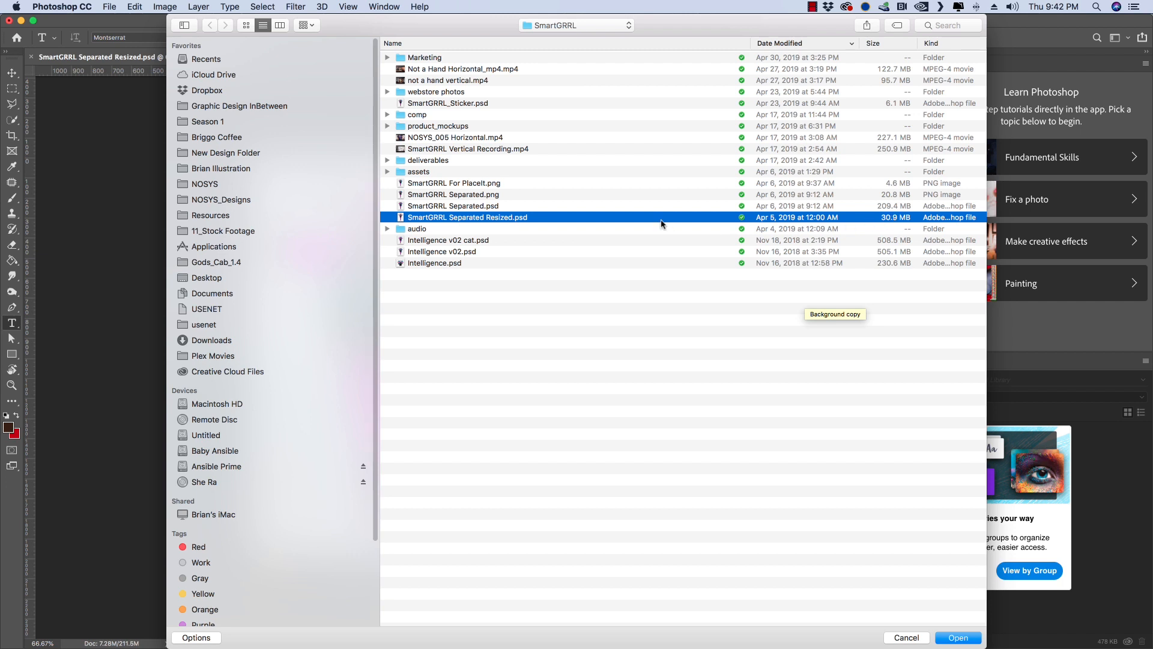
mouse_move(893, 257)
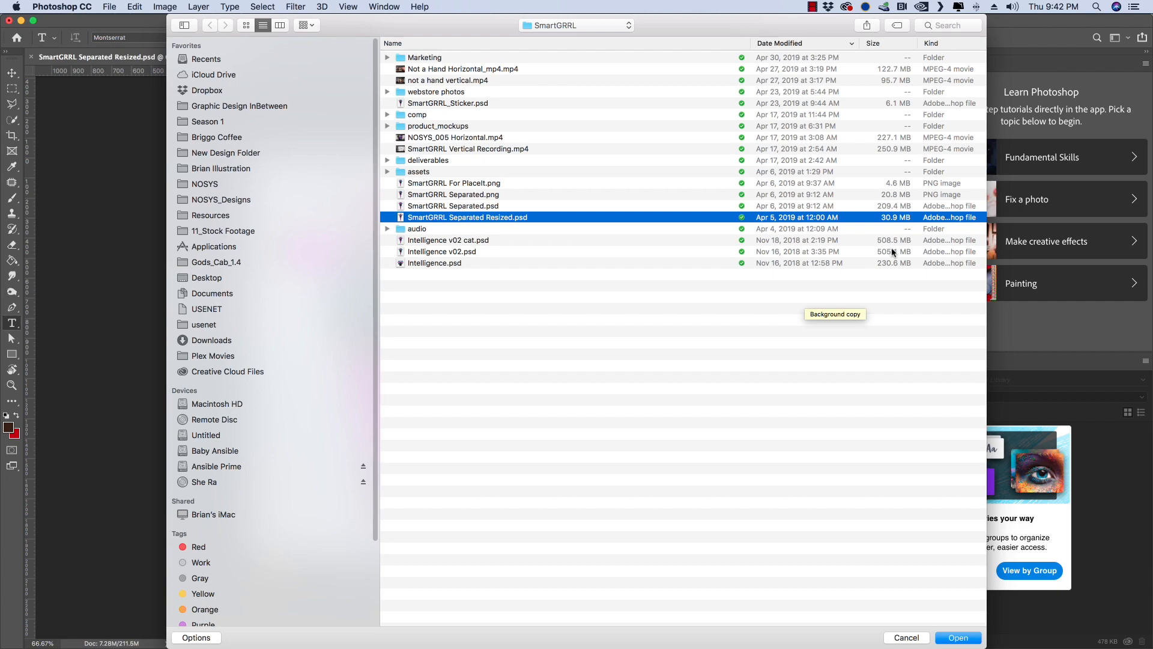
left_click(958, 637)
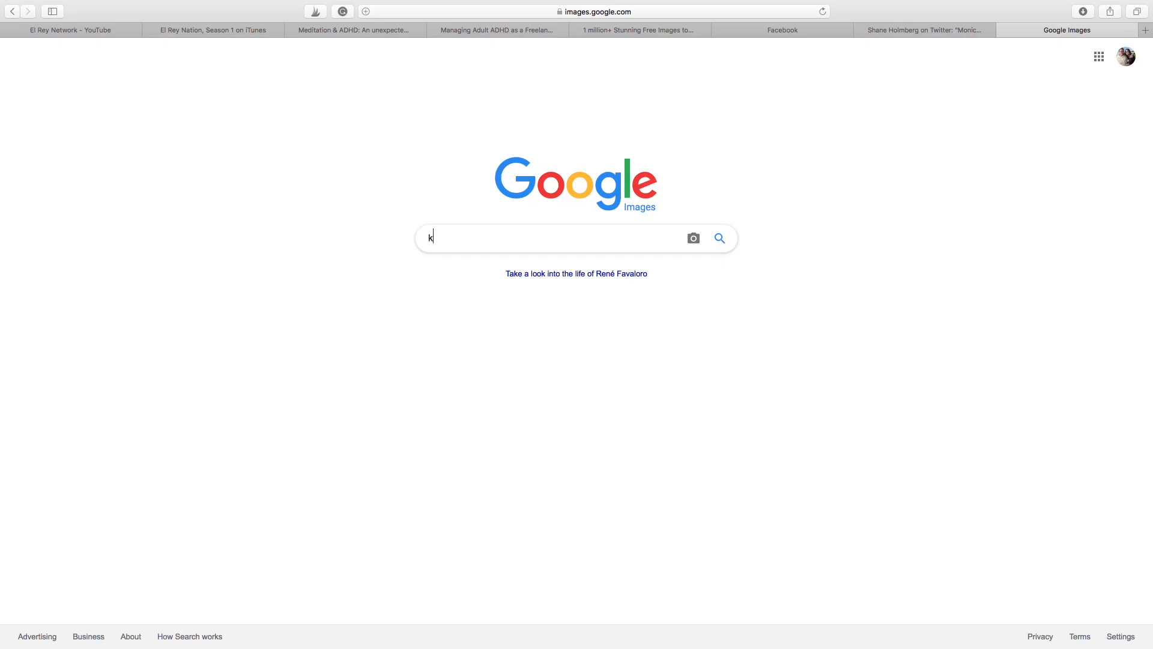
- Search Google Images for 'knockoff luchador toys' and preview the bootleg wrestling figures result
type("nockoff luchador toys")
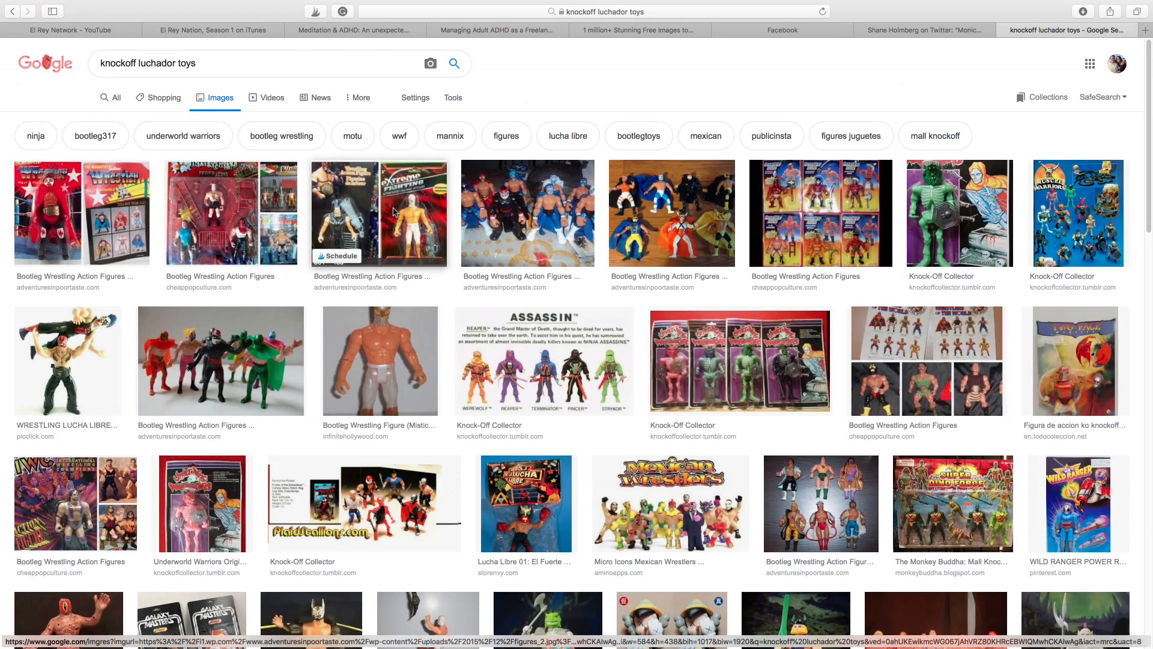
left_click(526, 213)
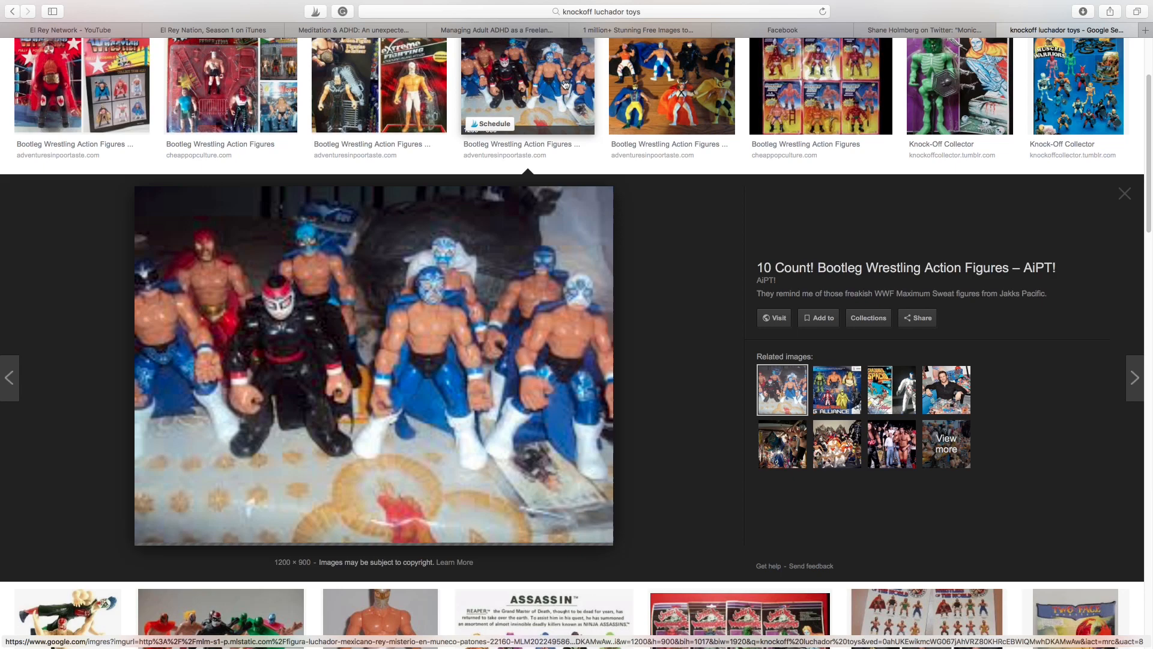
left_click(671, 85)
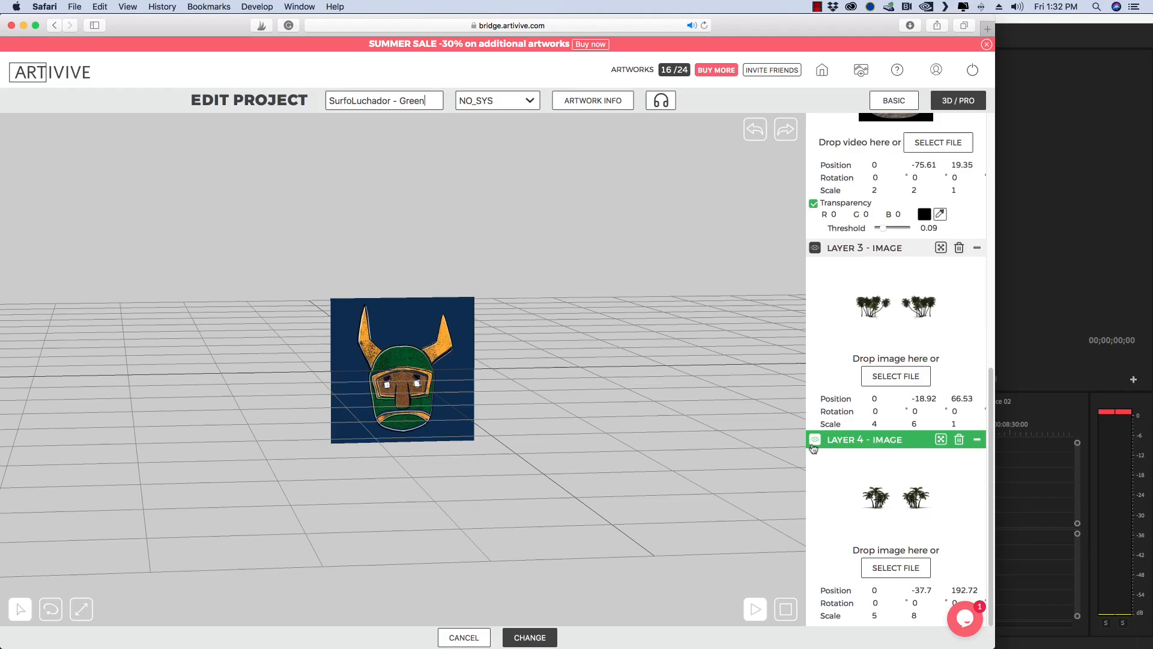
- Reveal the sunset beach video layers and palm tree image layers in the Artivive 3D scene
scroll("up", 3)
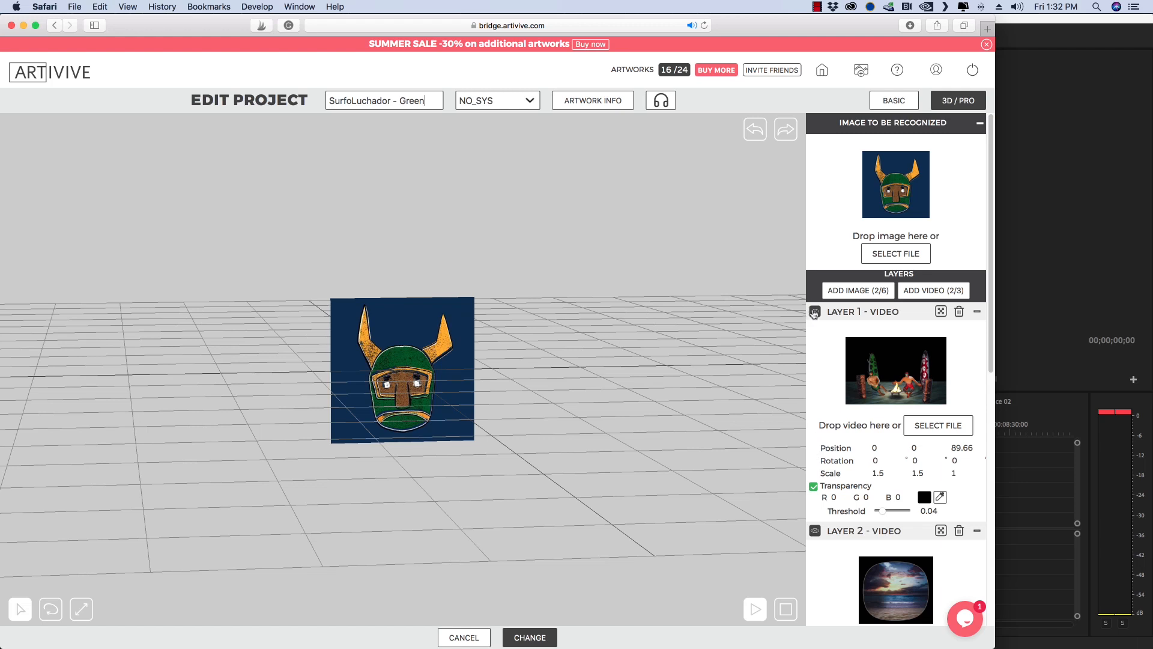
left_click(814, 311)
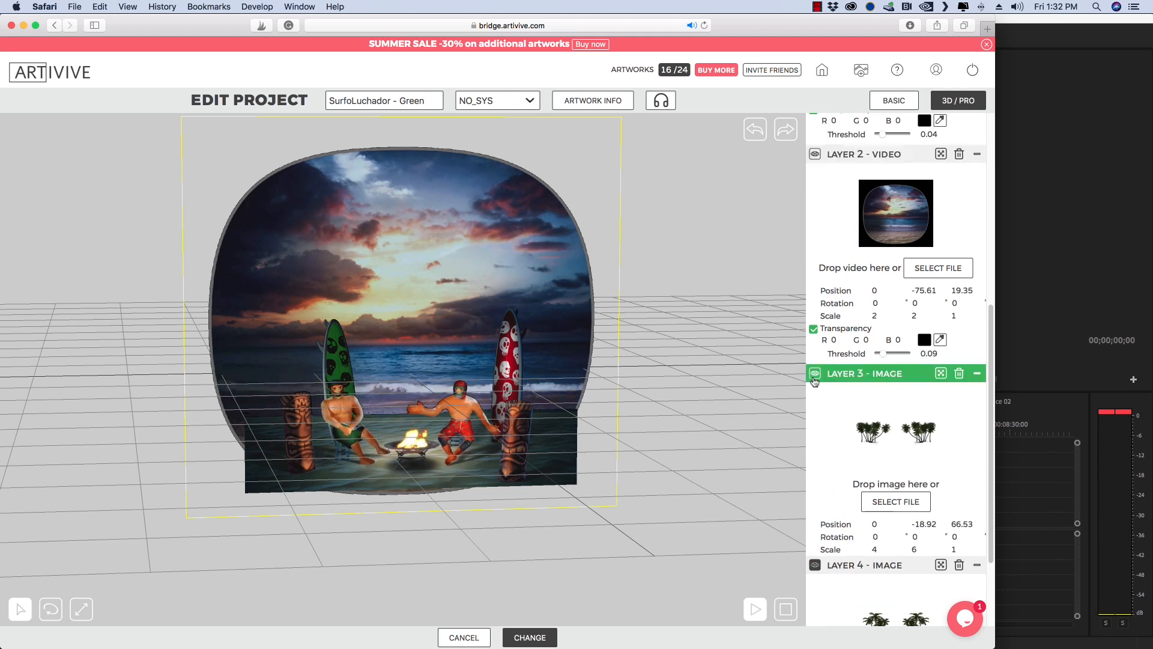
left_click(860, 565)
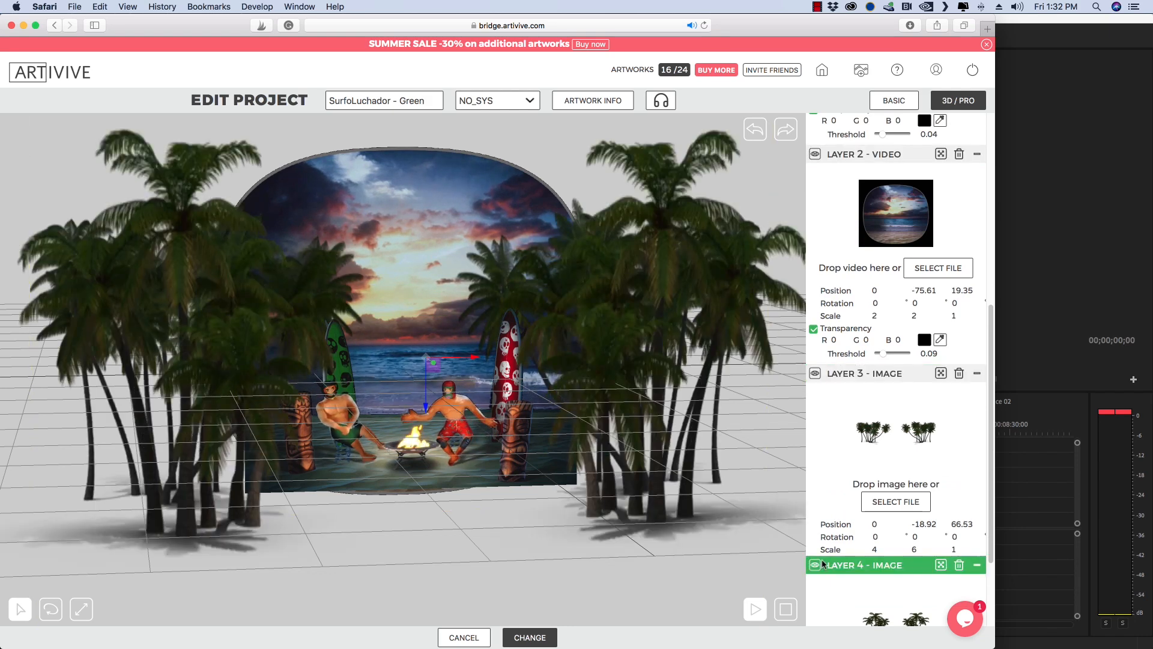
scroll("down", 3)
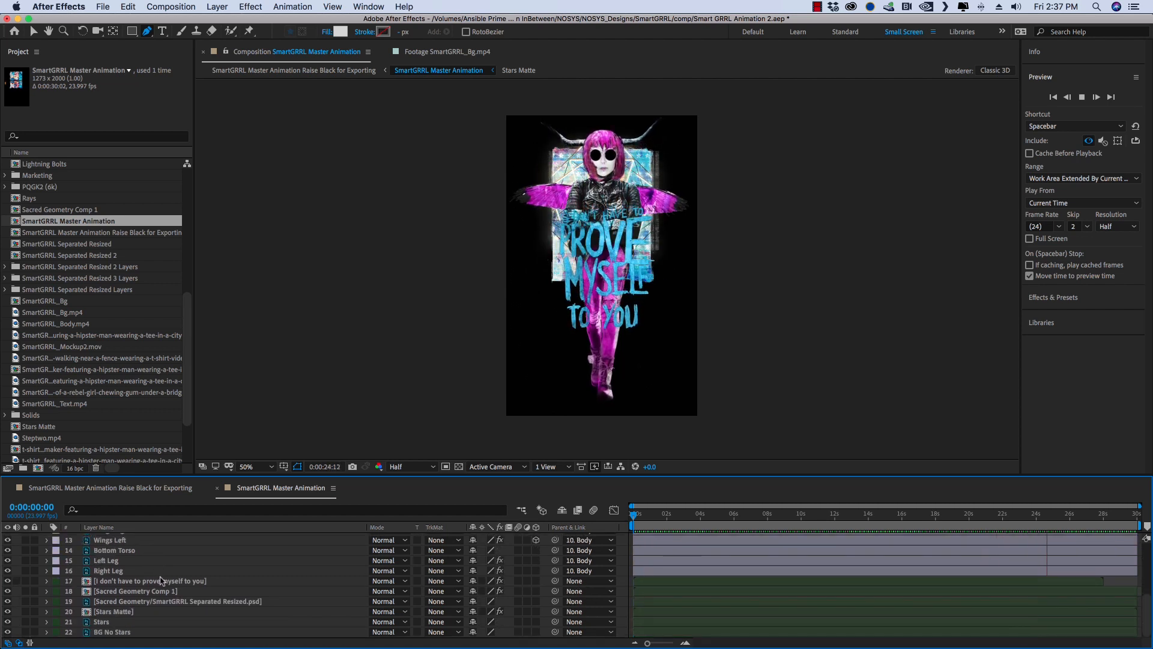
- Play the SmartGRRL Master Animation, then enter the Stars Matte precomp
left_click(1081, 513)
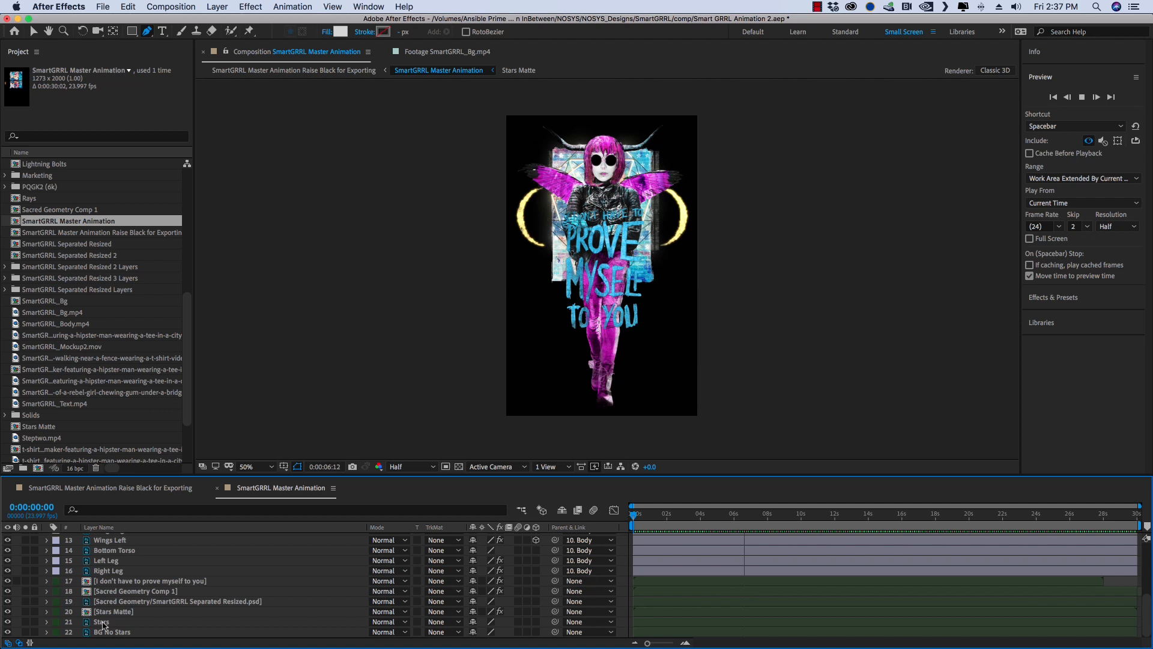
left_click(7, 611)
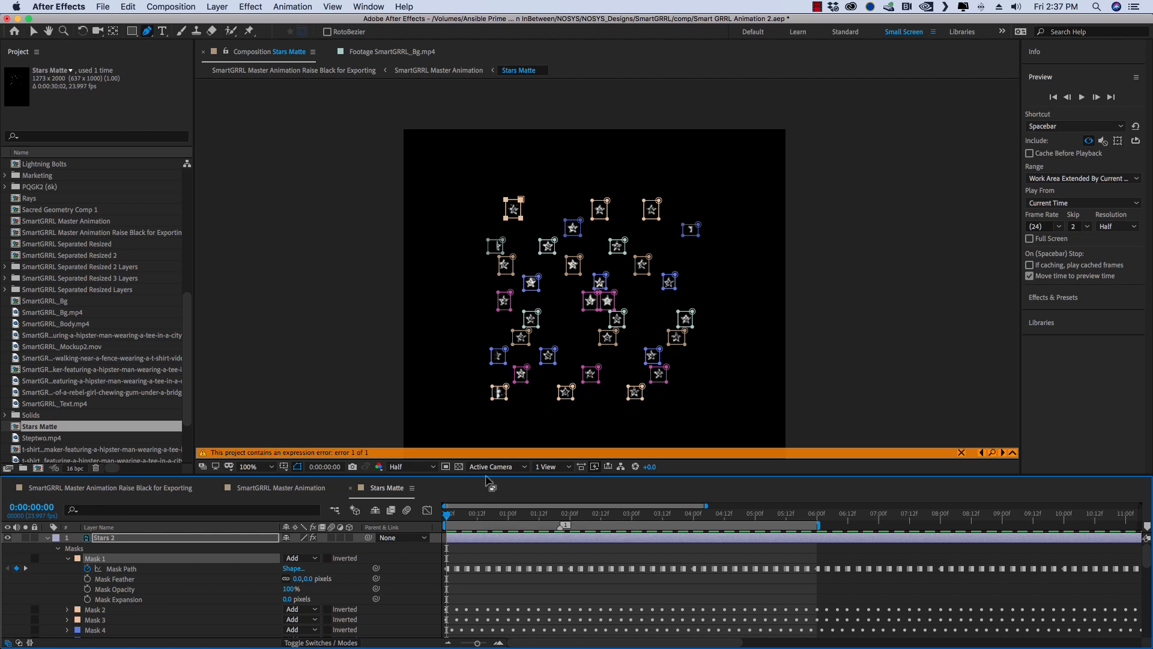
mouse_move(506, 557)
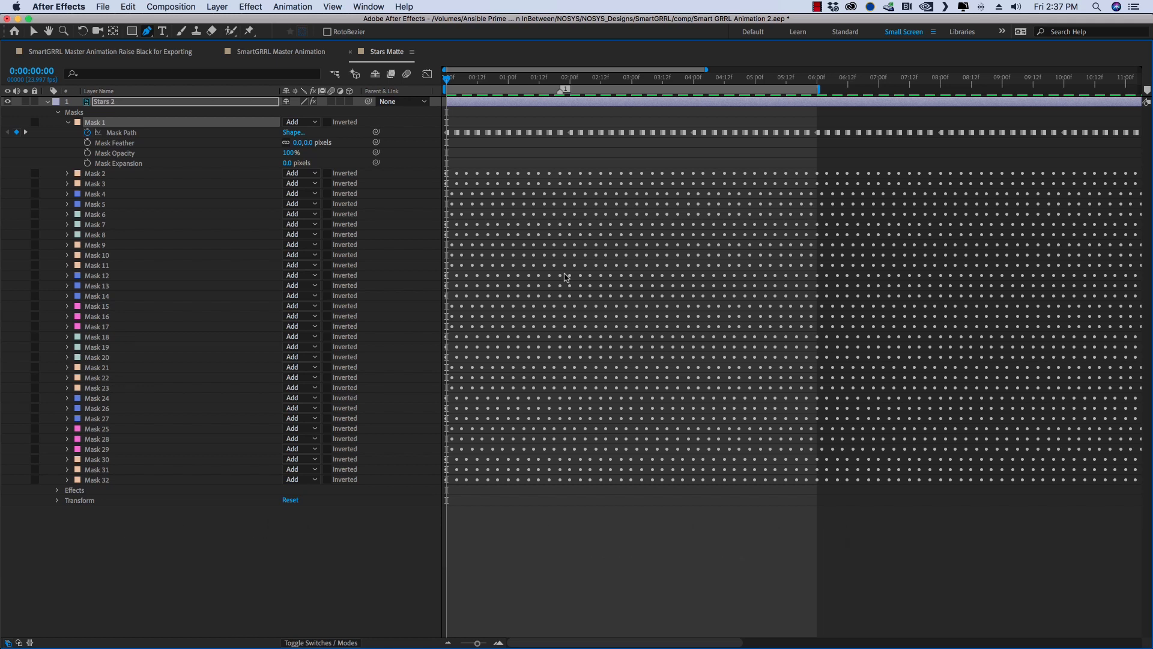
mouse_move(561, 281)
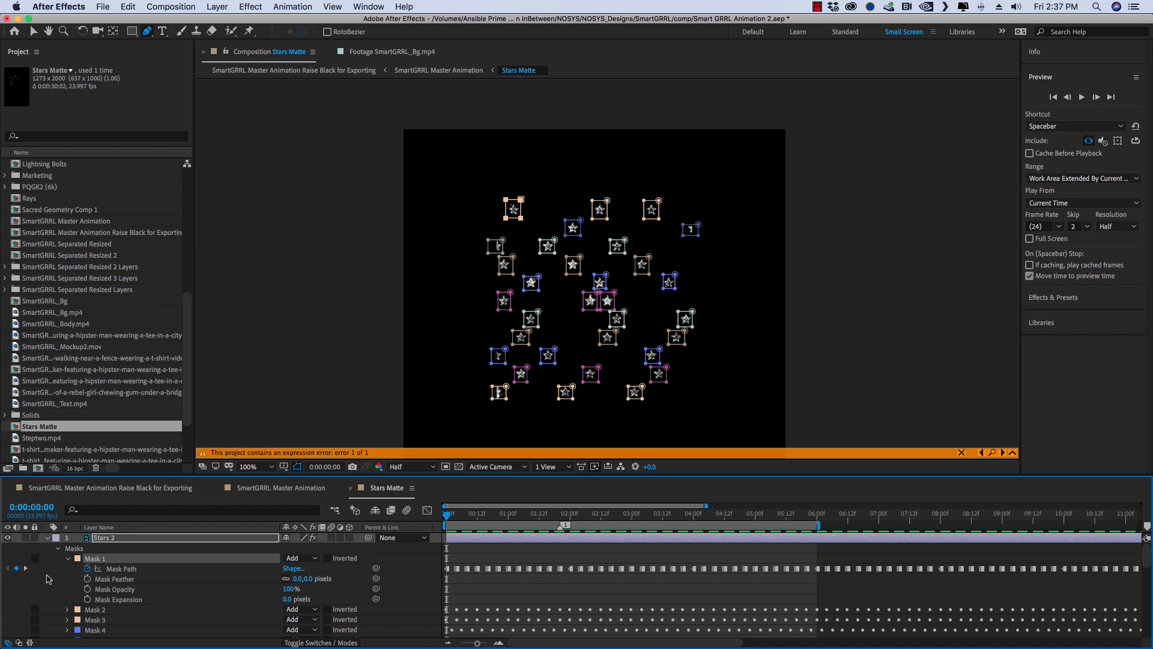
mouse_move(553, 196)
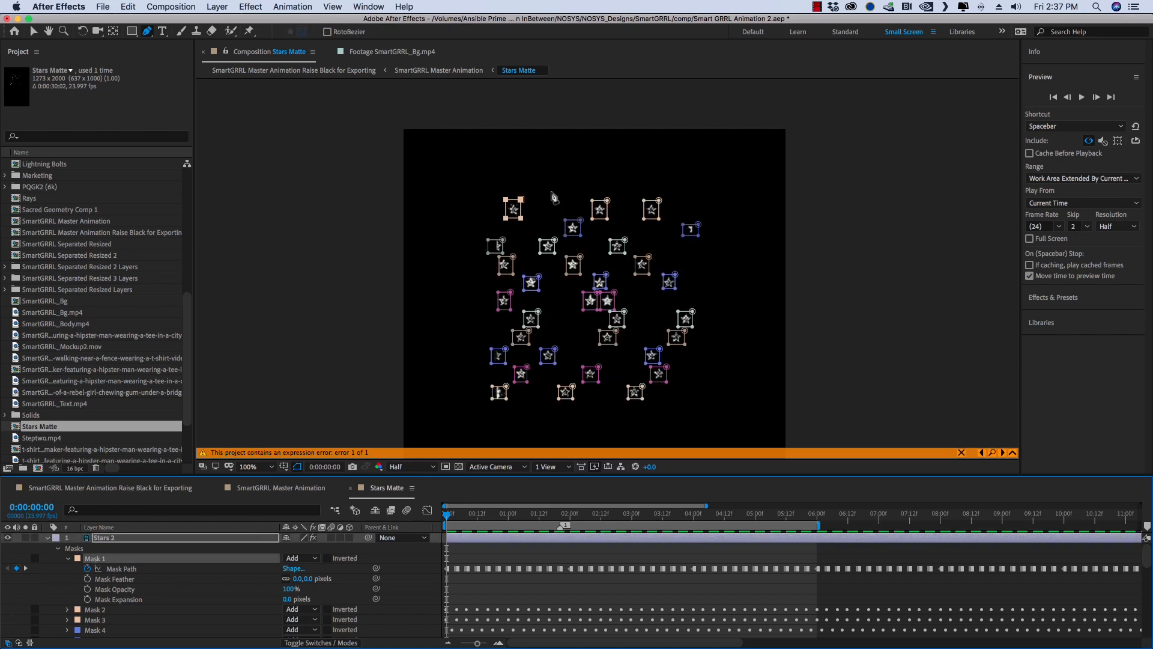
mouse_move(446, 574)
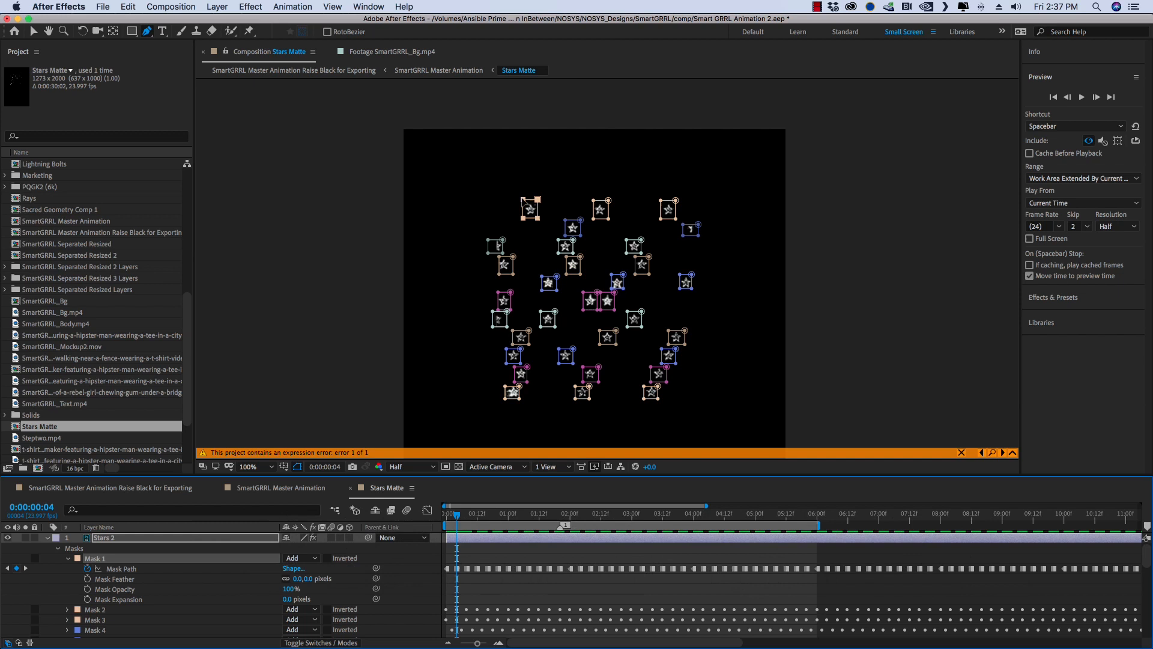
mouse_move(537, 208)
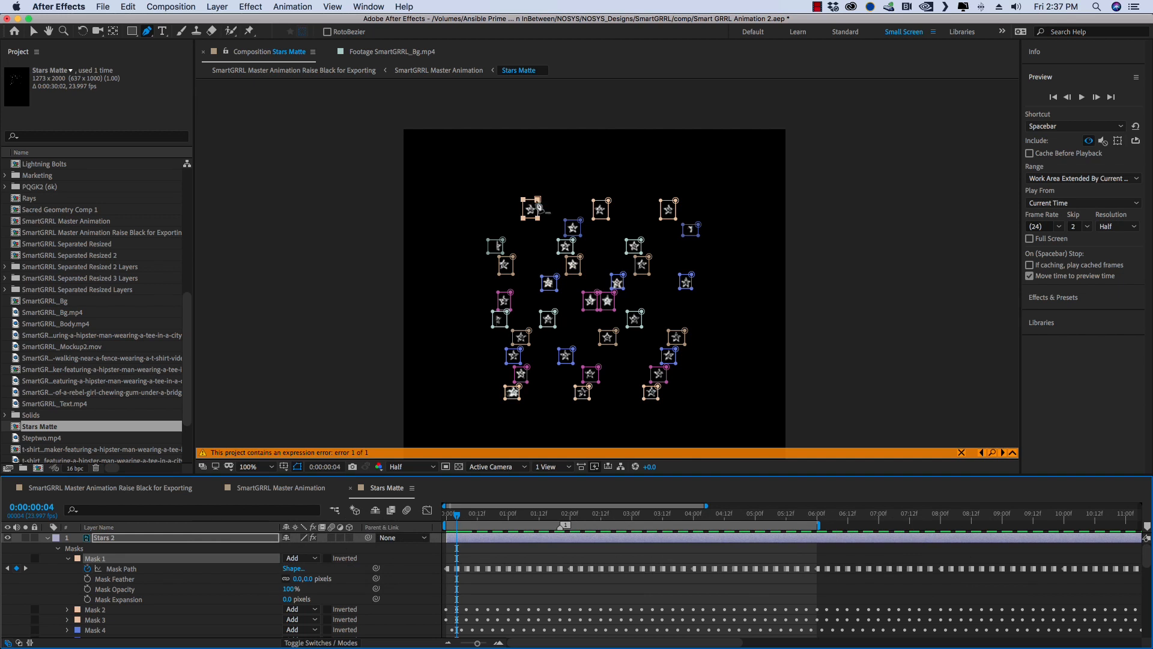
- Play a few frames of the Stars Matte animation and return to its start
left_click(471, 513)
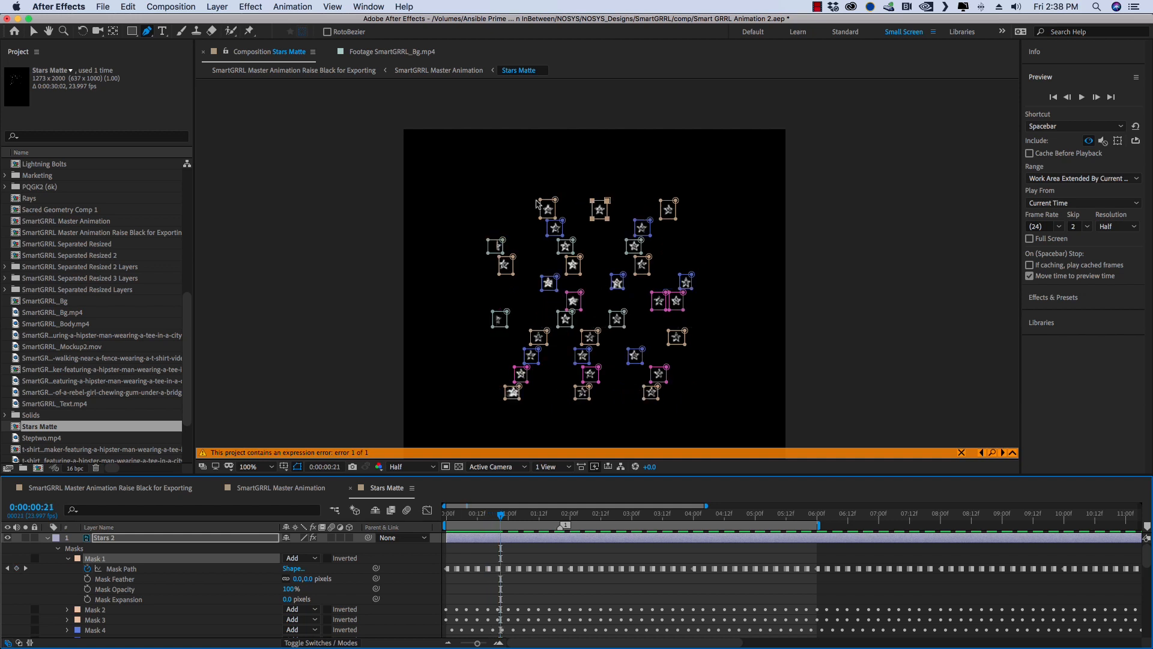
left_click(516, 513)
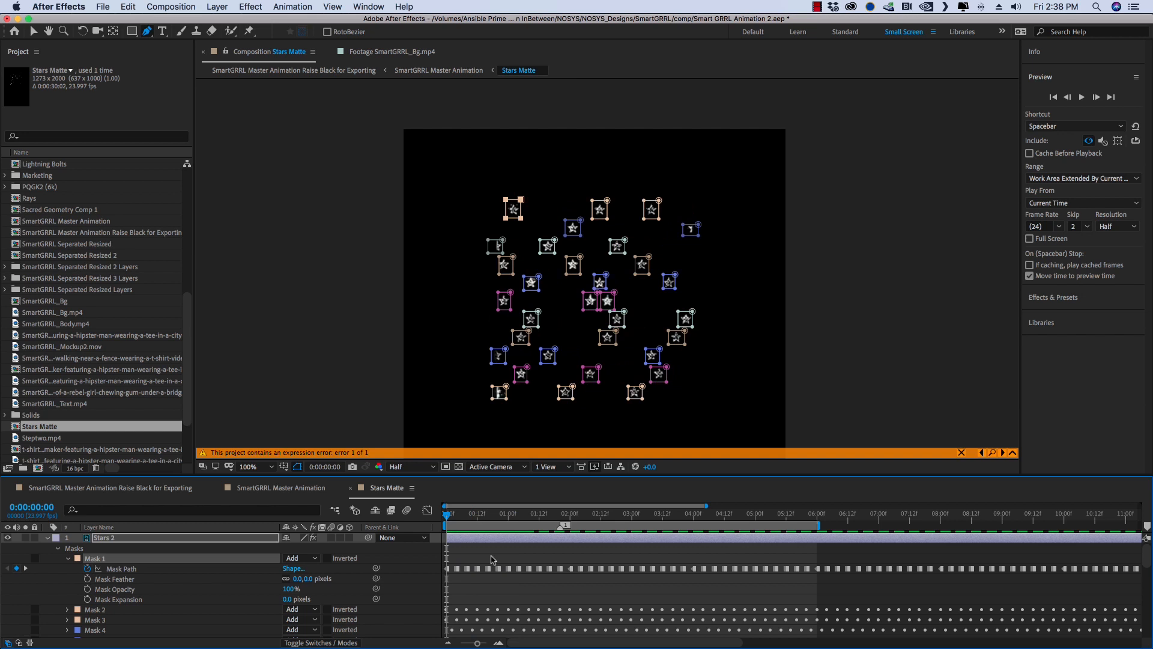
mouse_move(560, 201)
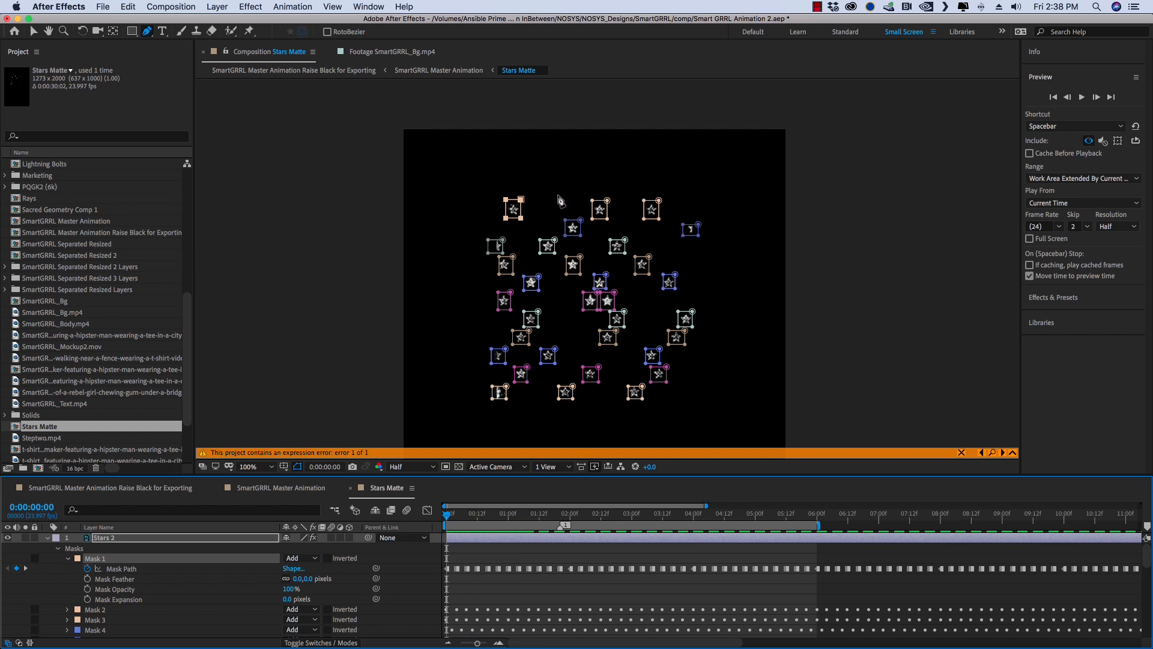
mouse_move(711, 243)
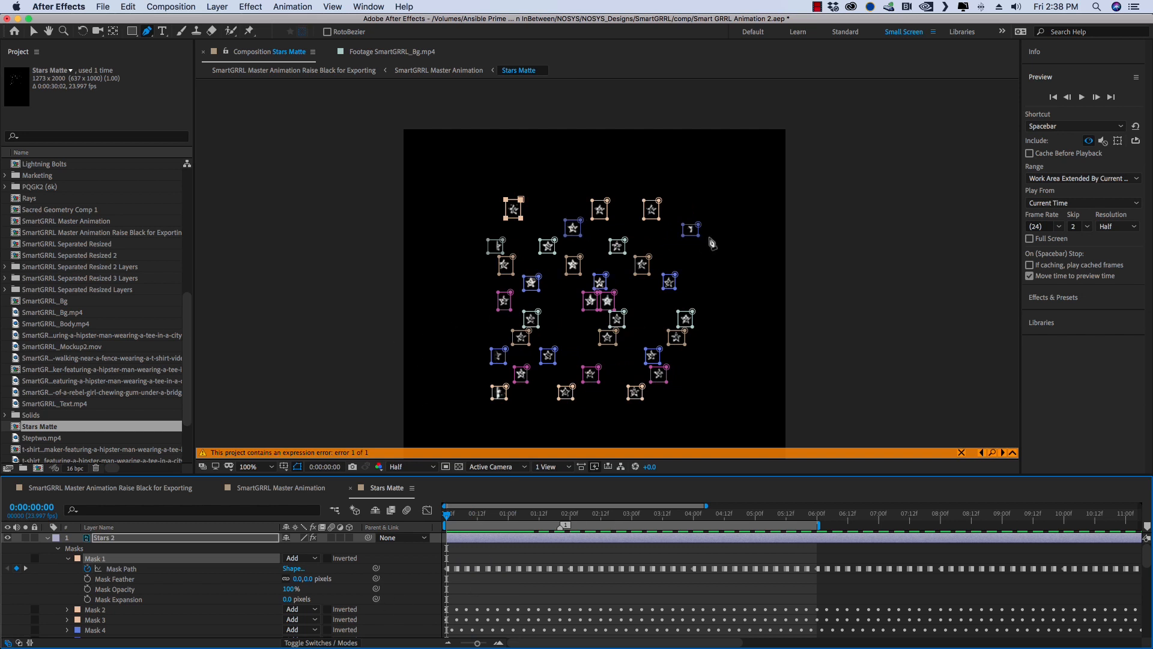
mouse_move(550, 309)
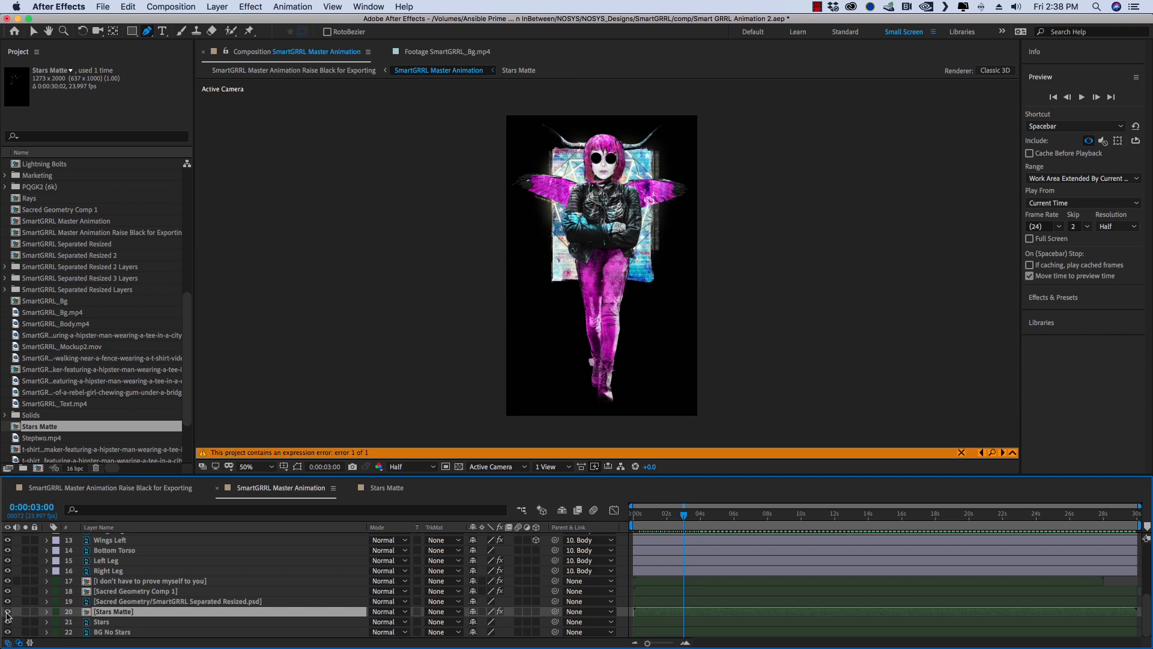
- Play the master animation, then enter the Sacred Geometry Comp 1 precomposition
left_click(682, 513)
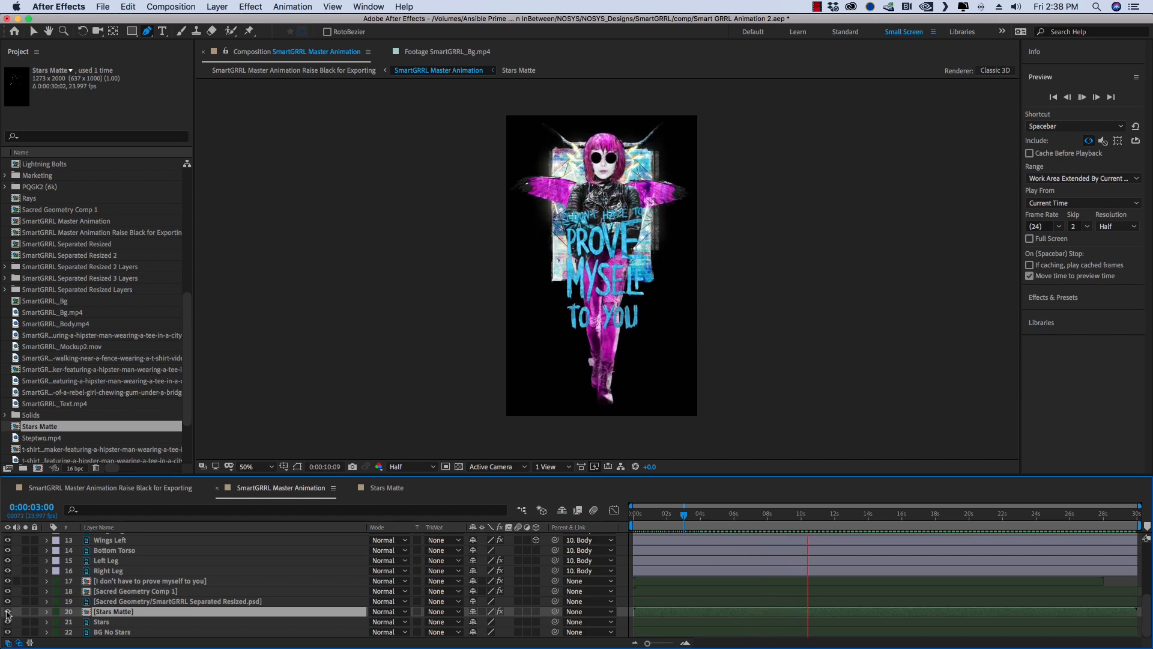
double_click(61, 209)
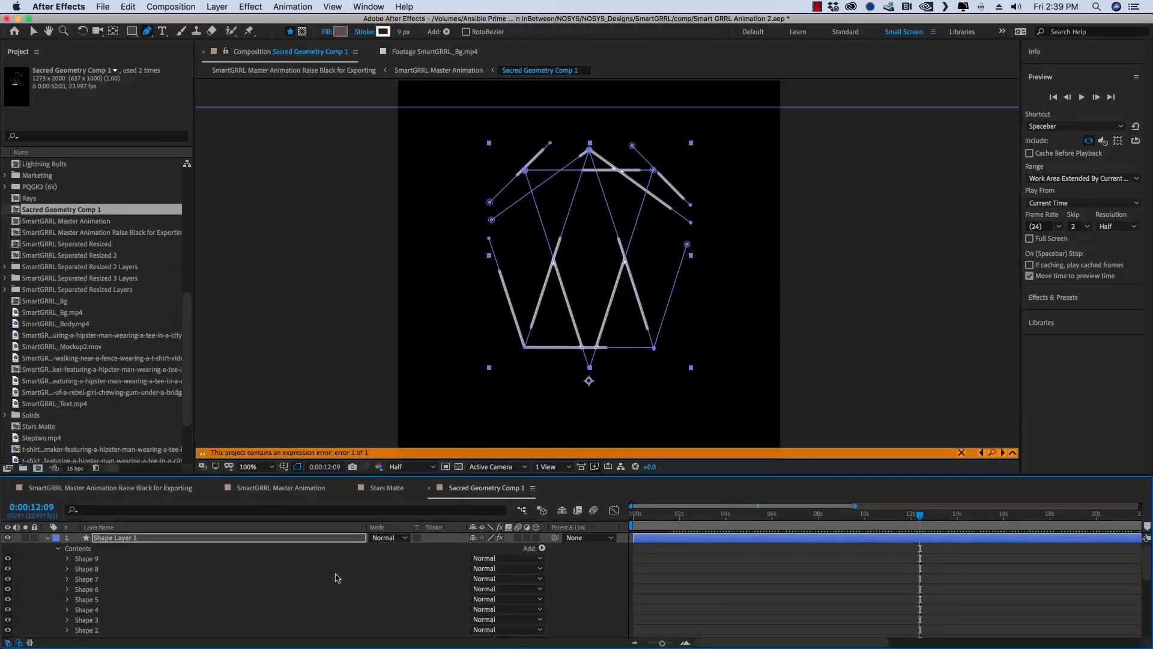
- Expand Shape Layer 1's contents and browse the Add shape-operations menu for Trim Paths
left_click(1083, 96)
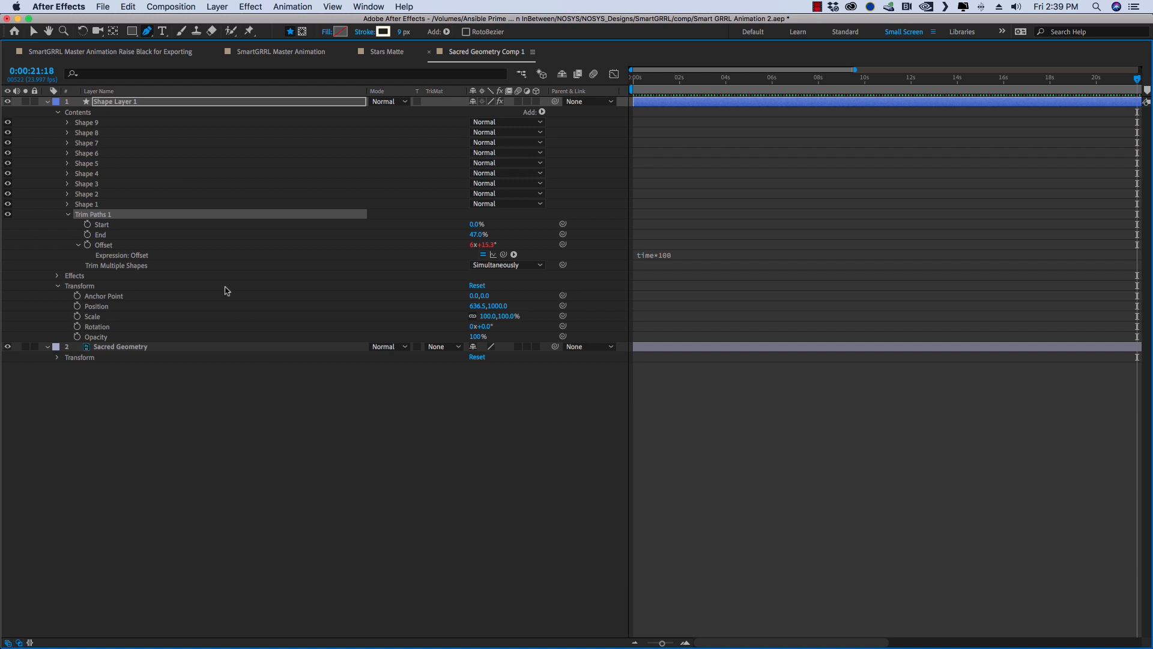
mouse_move(734, 117)
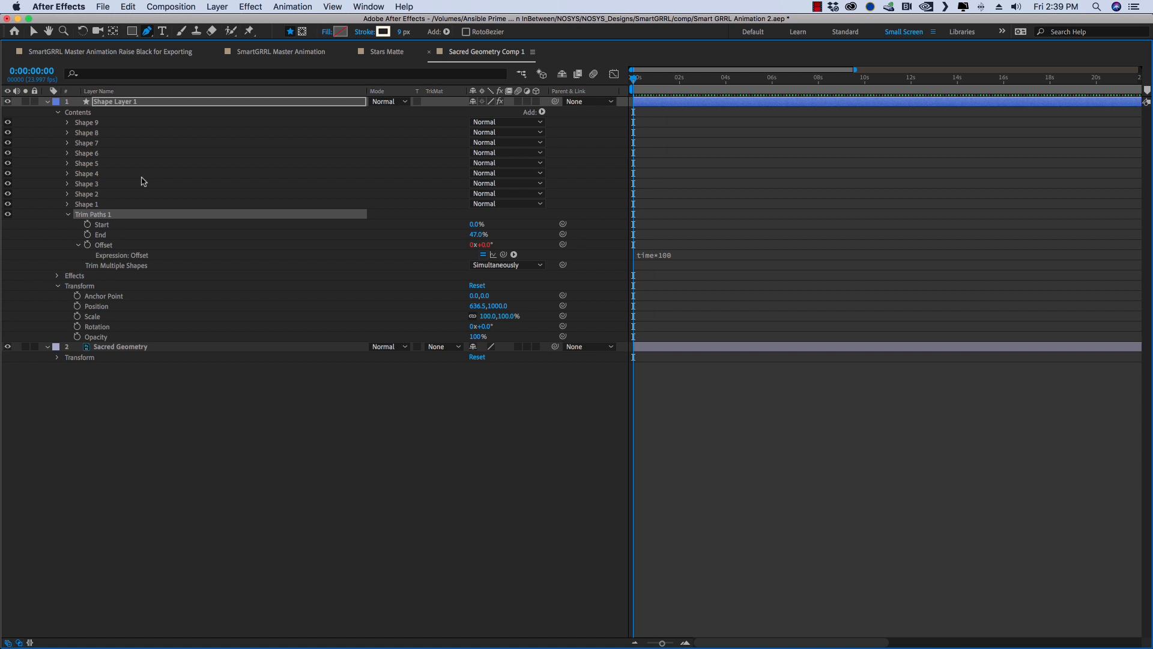
mouse_move(94, 129)
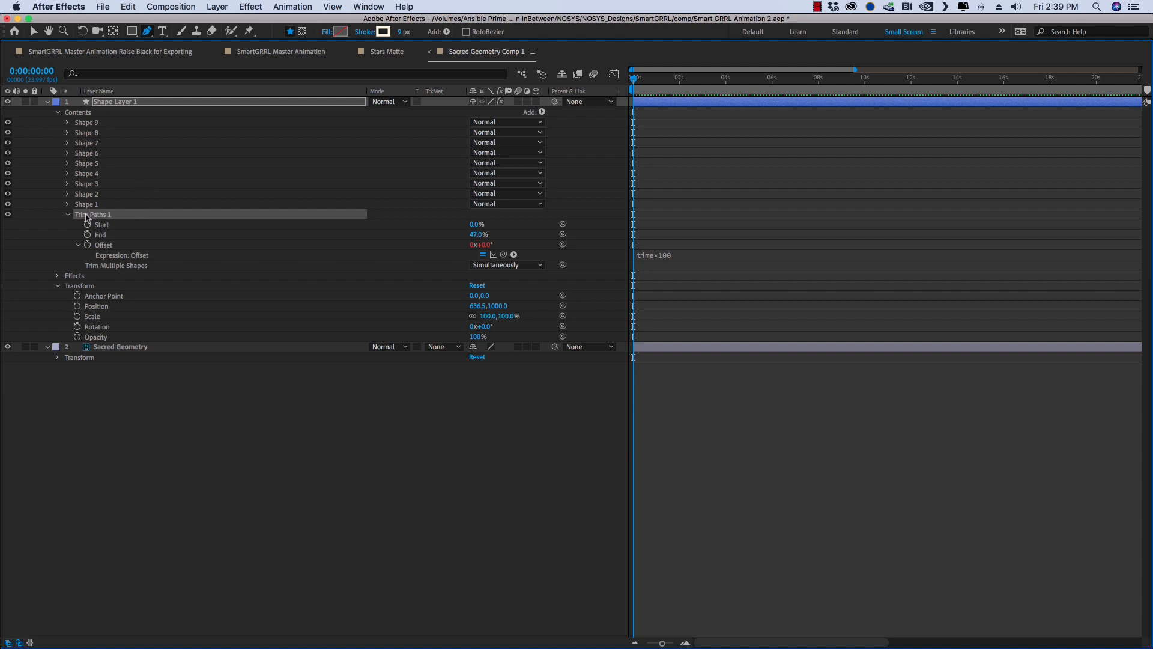
left_click(542, 112)
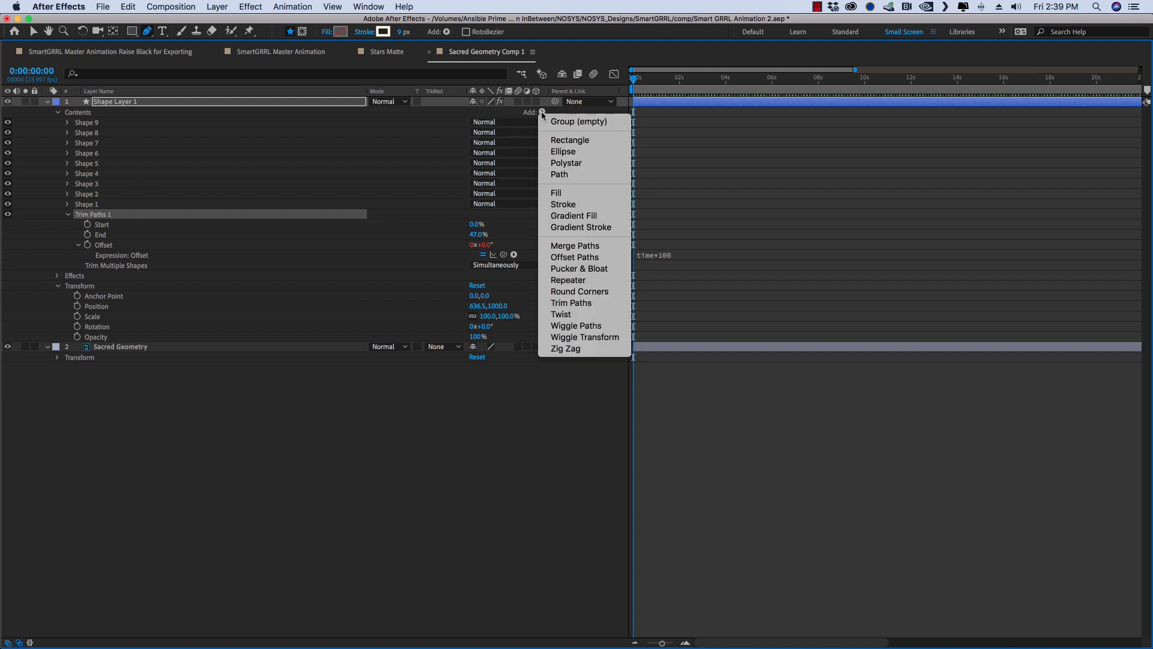
mouse_move(576, 326)
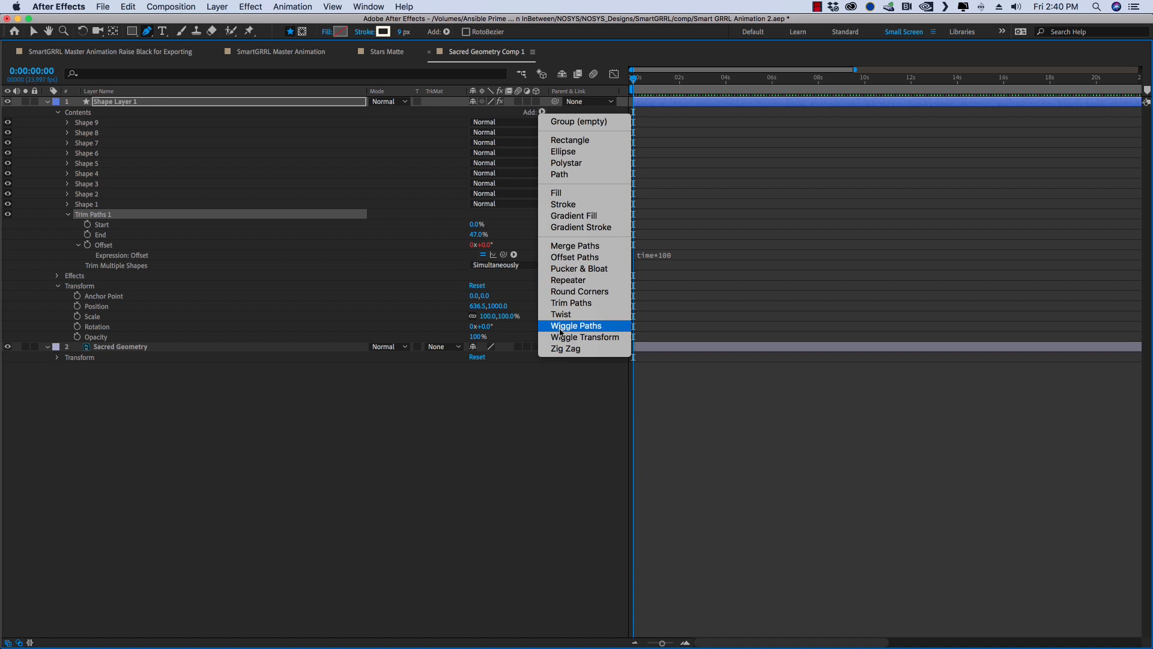
mouse_move(183, 214)
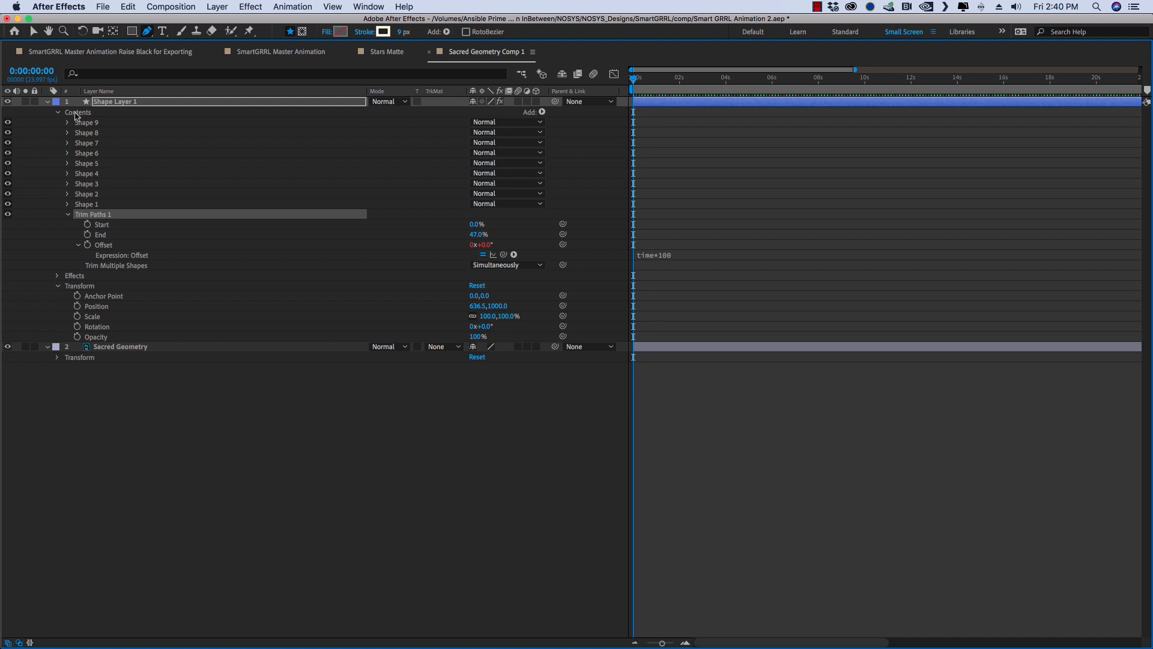
mouse_move(88, 137)
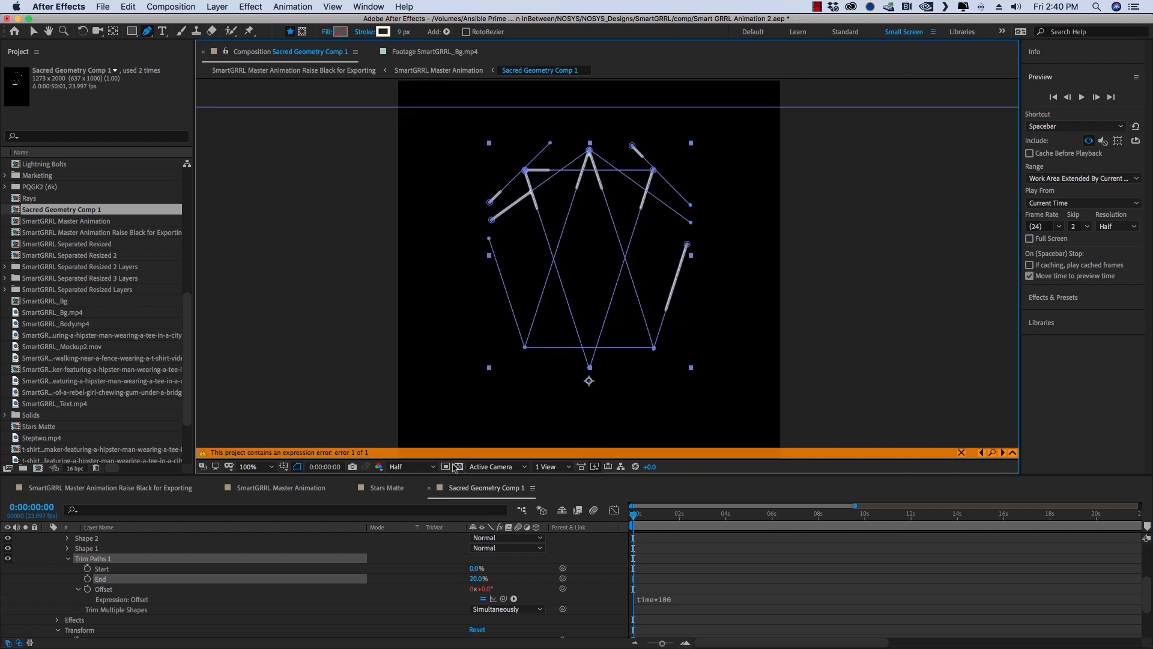
- Preview the sacred geometry line animation and confirm Trim Paths End restored to 47%
left_click(1081, 96)
type("47")
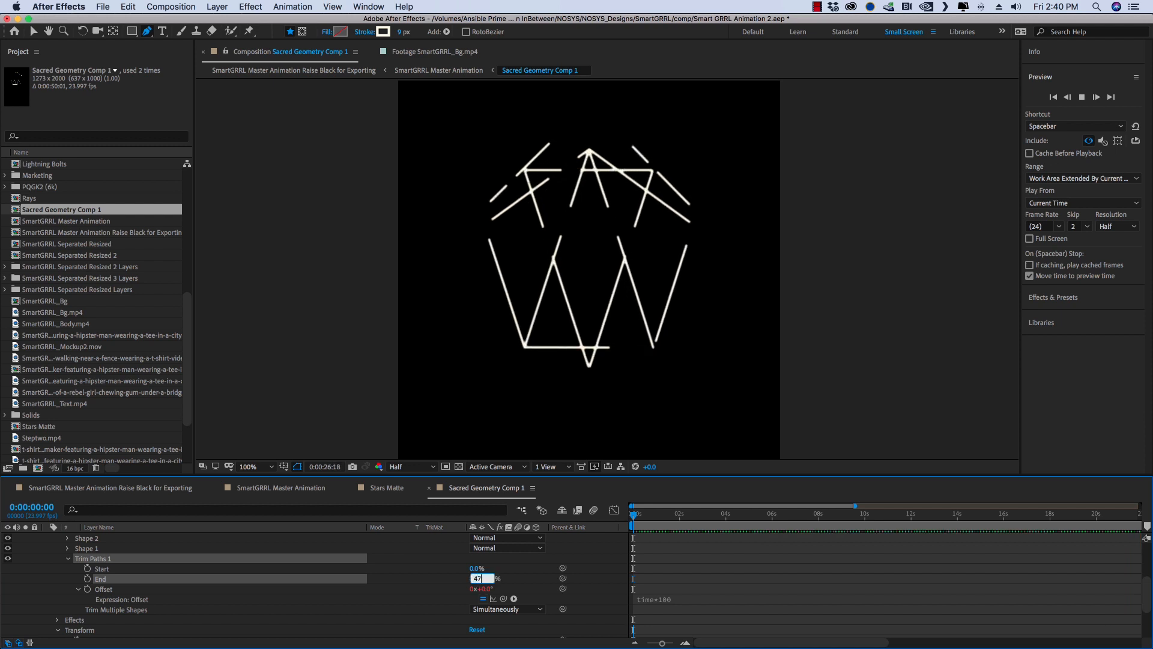
left_click(440, 70)
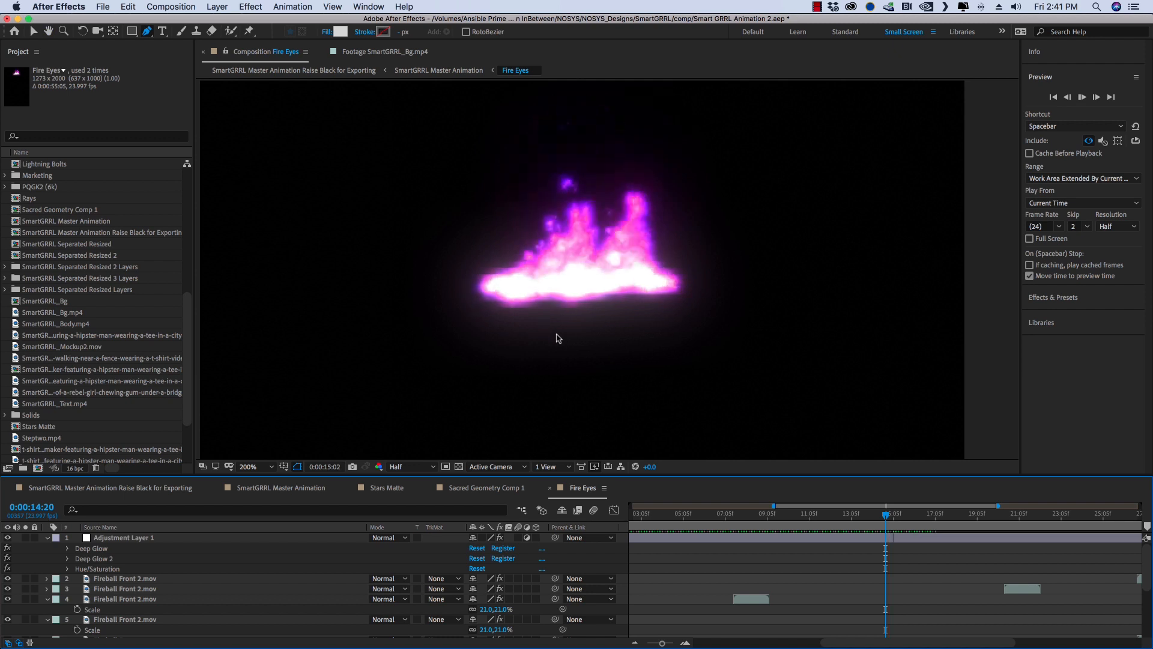
left_click(248, 467)
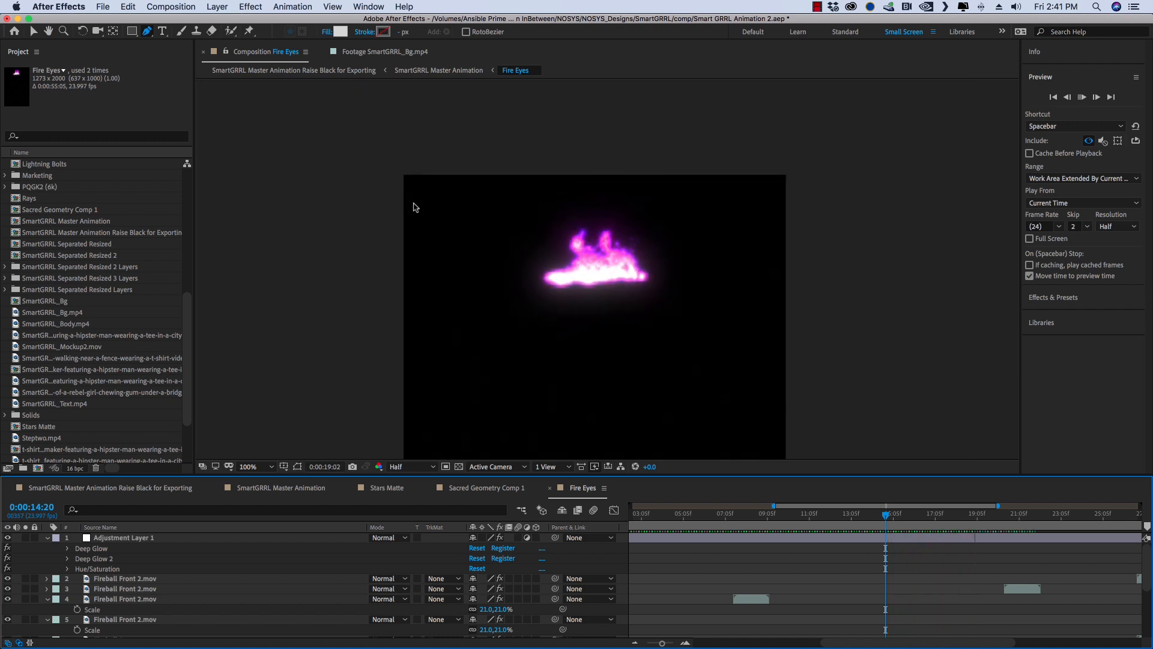
left_click(438, 69)
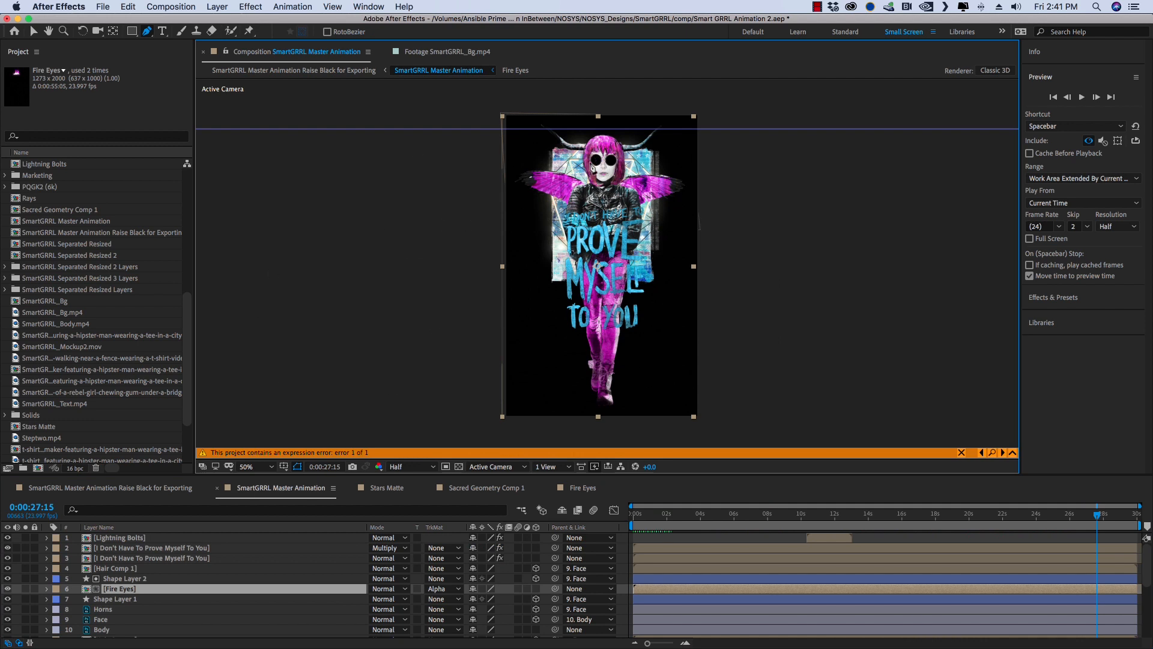
mouse_move(737, 543)
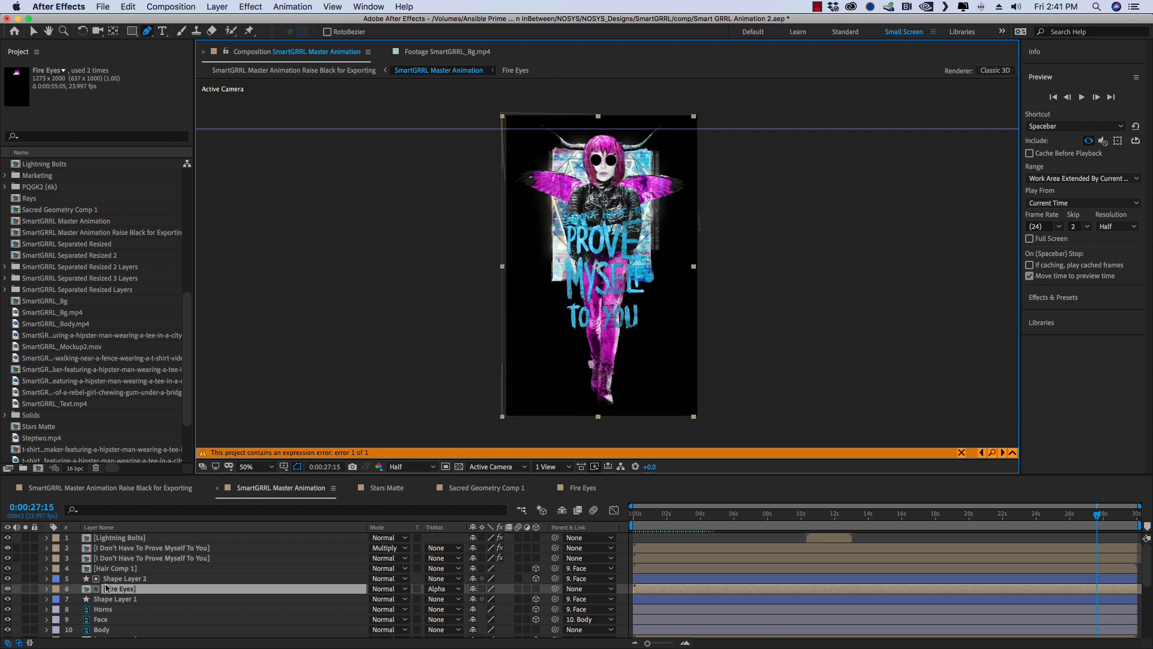
left_click(124, 578)
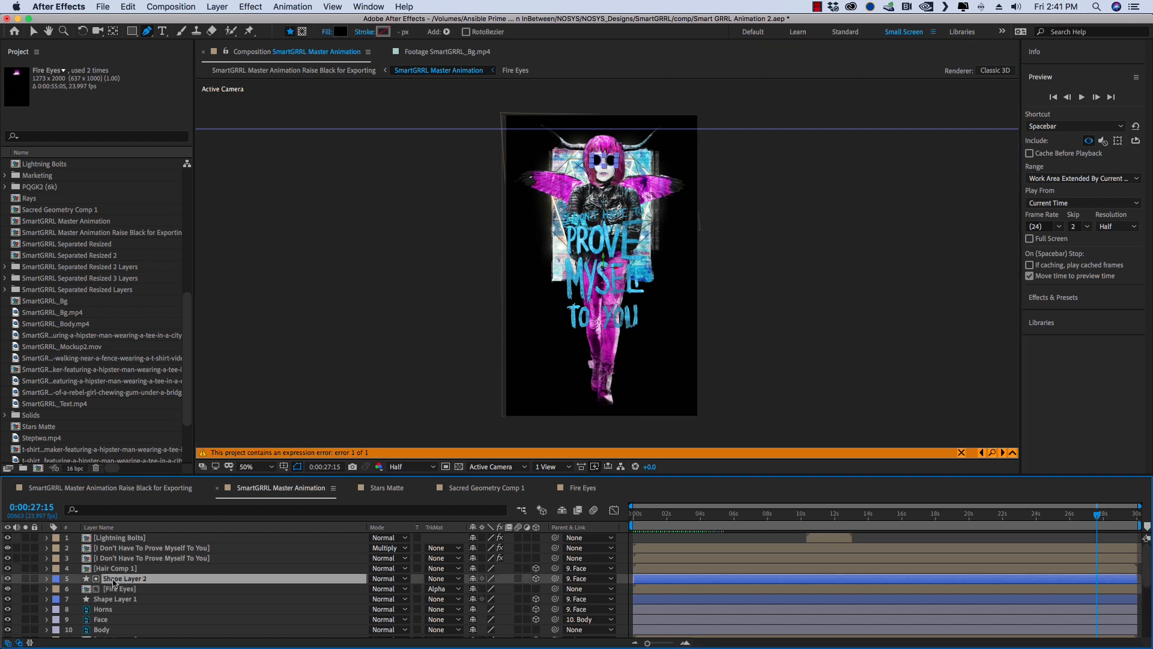
left_click(119, 589)
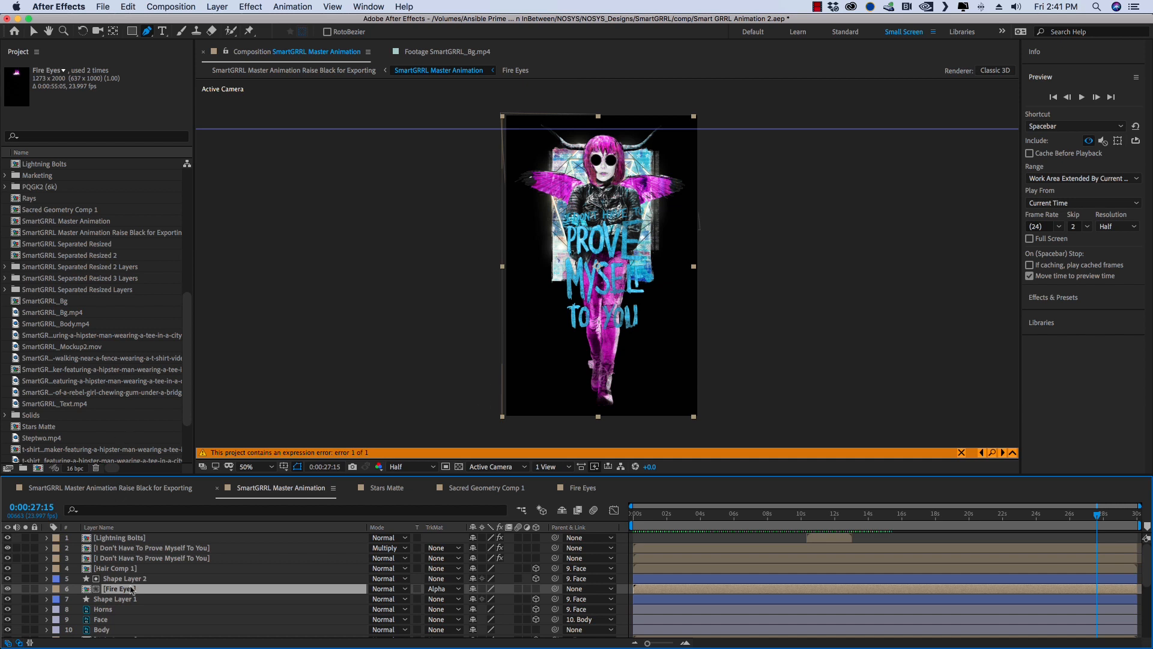
mouse_move(155, 602)
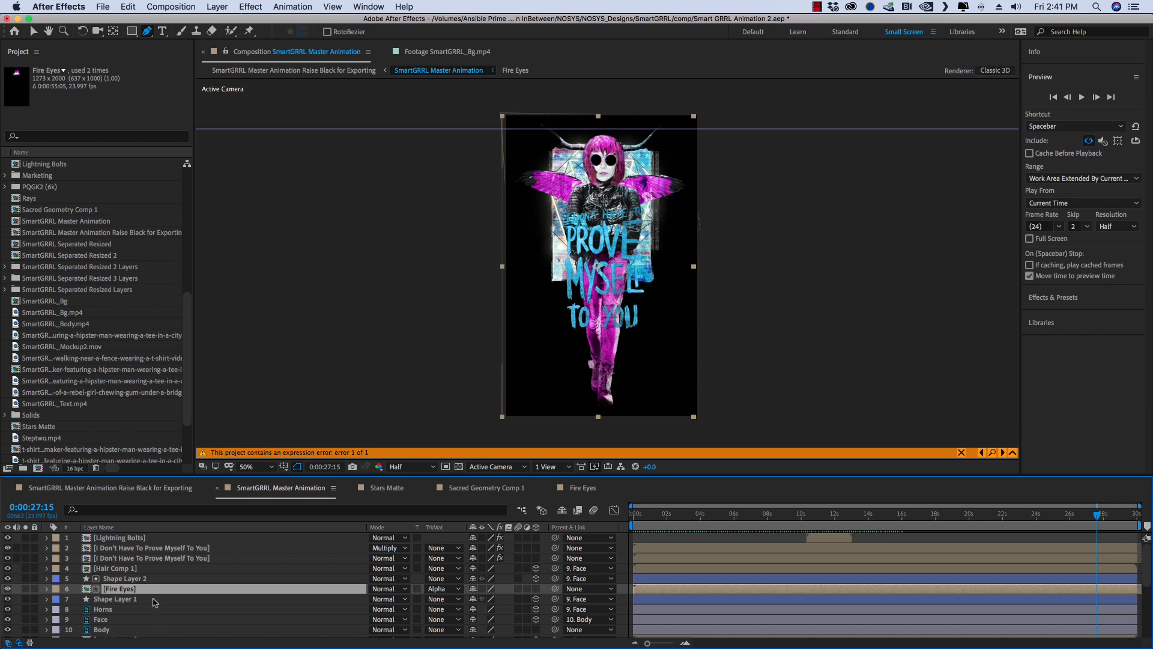
- Review the Master Animation layer list and switch to the Raise Black for Exporting composition
scroll("down", 3)
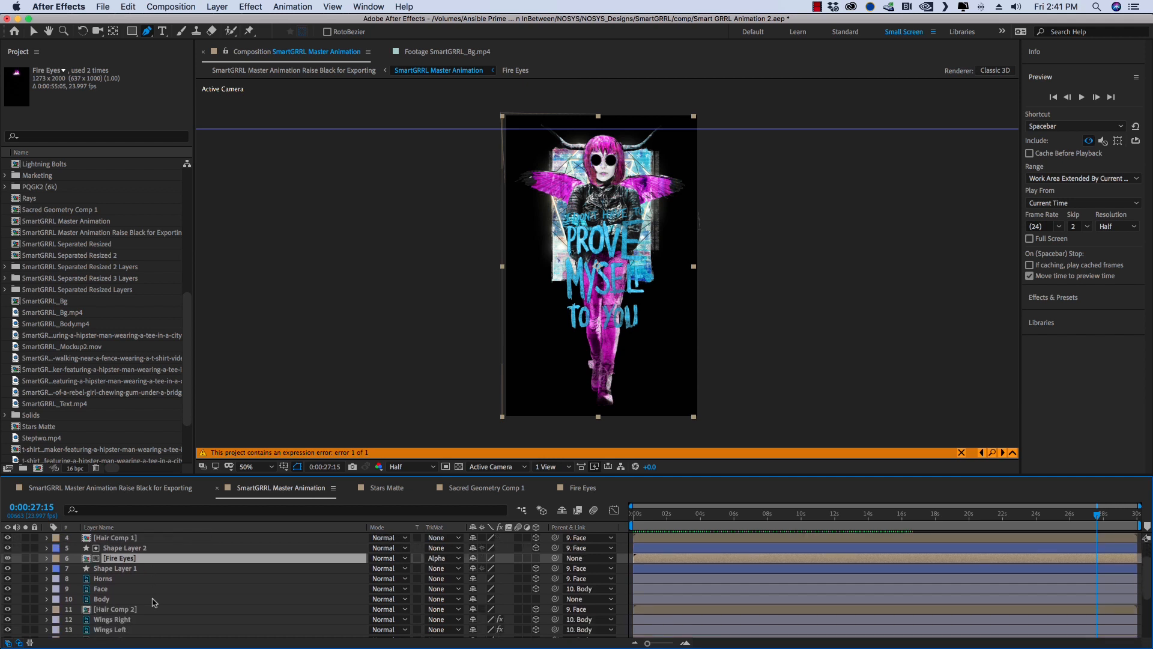
scroll("down", 3)
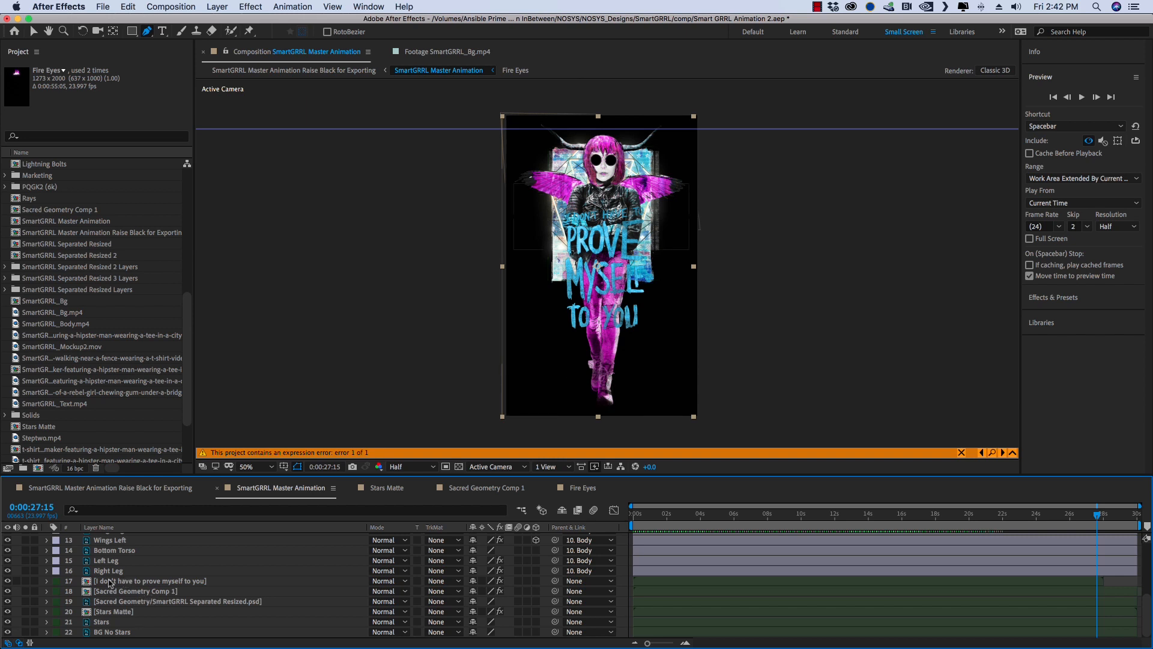
scroll("up", 3)
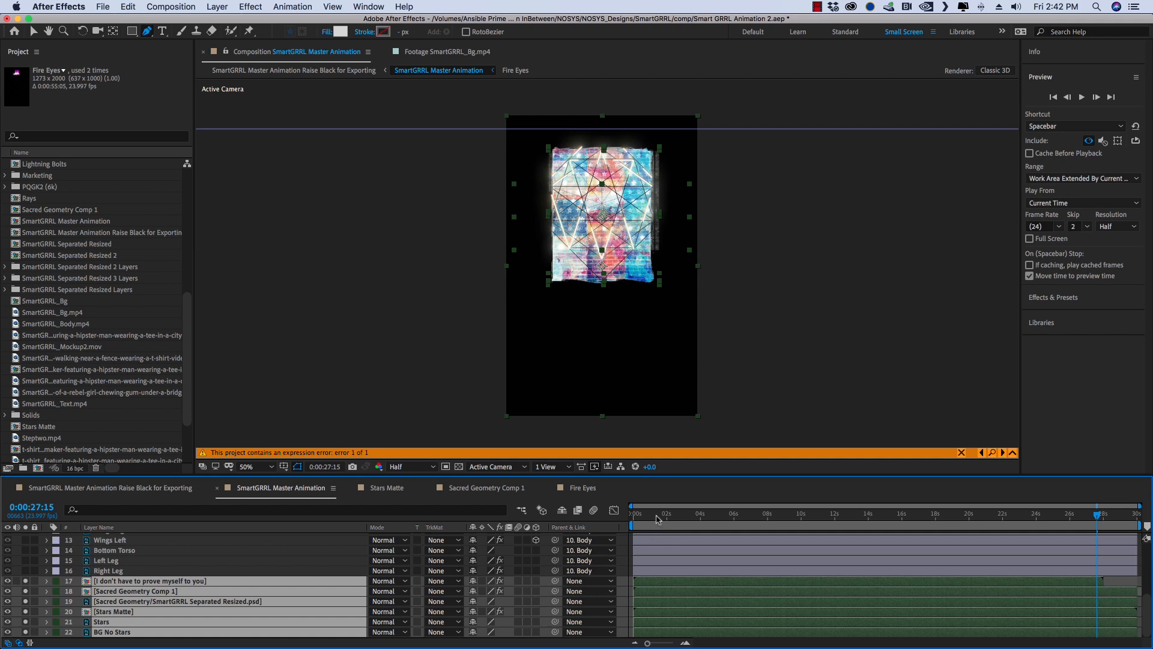
left_click(658, 513)
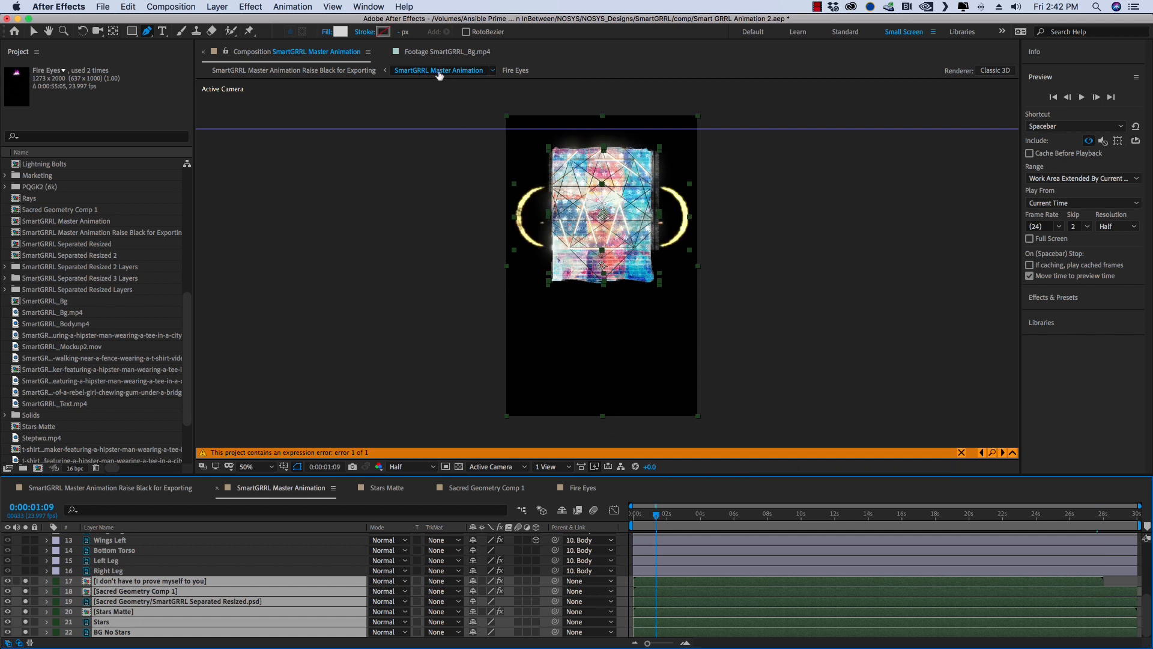
mouse_move(441, 70)
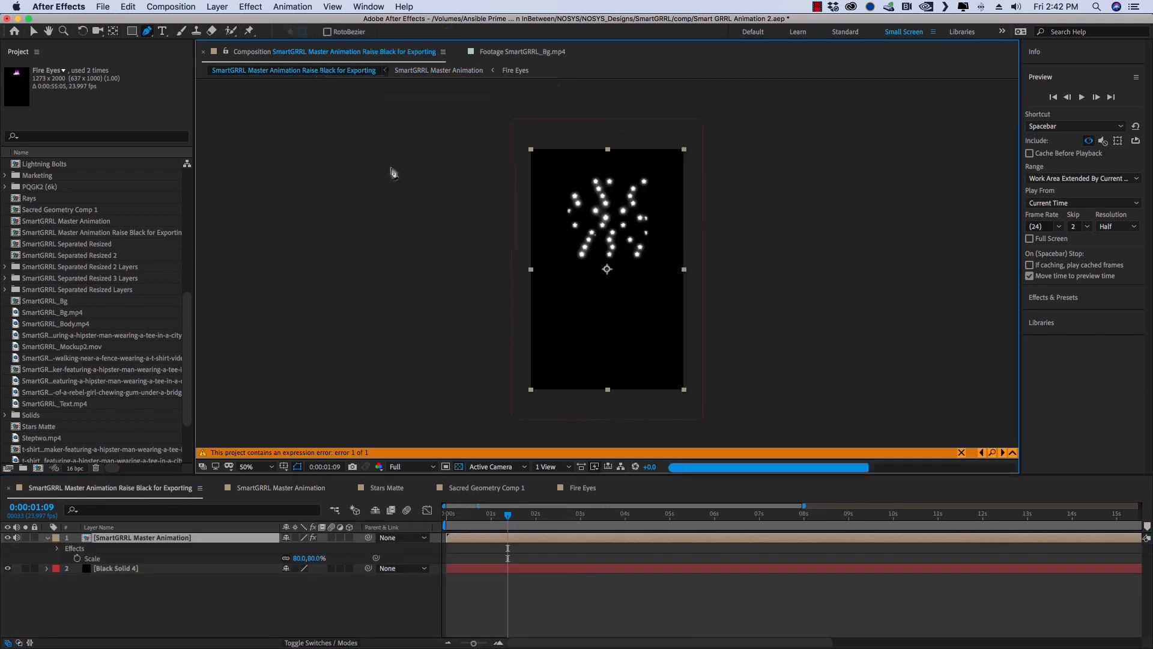
mouse_move(477, 513)
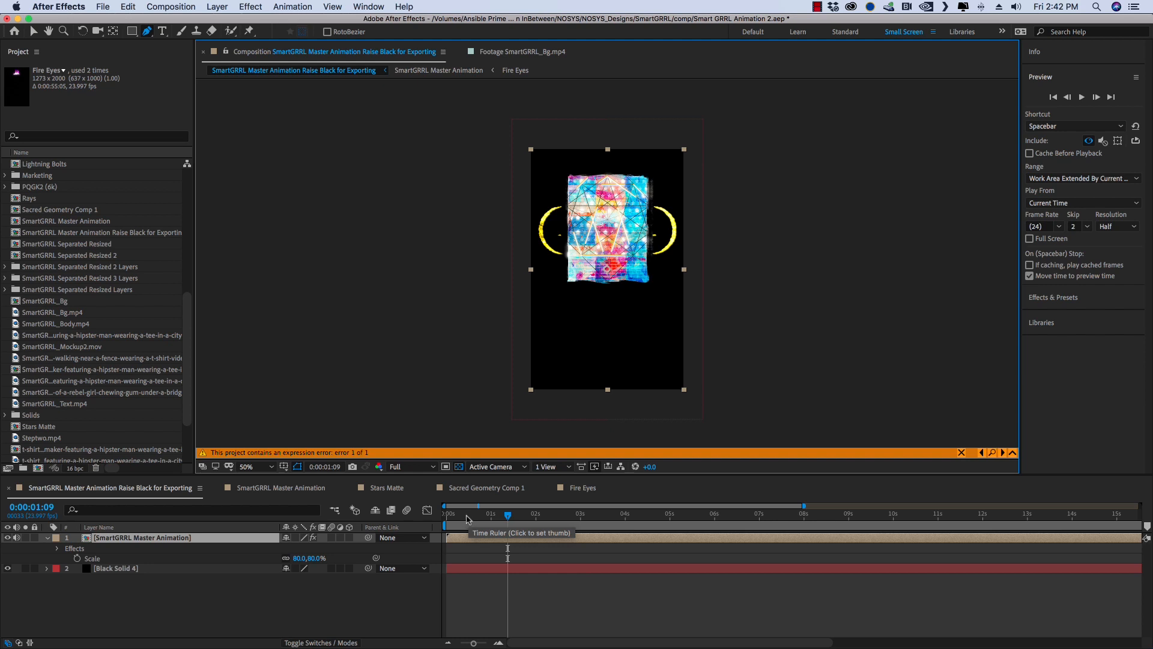
mouse_move(1054, 147)
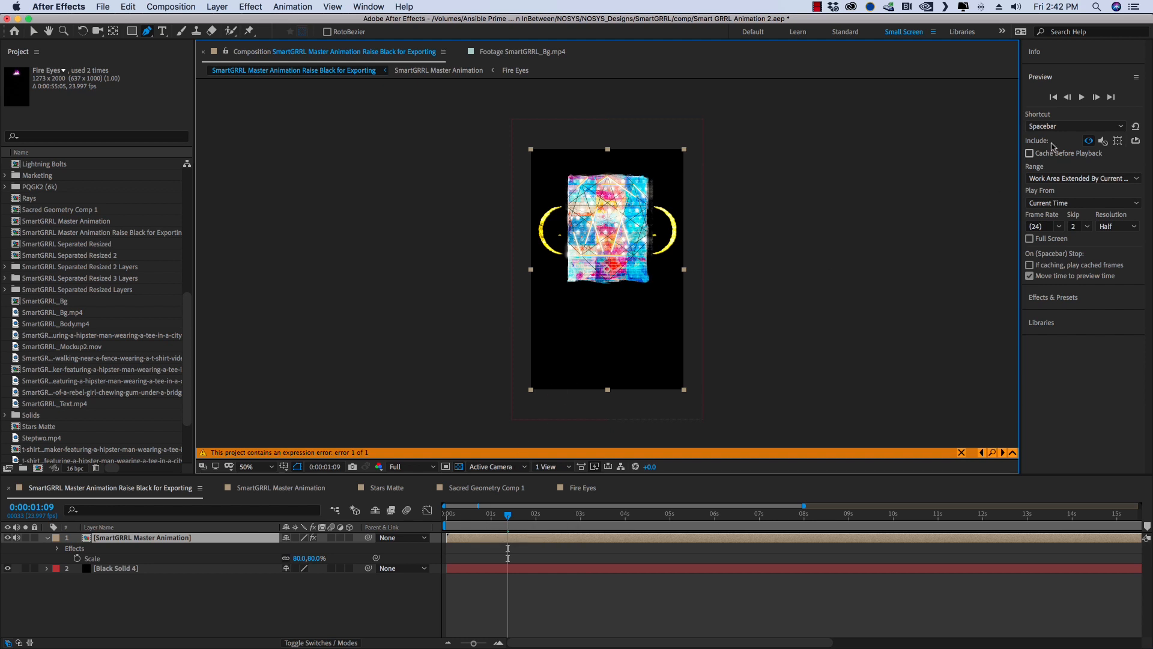
- Read the export comp's pixel colours and reveal the nested layer's Drop Shadow, Levels, Vibrance and Curves effects
left_click(606, 319)
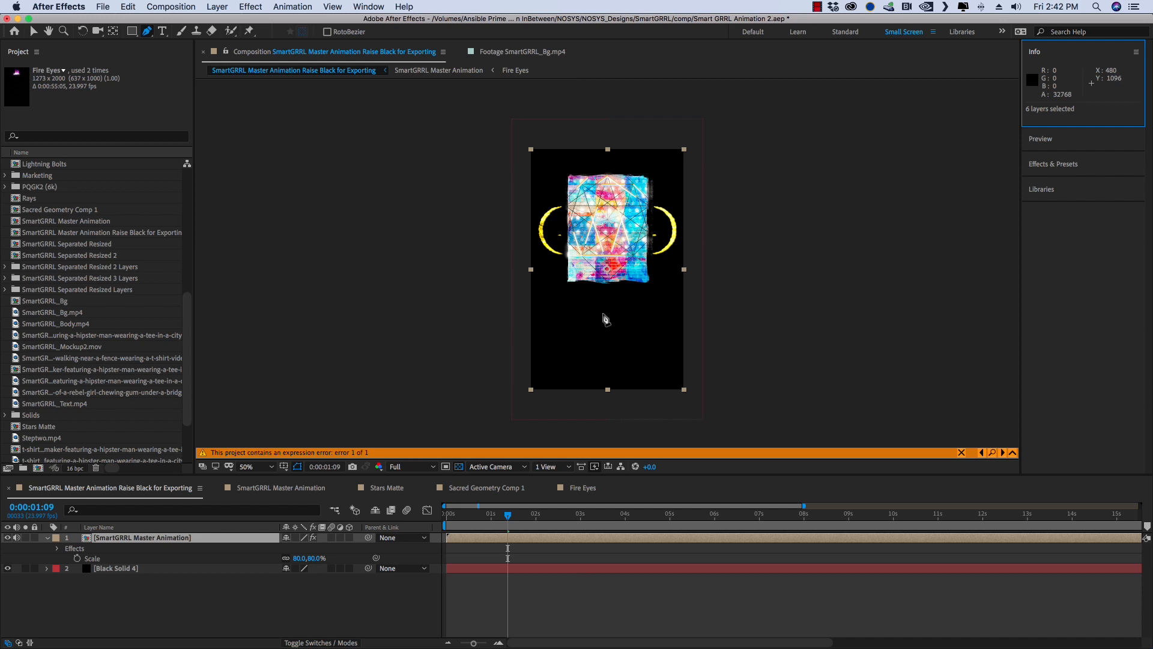
mouse_move(614, 318)
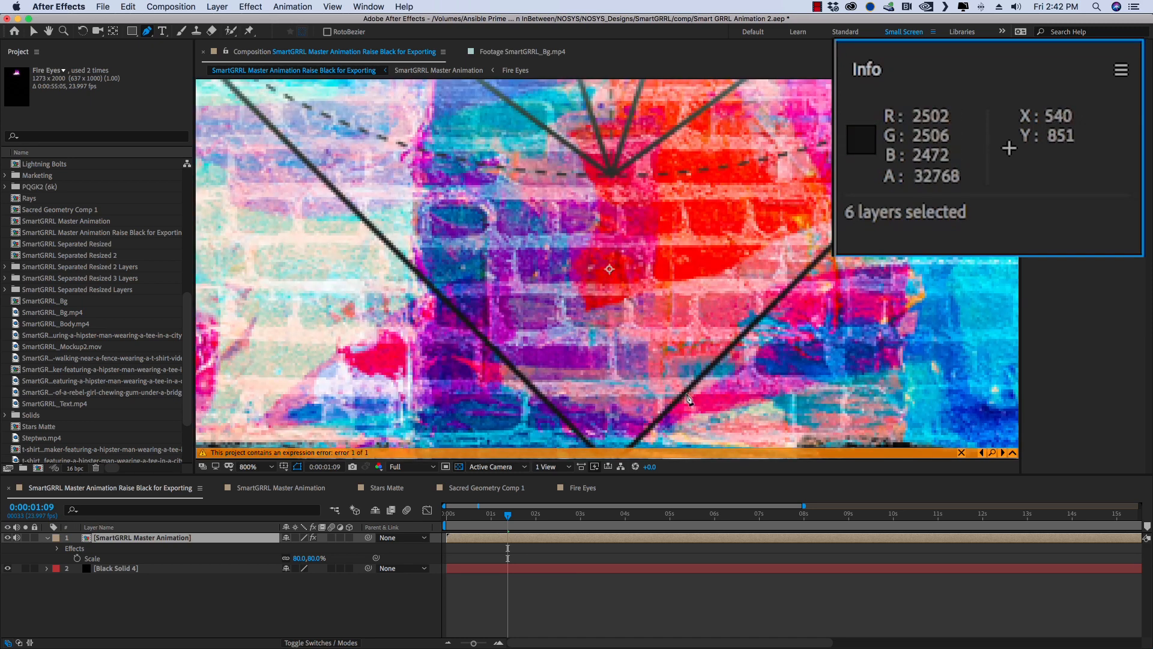
mouse_move(694, 391)
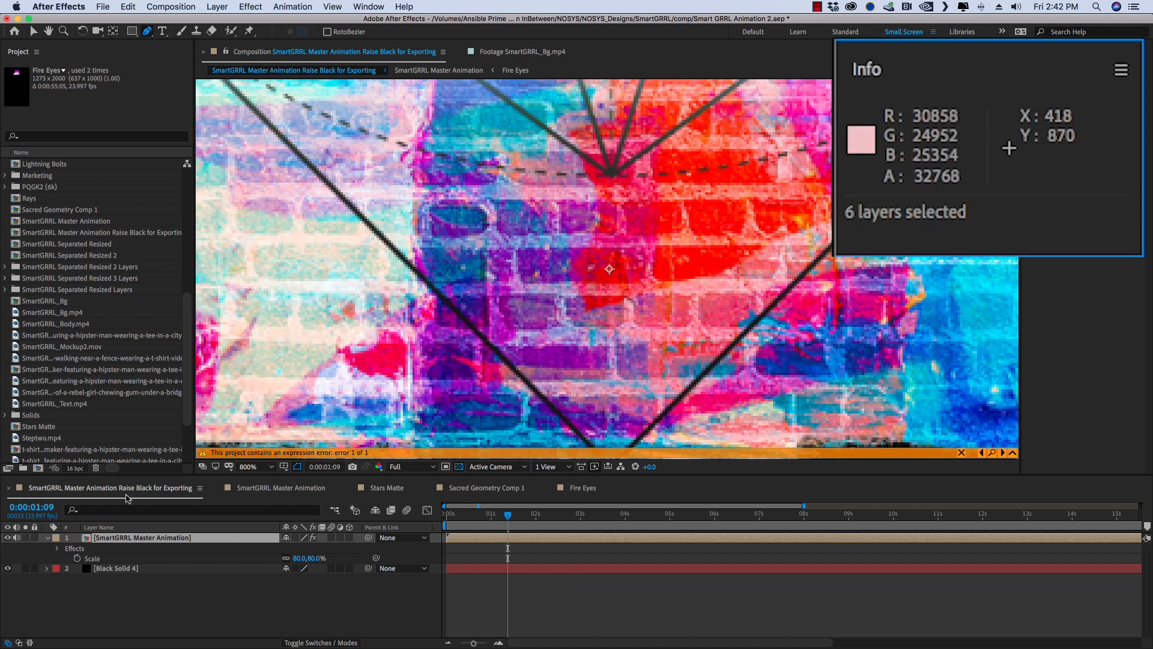
left_click(57, 547)
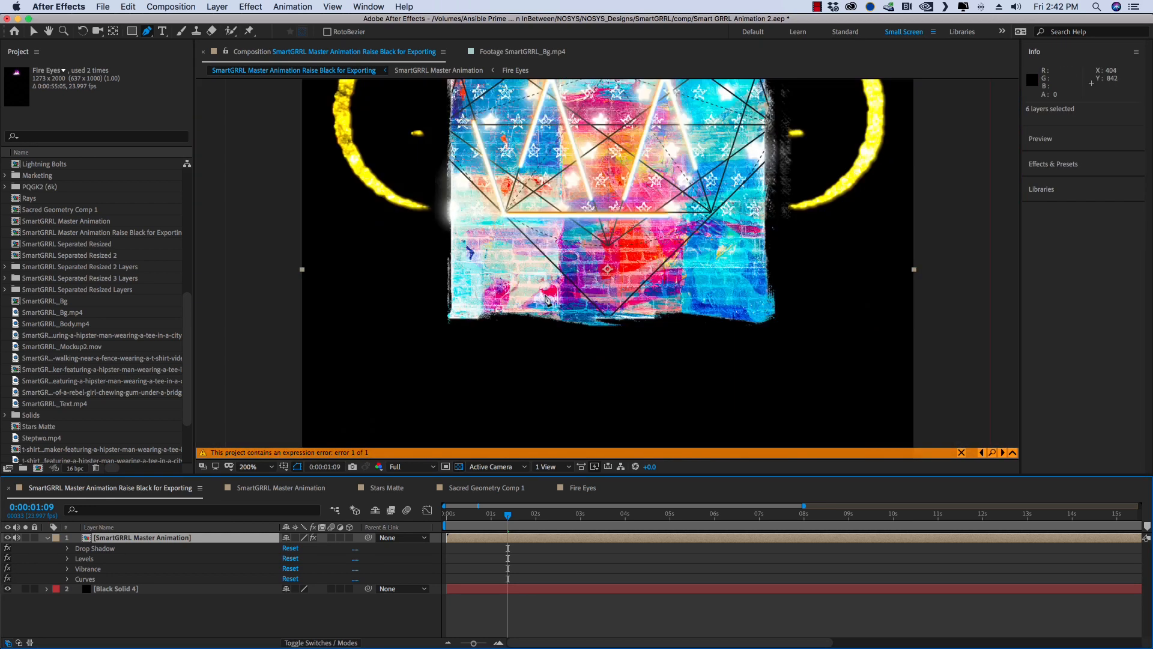
- Zoom the viewer out to show the whole t-shirt collage frame with the effects listed
left_click(267, 466)
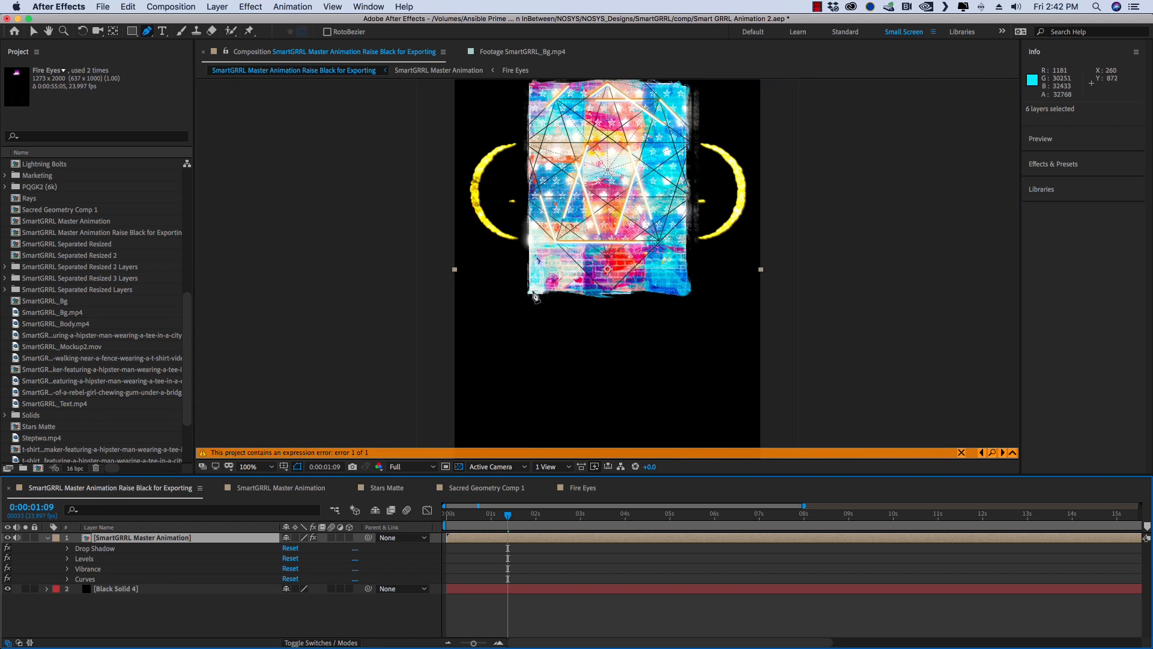
mouse_move(532, 301)
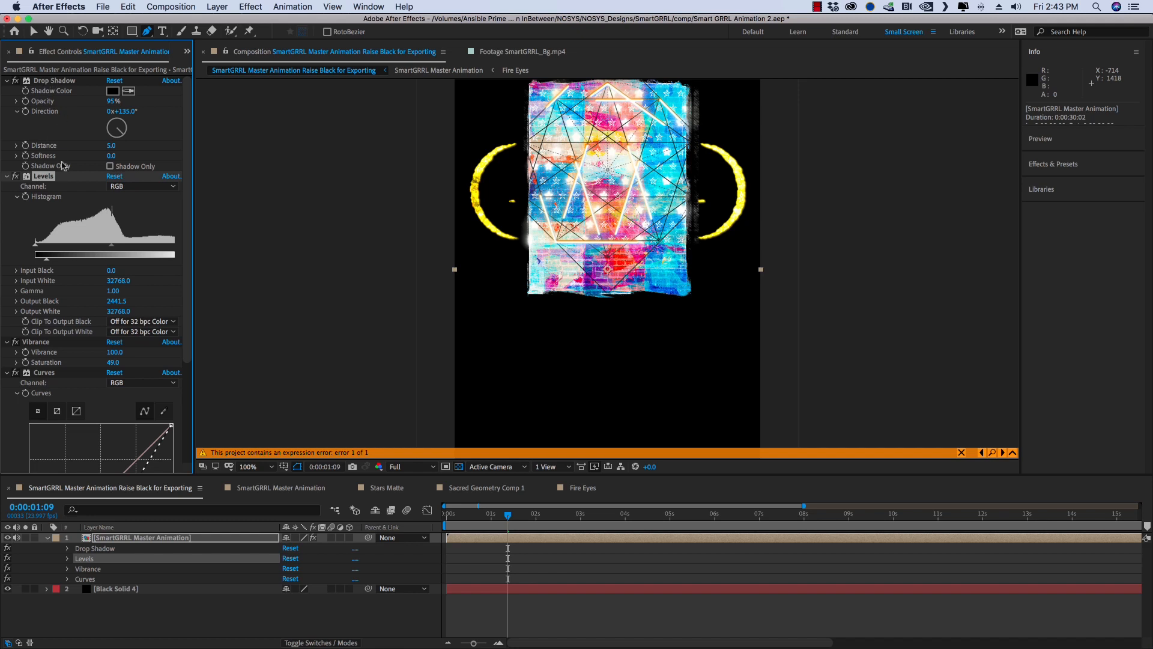
mouse_move(39, 263)
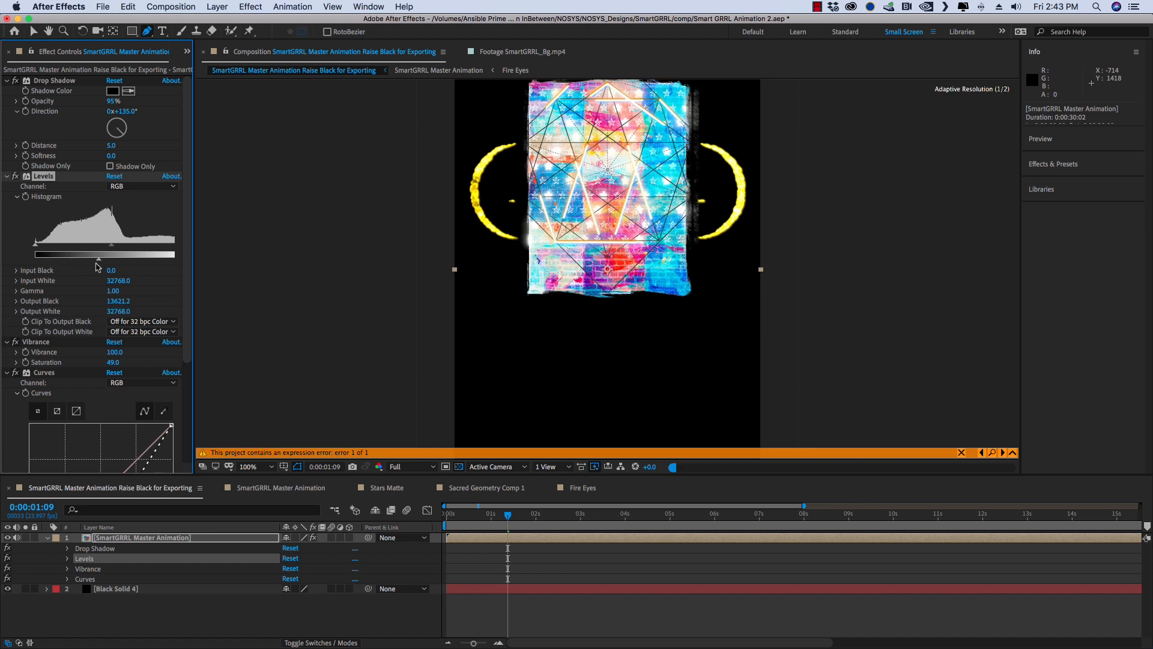
- Raise the nested animation's Levels output black to about 4620 to lift the darkest tones
left_click_drag(107, 253, 52, 253)
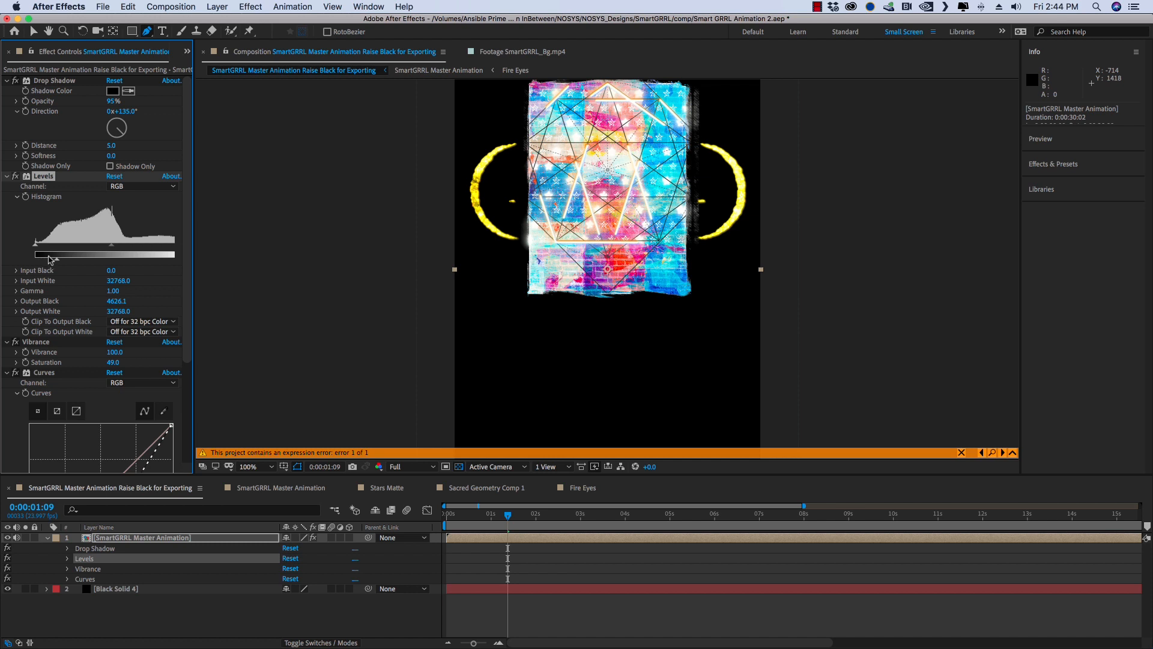
scroll("down", 3)
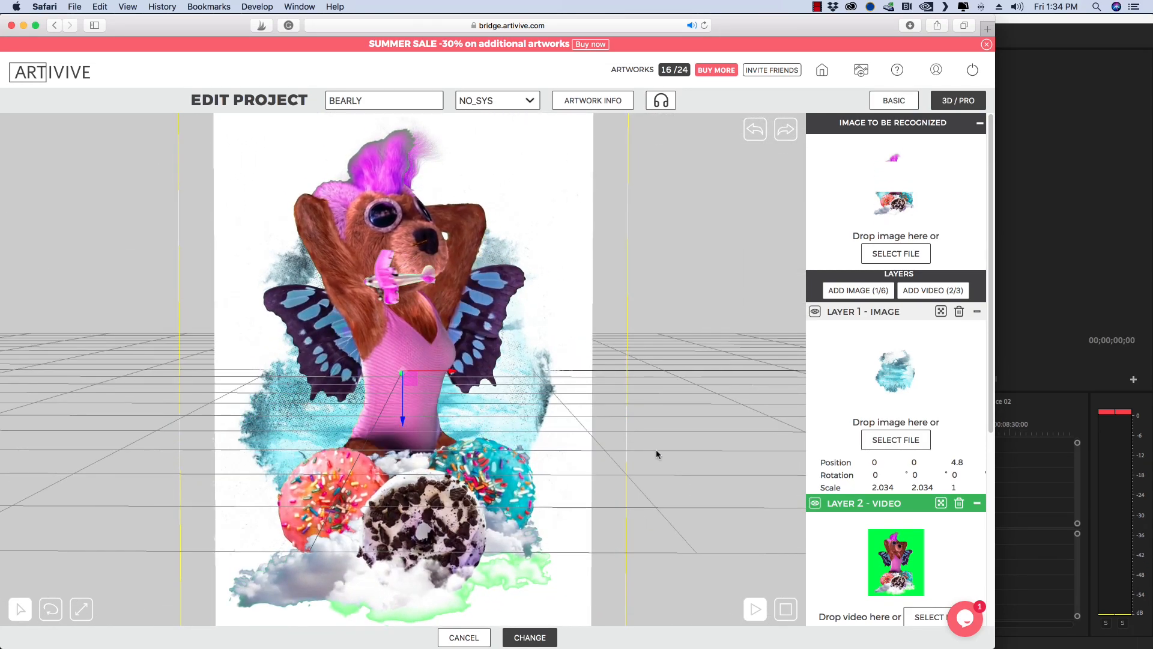
- Preview the BEARLY layered scene and select its third video layer
left_click(755, 609)
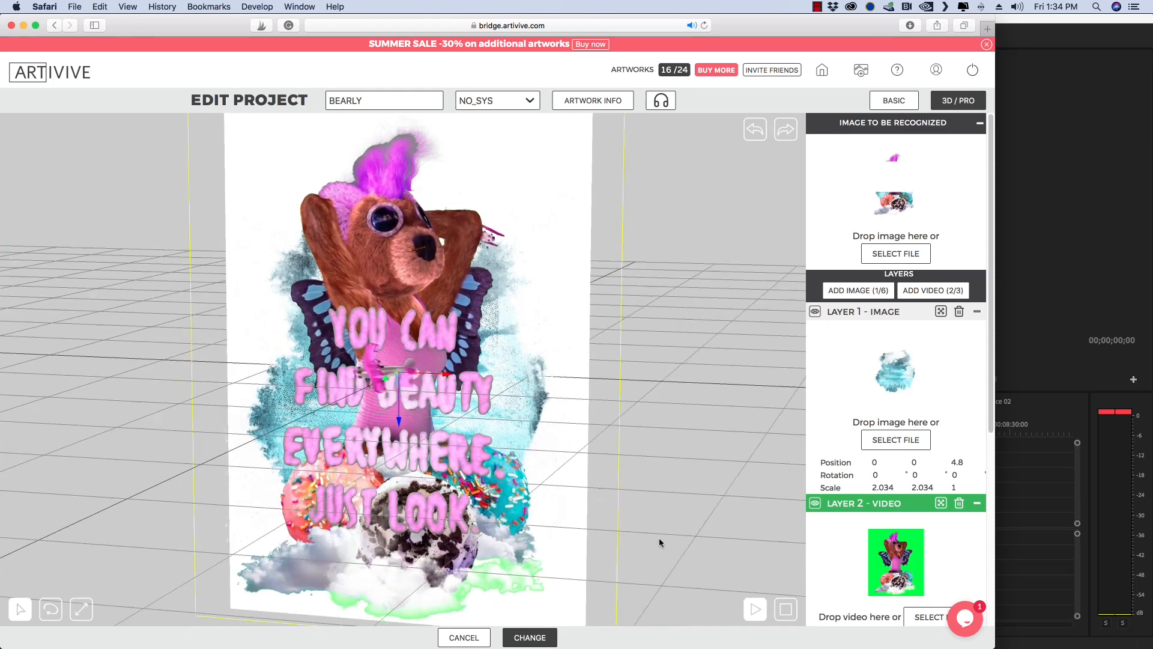
scroll("down", 3)
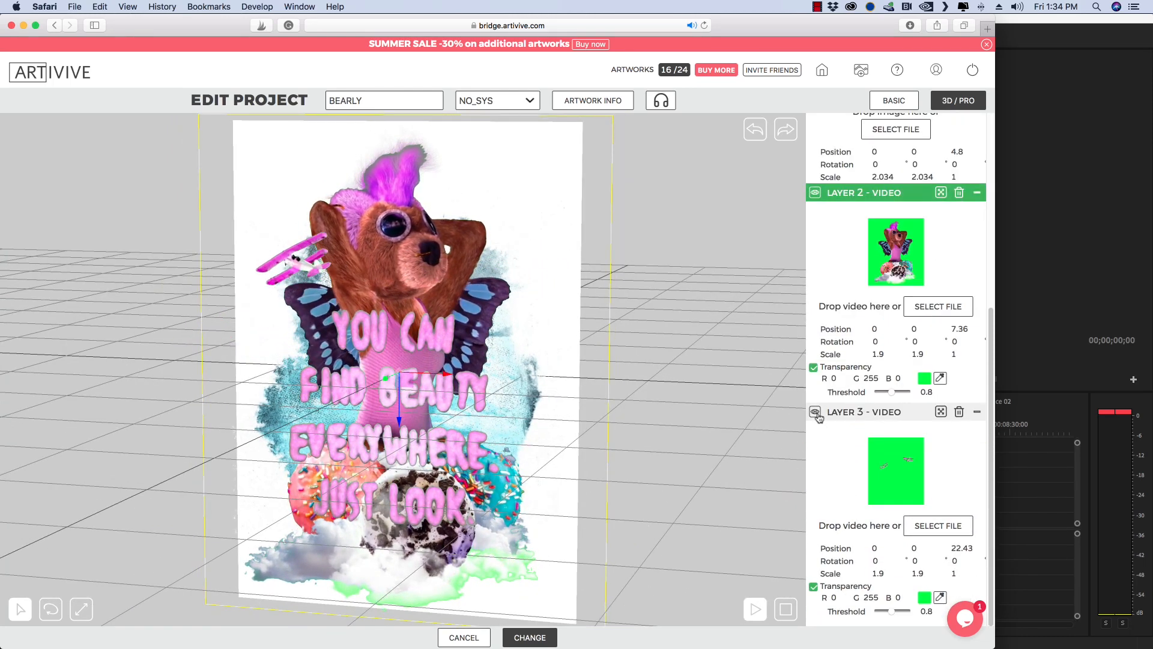
left_click(814, 411)
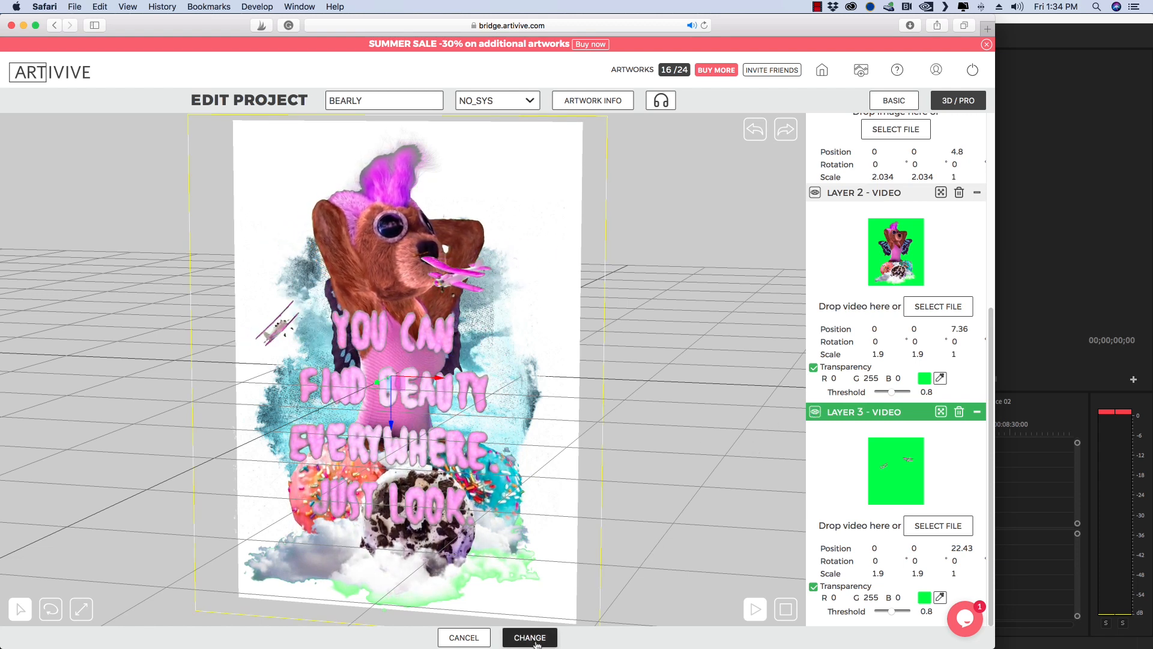
- Discard the BEARLY edit and confirm returning to the artwork collection
left_click(529, 637)
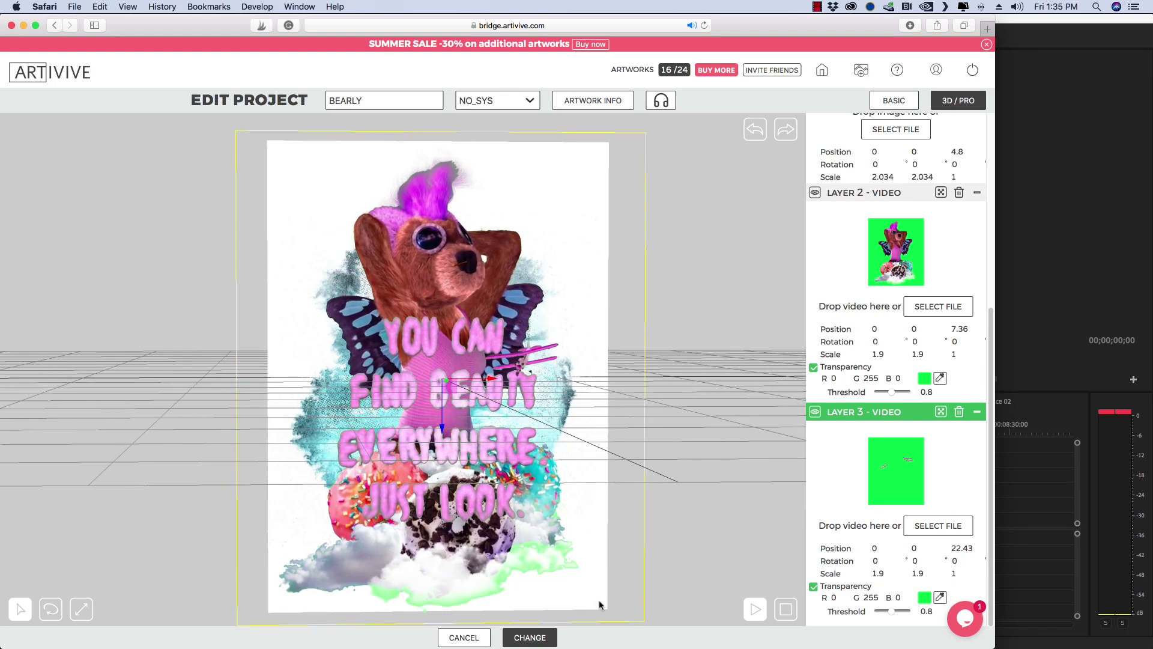
left_click(463, 637)
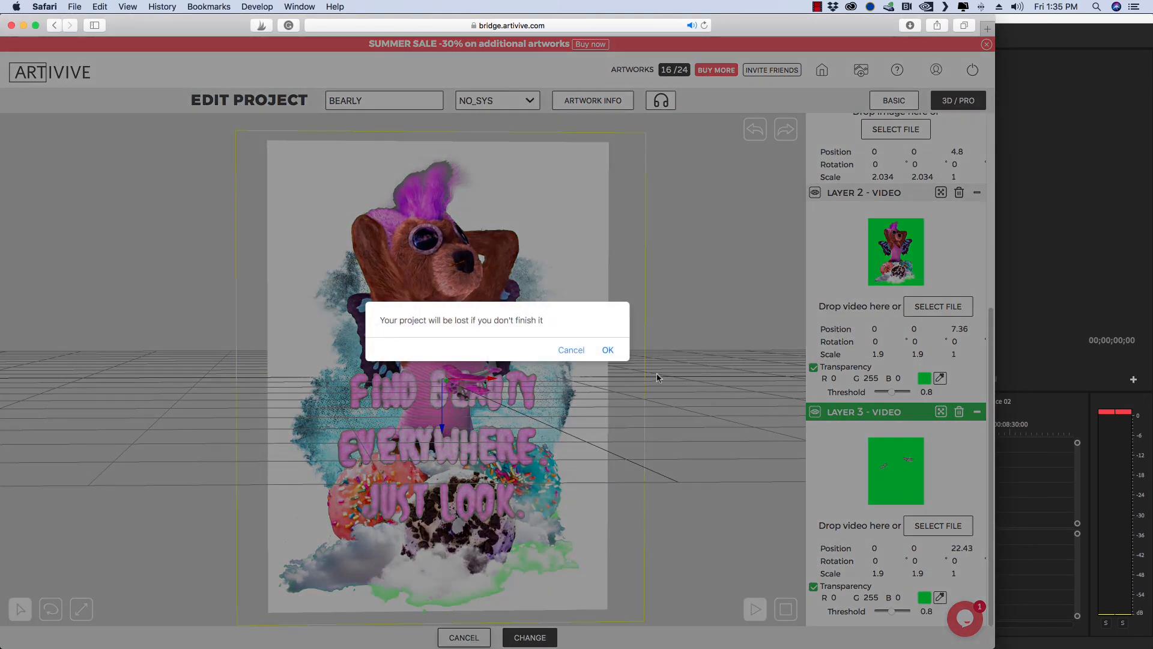
left_click(607, 350)
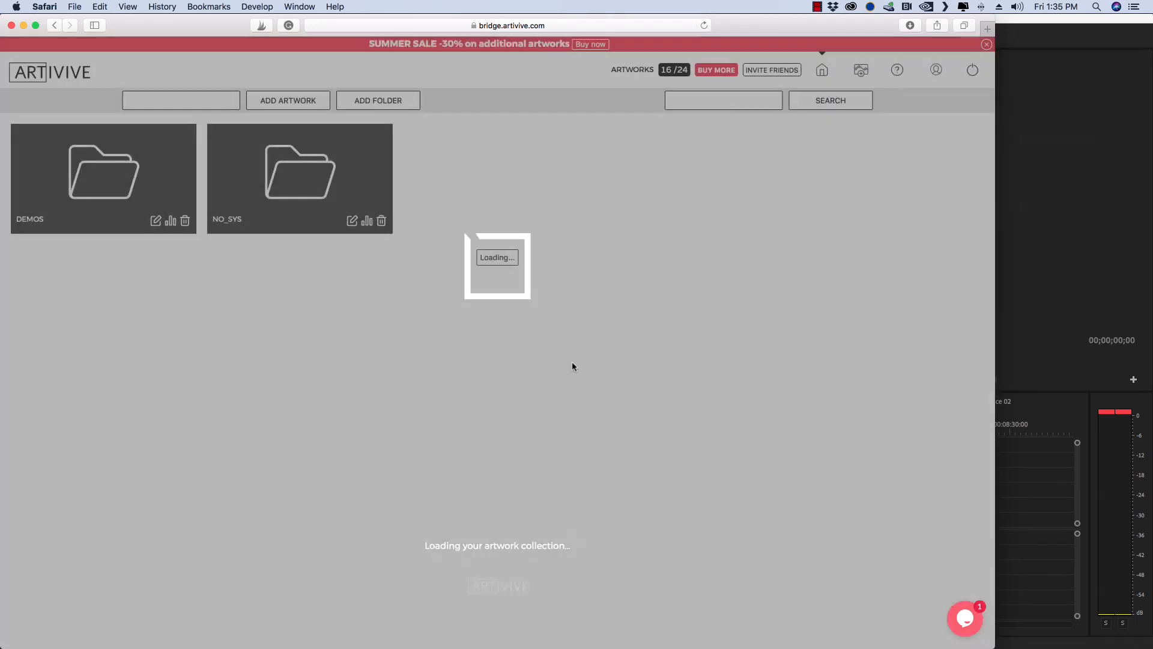
- Preview the Sticker Demo scene with the CIRCLE.PNG image layer shown
left_click(299, 169)
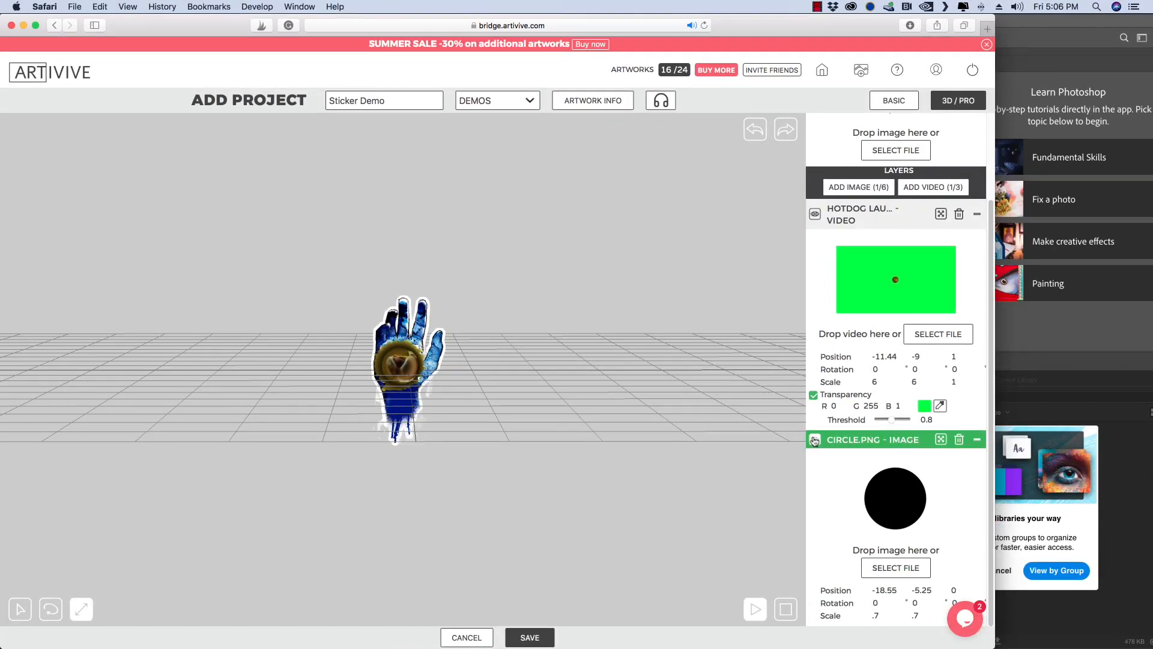
mouse_move(814, 440)
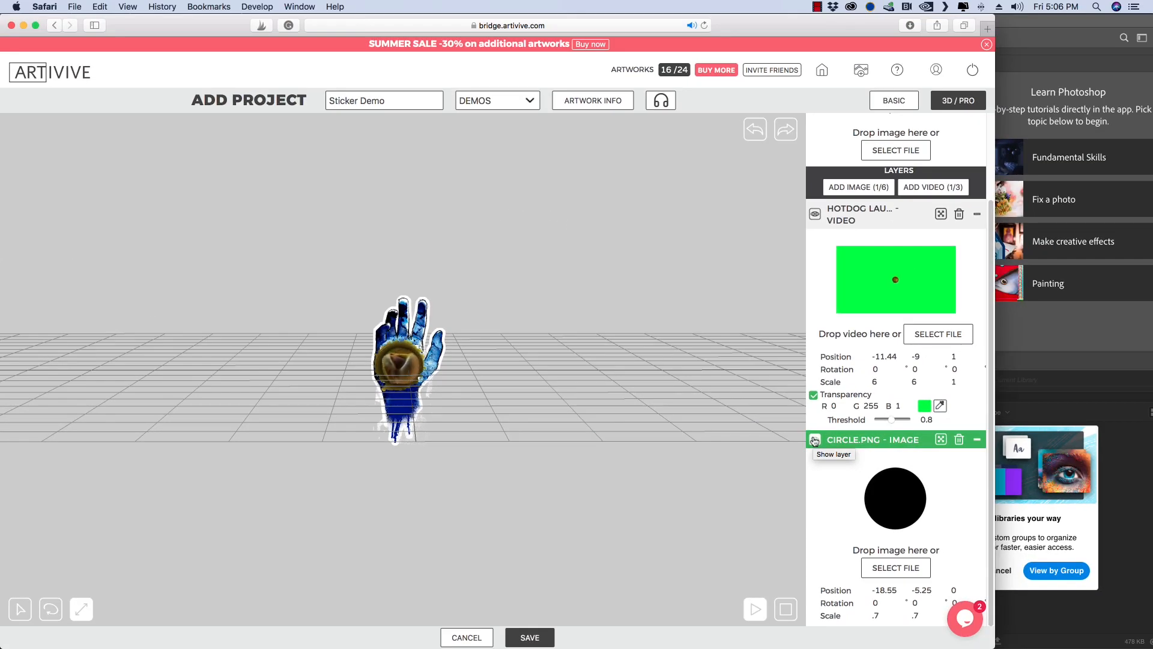
left_click(400, 365)
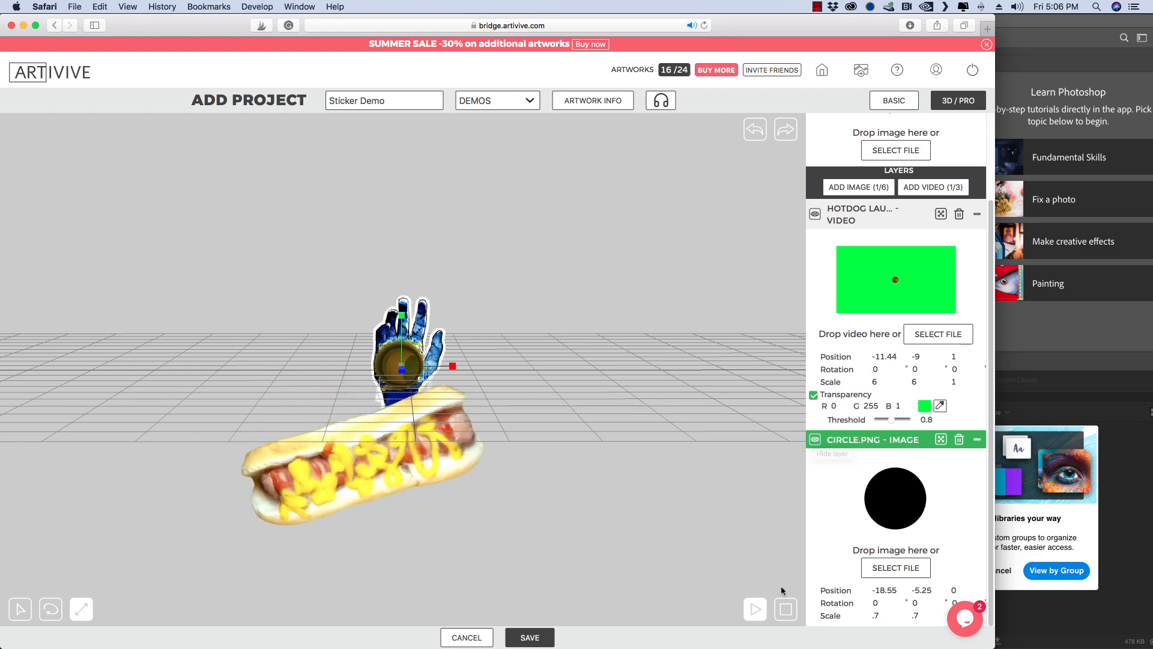
- Discard the Sticker Demo edit and confirm returning to the artwork collection
left_click(466, 637)
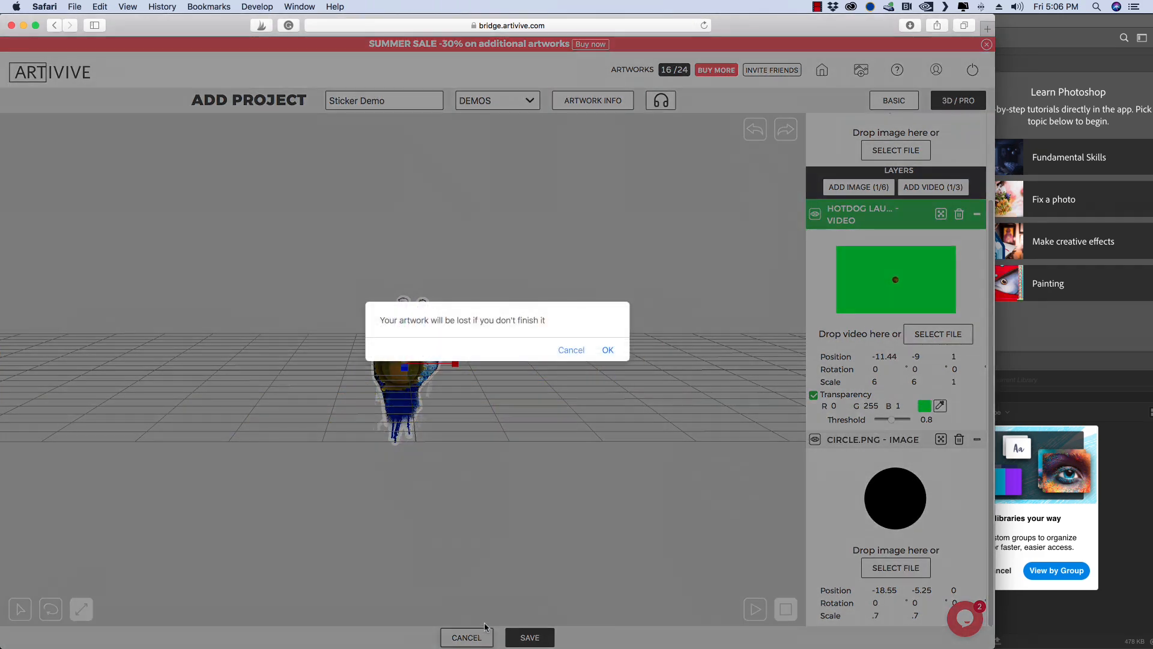
mouse_move(608, 351)
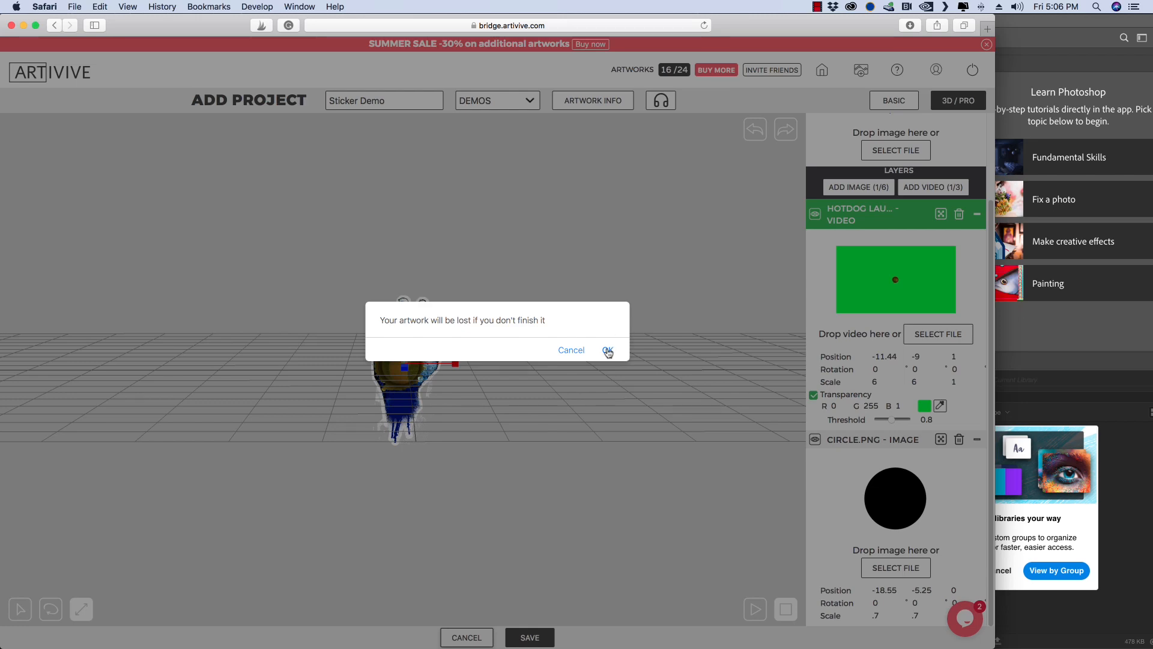
left_click(608, 349)
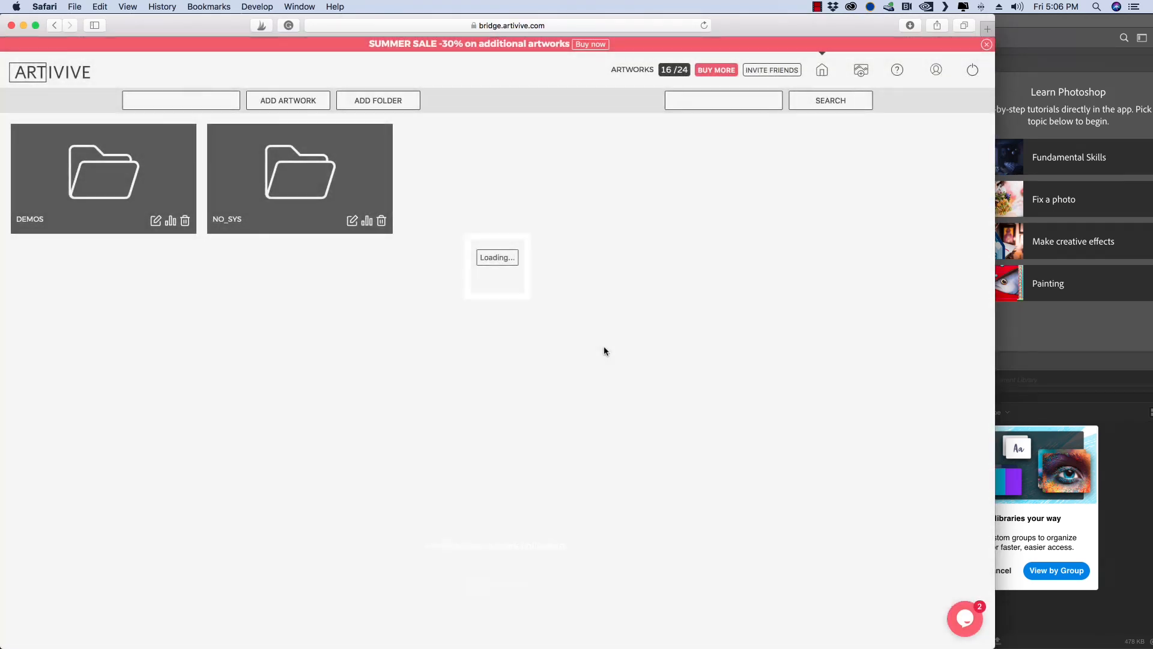